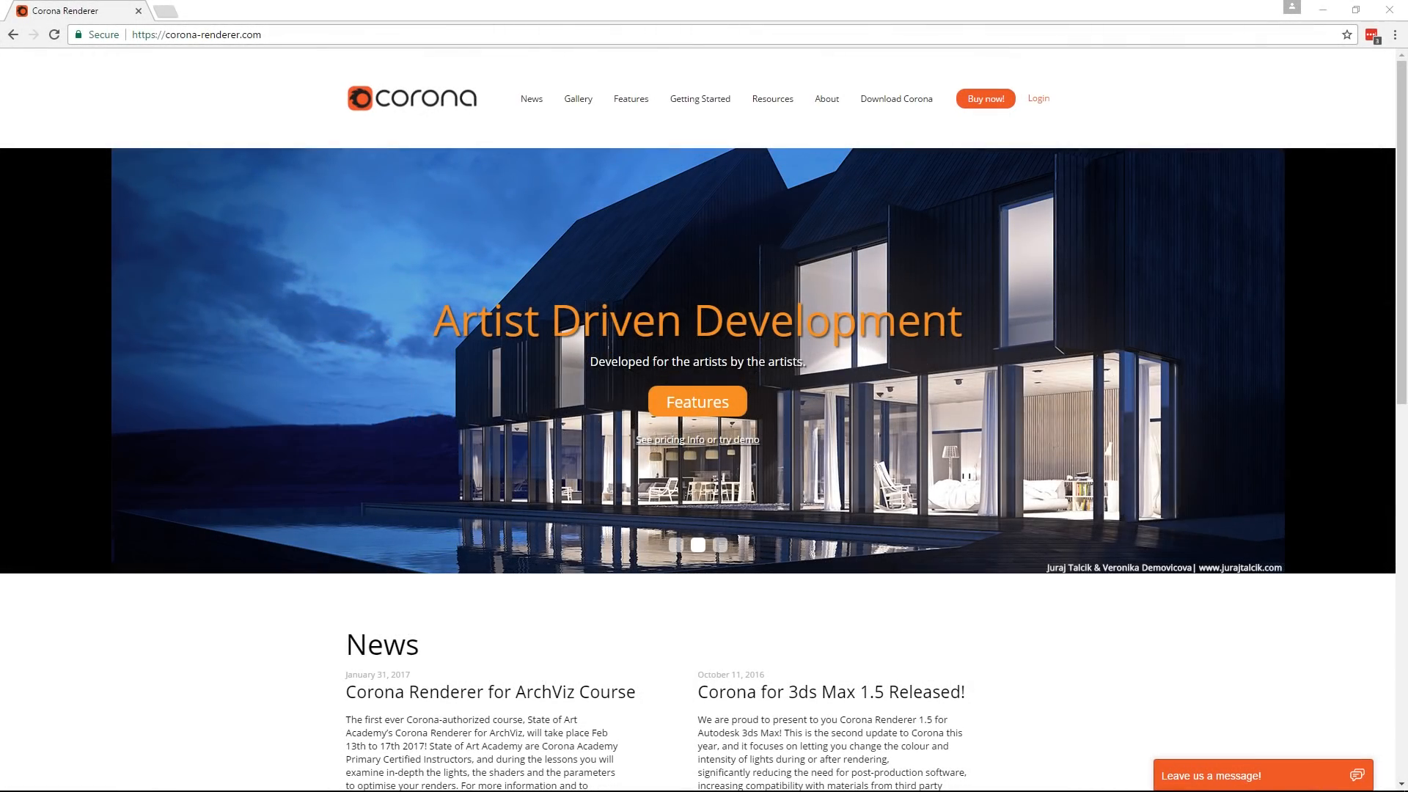
- Download the Corona C4D-Alpha v6 (hotfix 1) Windows installer from the Corona download page
{"action": "left_click", "coordinate": [719, 545]}
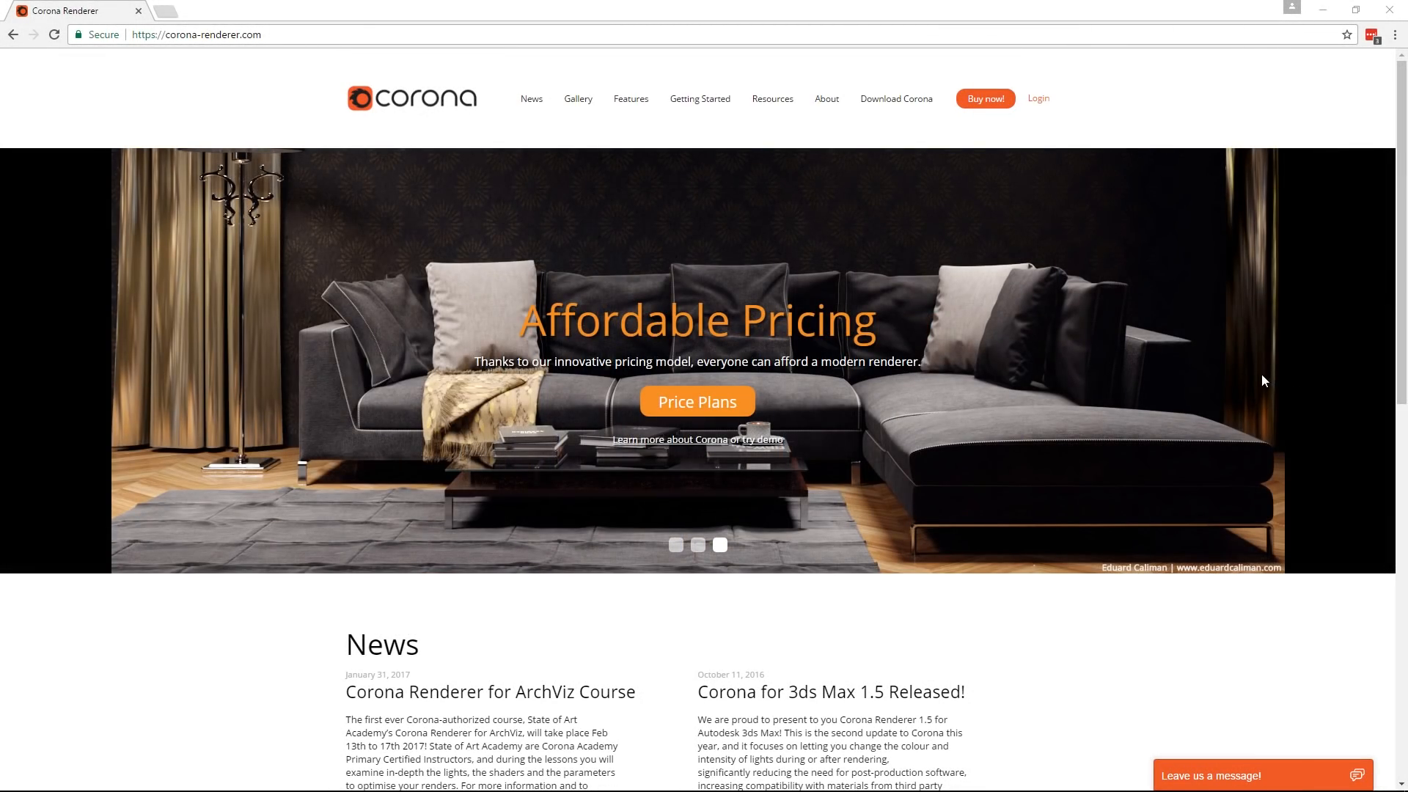
{"action": "mouse_move", "coordinate": [177, 54]}
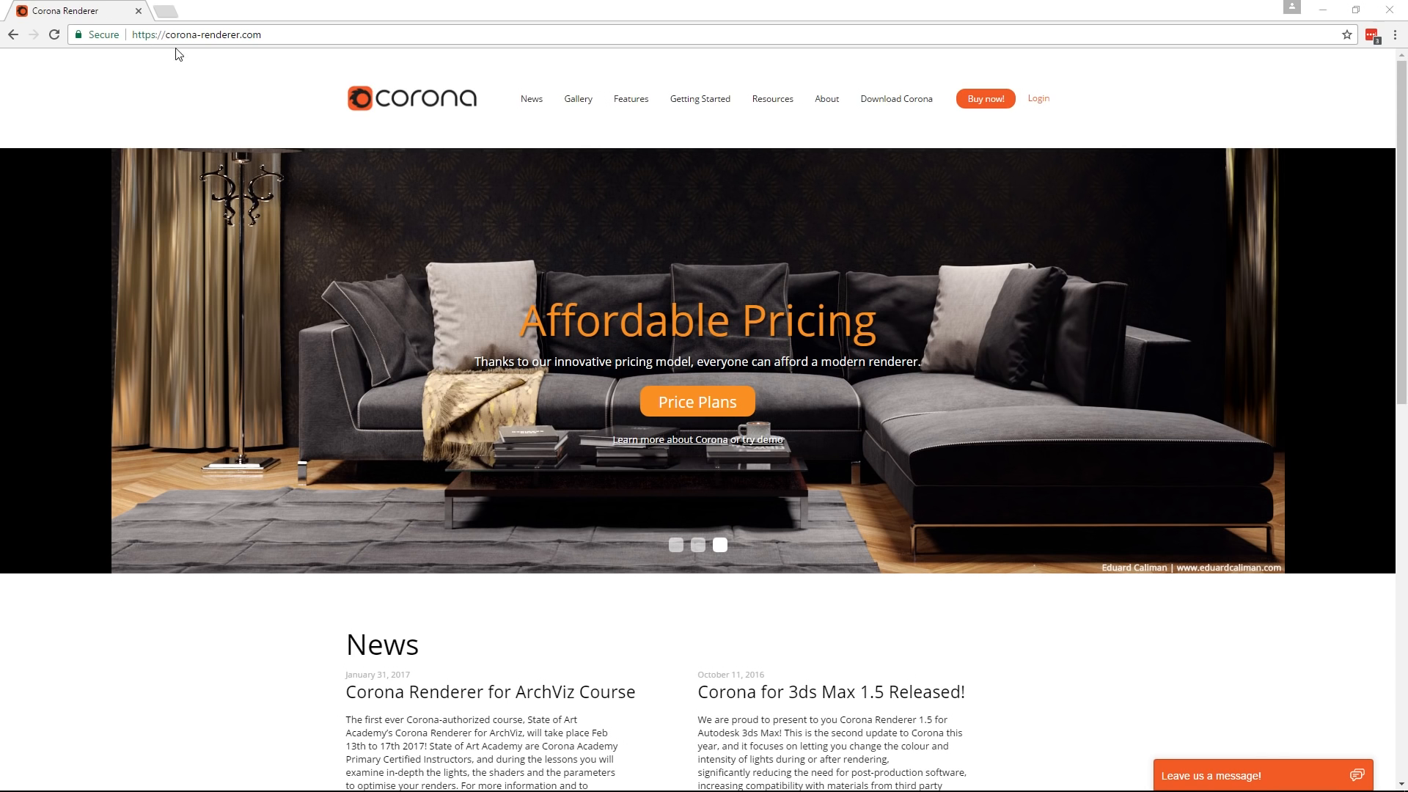
{"action": "mouse_move", "coordinate": [426, 66]}
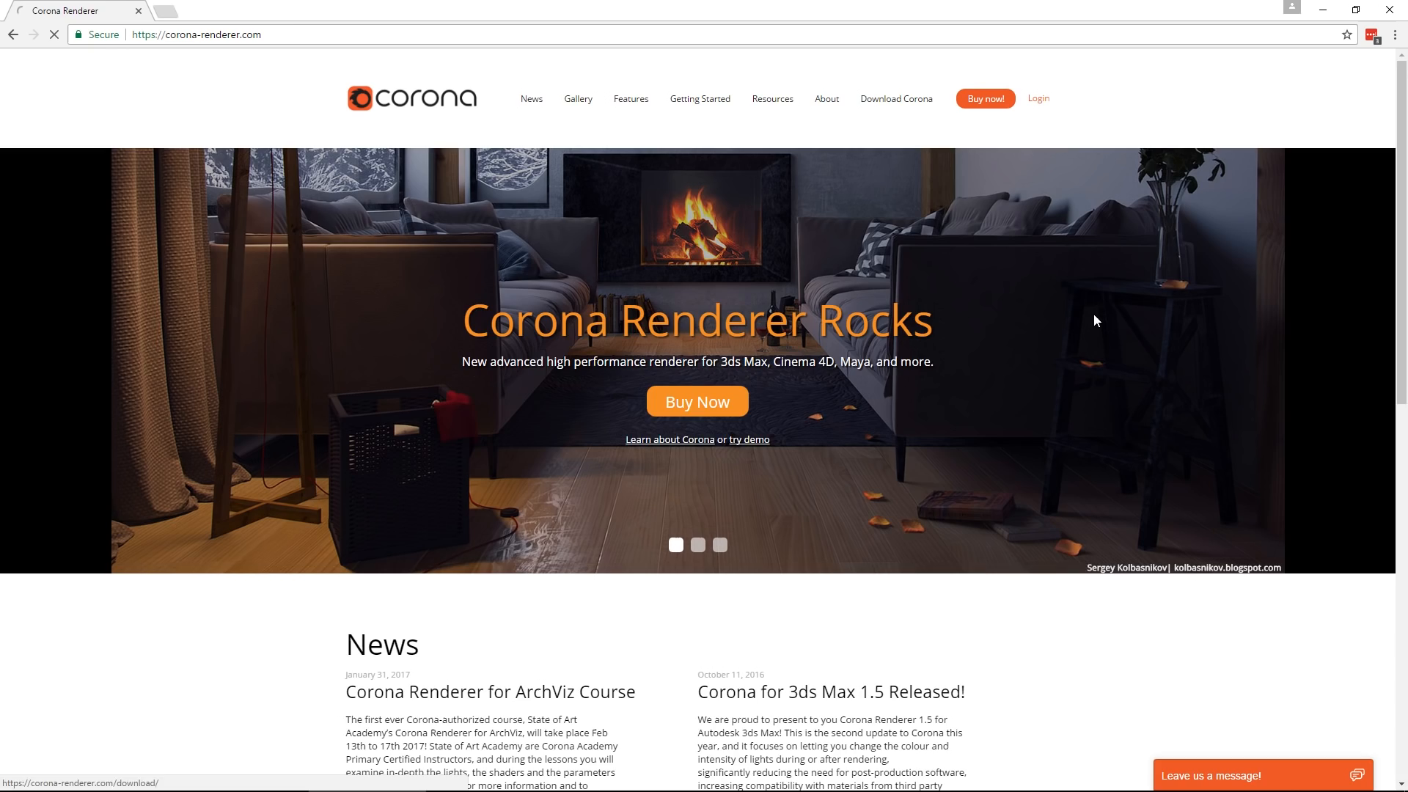
{"action": "left_click", "coordinate": [894, 98]}
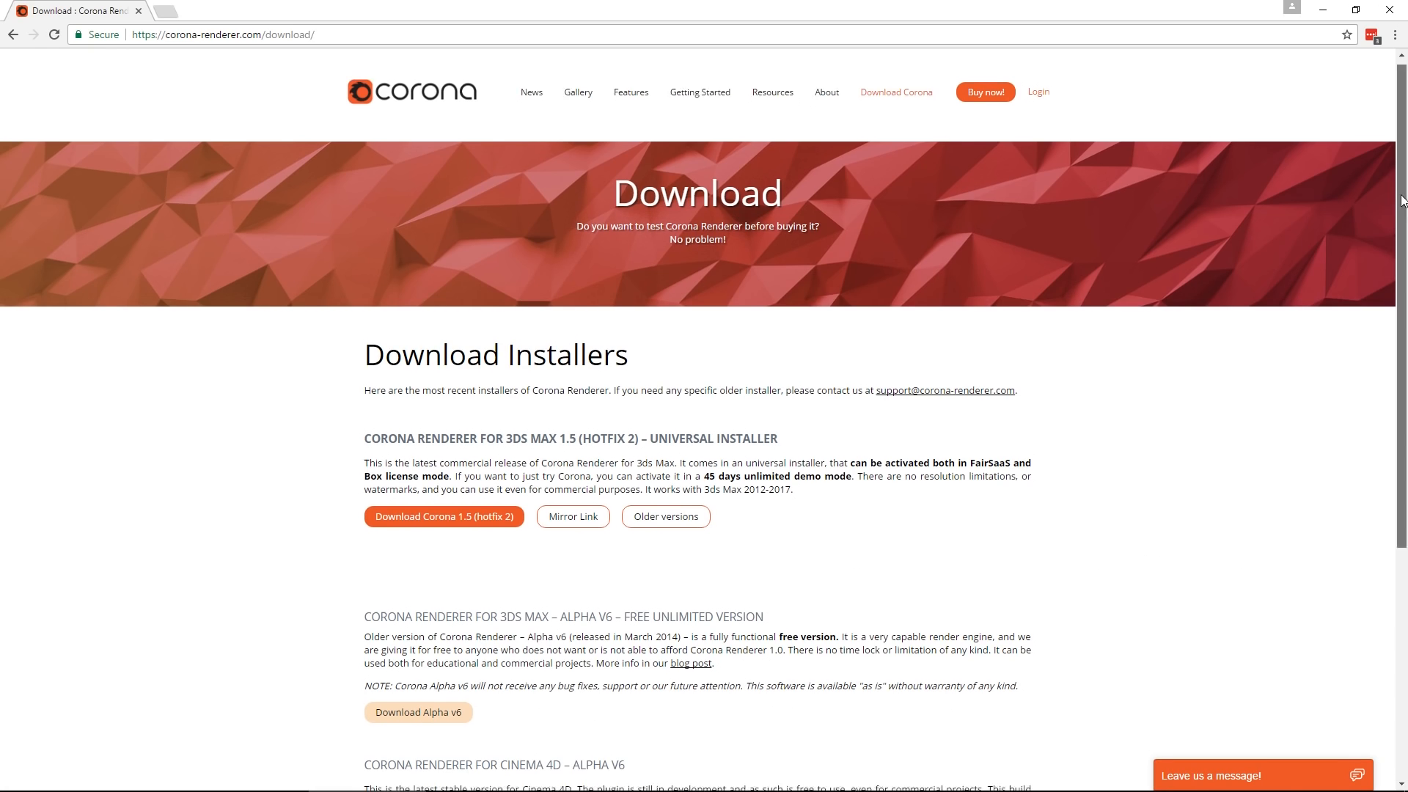
{"action": "scroll", "scroll_direction": "down", "scroll_amount": 3}
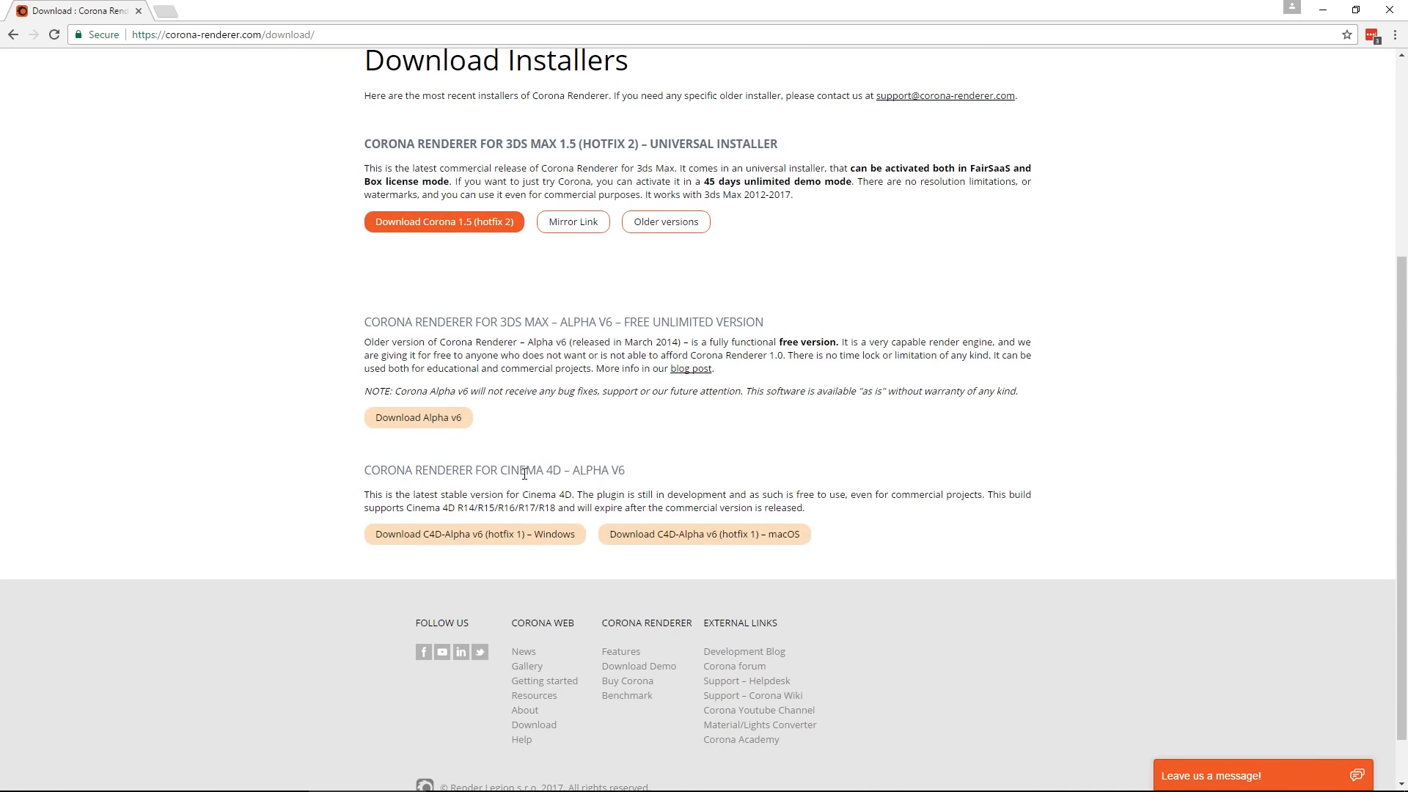
{"action": "mouse_move", "coordinate": [472, 539]}
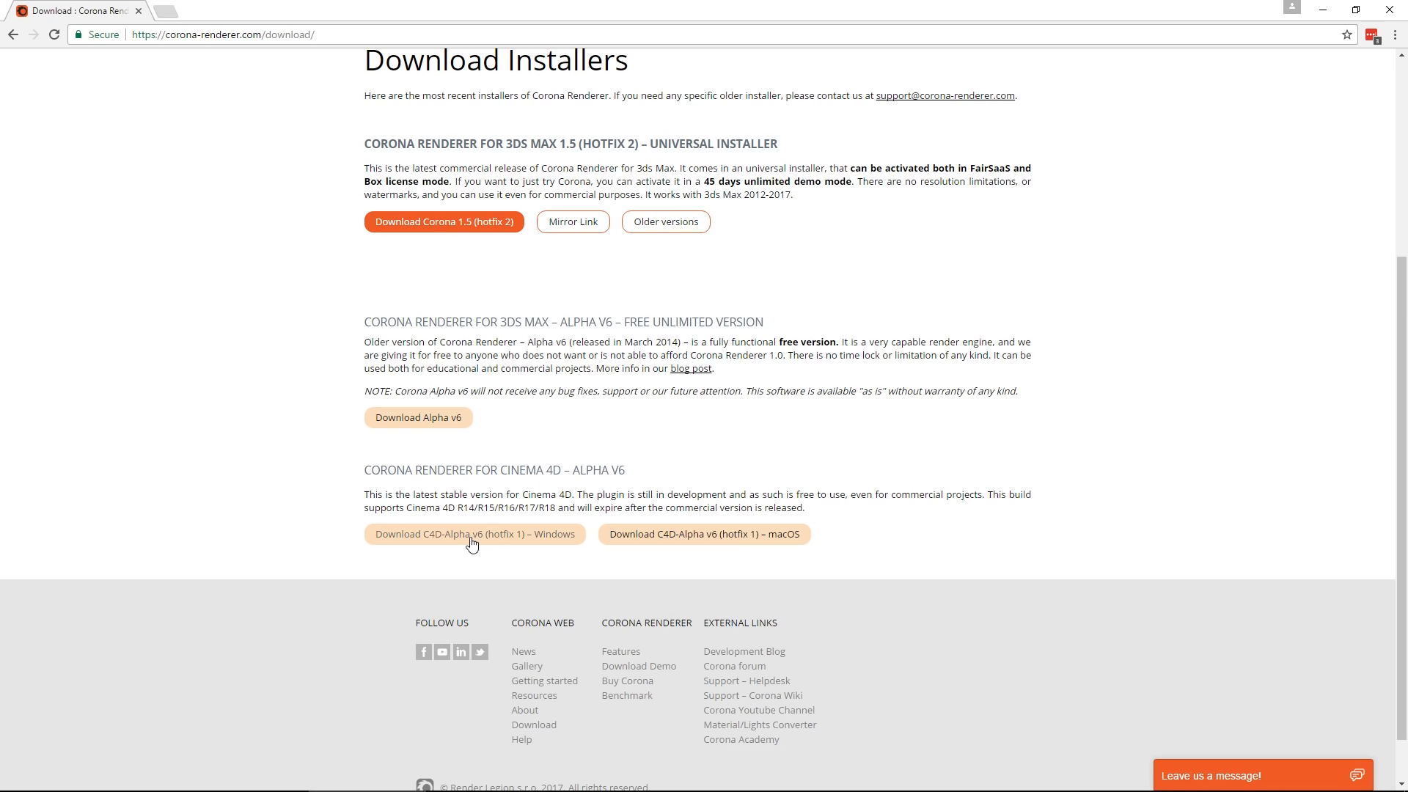
{"action": "mouse_move", "coordinate": [727, 534]}
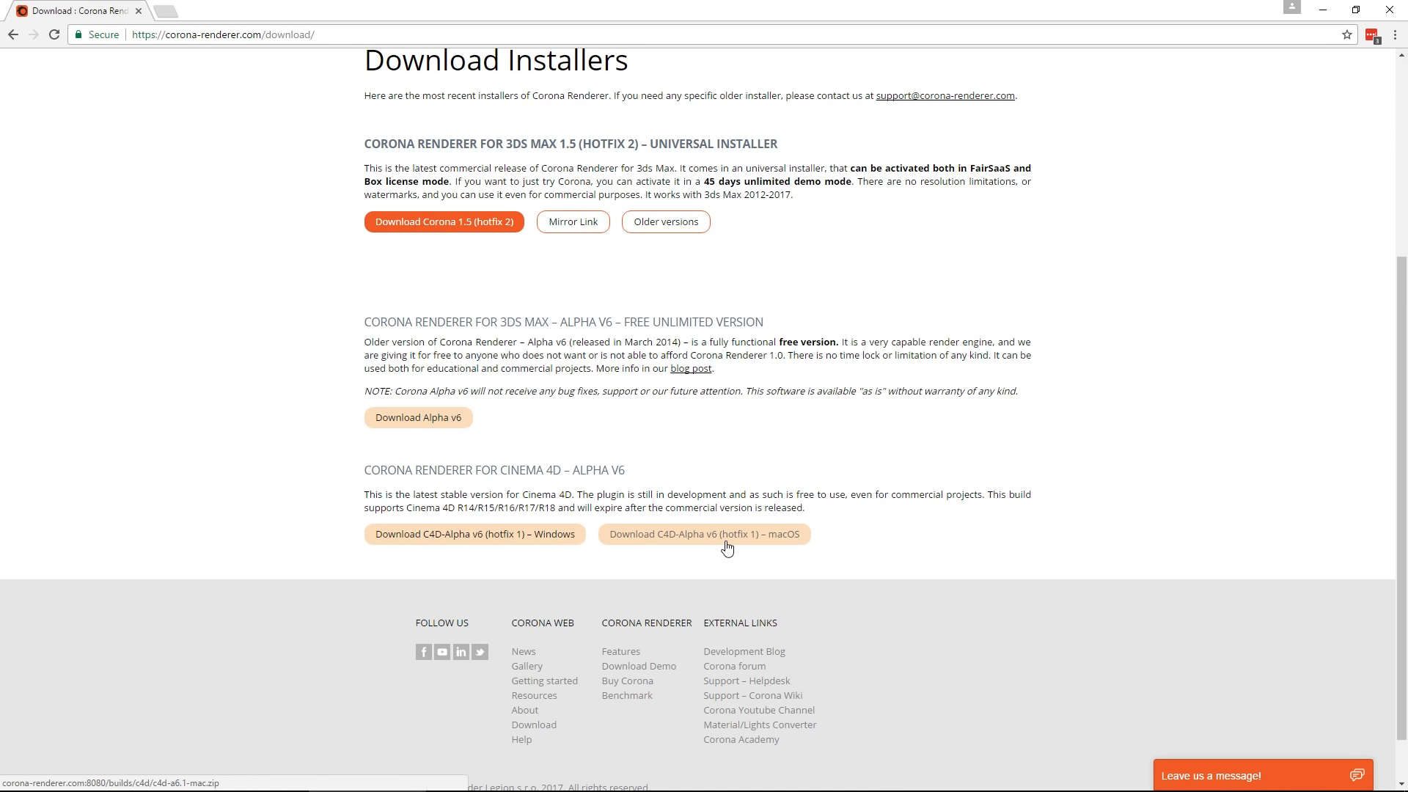
{"action": "mouse_move", "coordinate": [521, 541]}
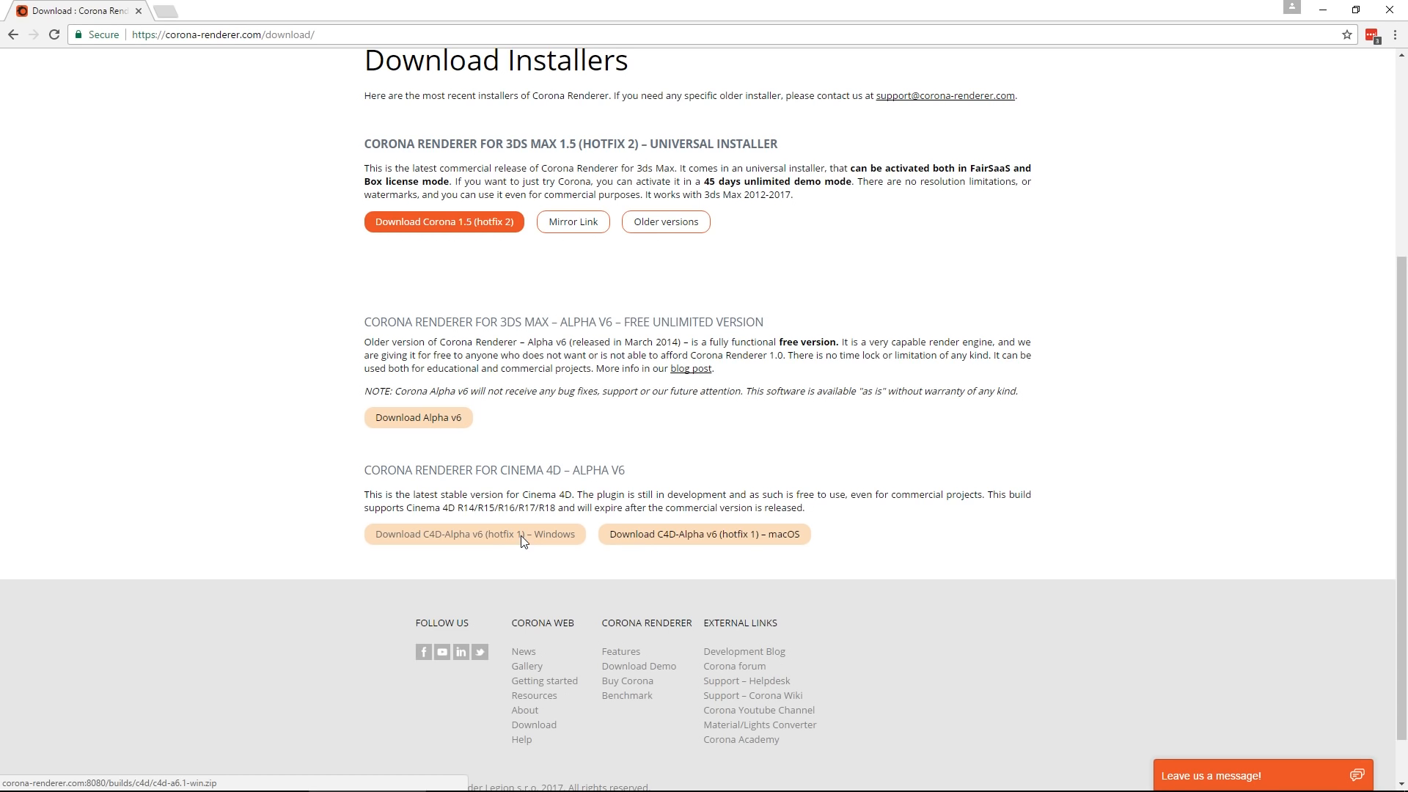
{"action": "left_click", "coordinate": [473, 534]}
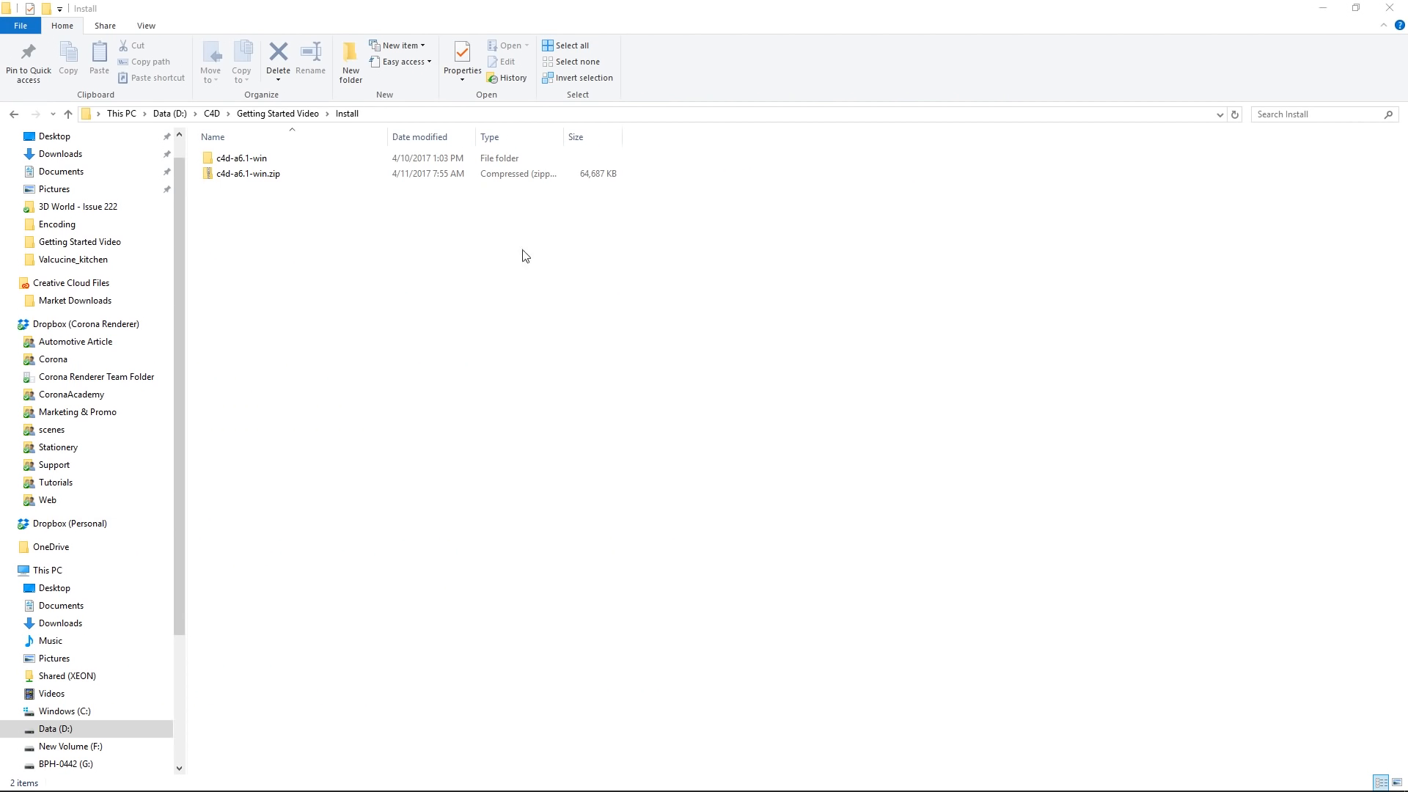
- Launch the Corona for Cinema 4D installer from the c4d-a6.1-win folder and accept the license terms
{"action": "left_click", "coordinate": [247, 173]}
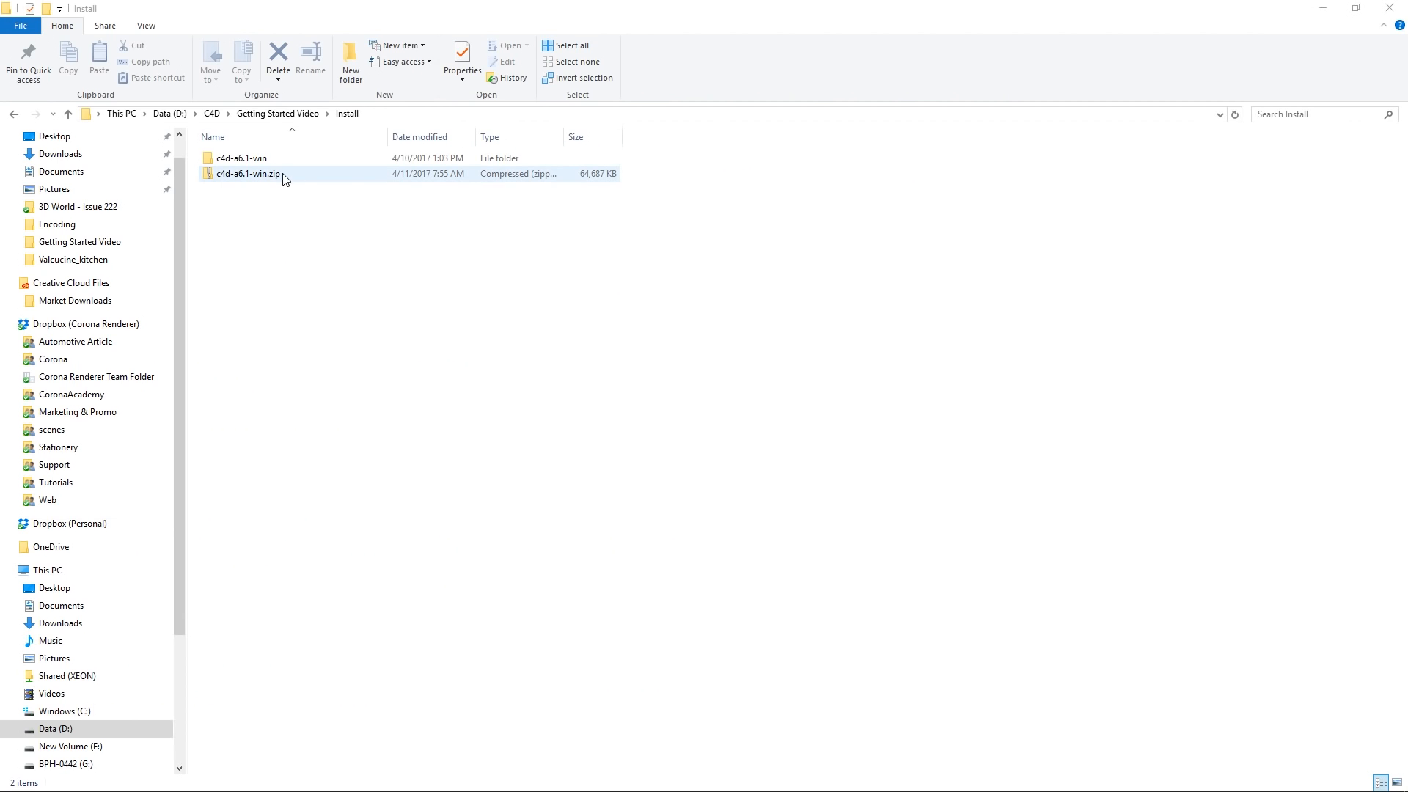
{"action": "double_click", "coordinate": [239, 159]}
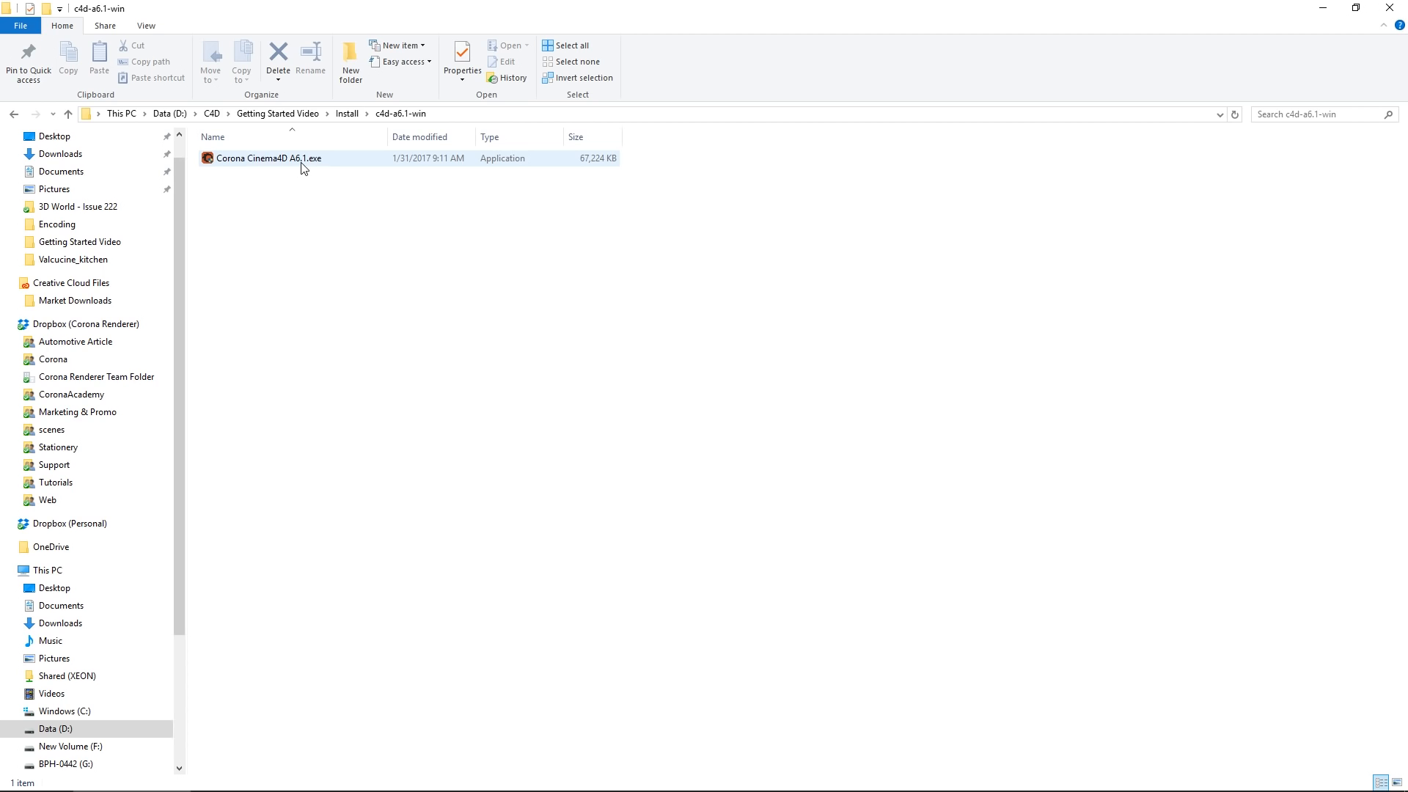
{"action": "double_click", "coordinate": [267, 158]}
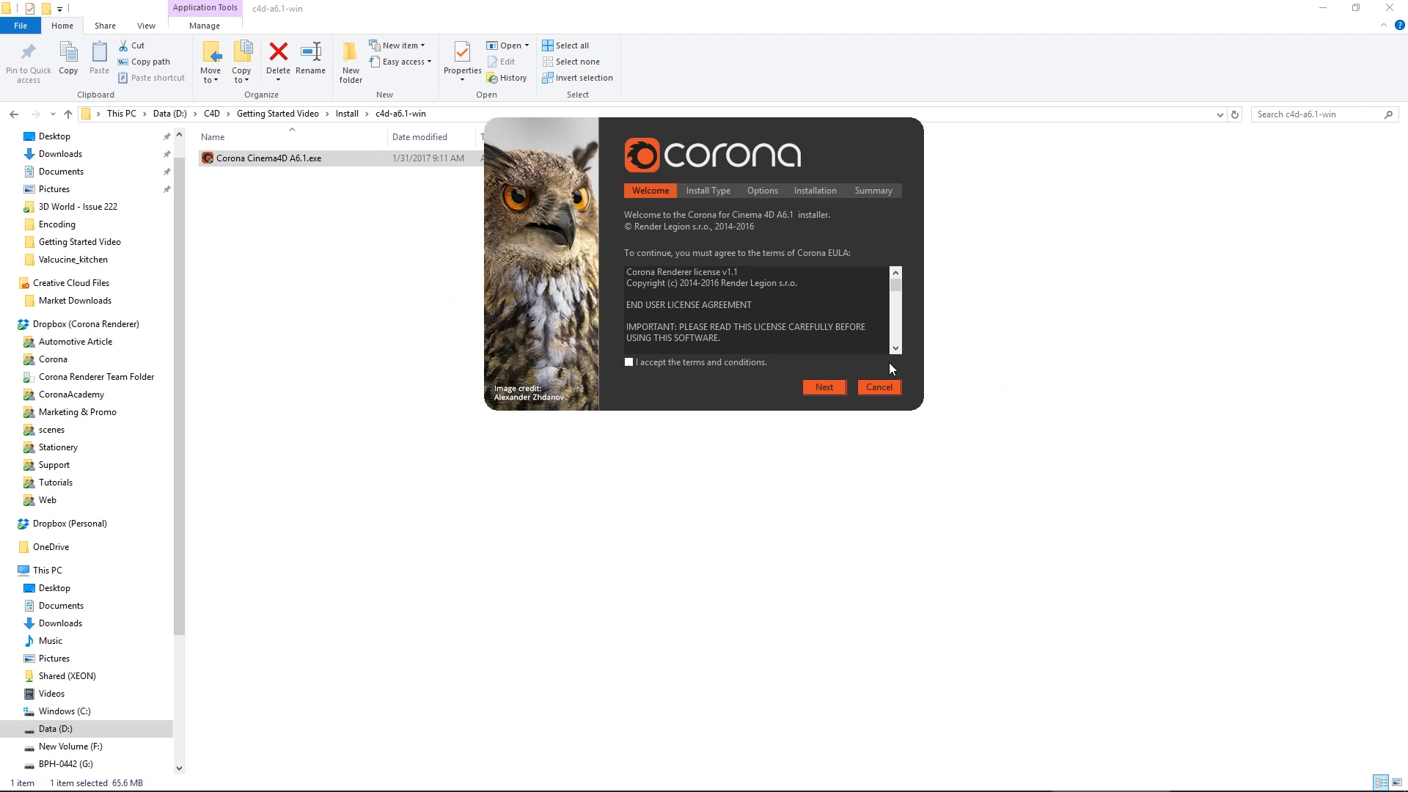
{"action": "left_click", "coordinate": [629, 362]}
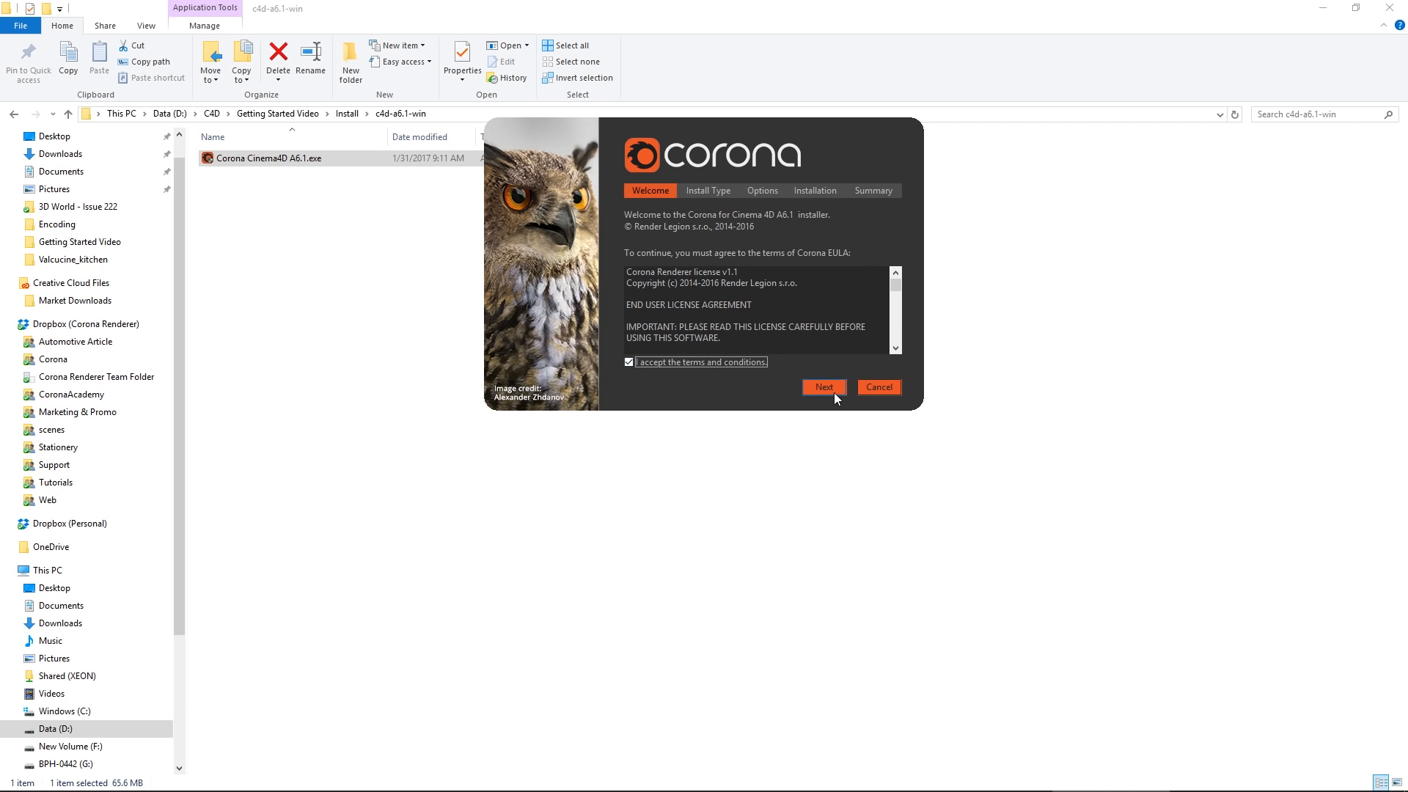
- Run the Typical installation of Corona A6.1 and finish the installer
{"action": "left_click", "coordinate": [822, 387]}
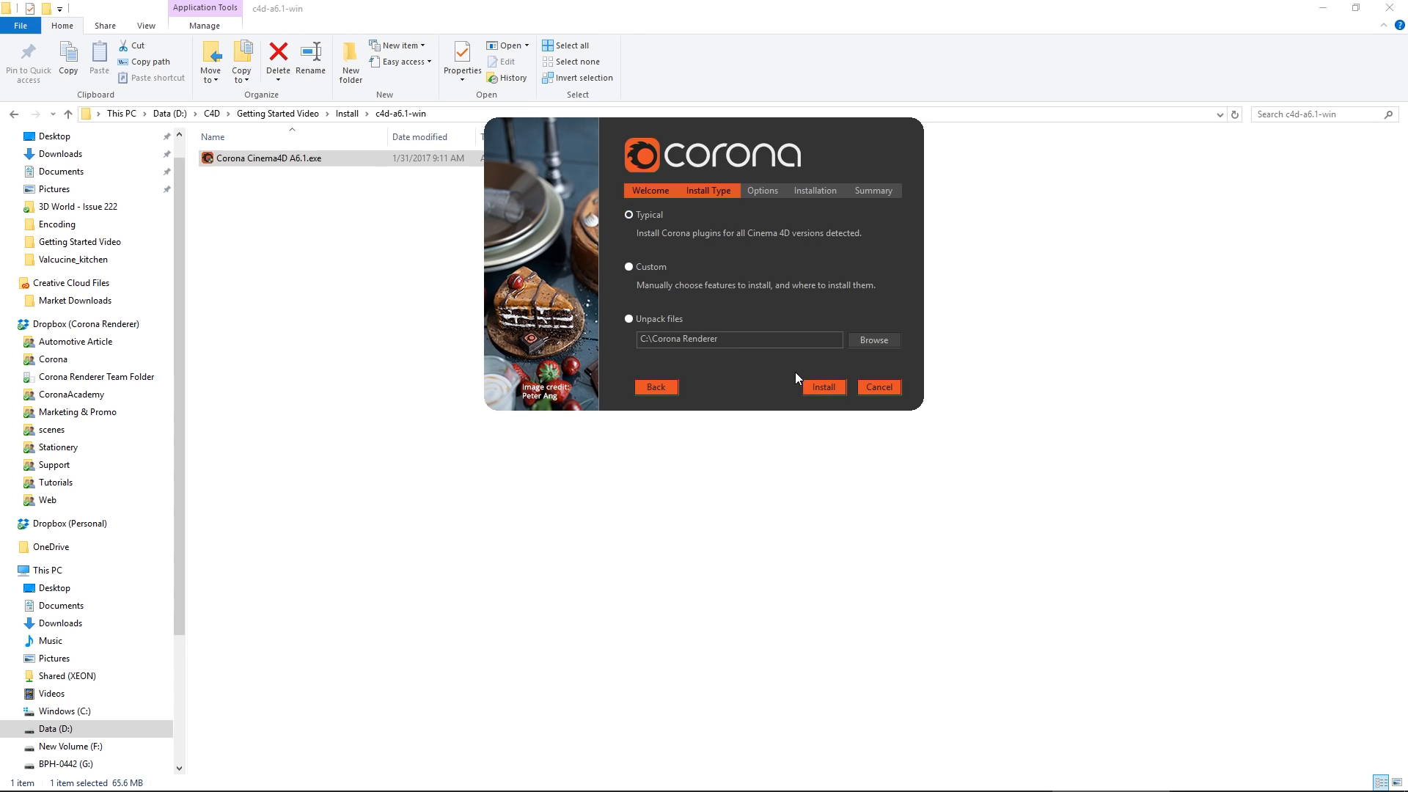
{"action": "left_click", "coordinate": [821, 388]}
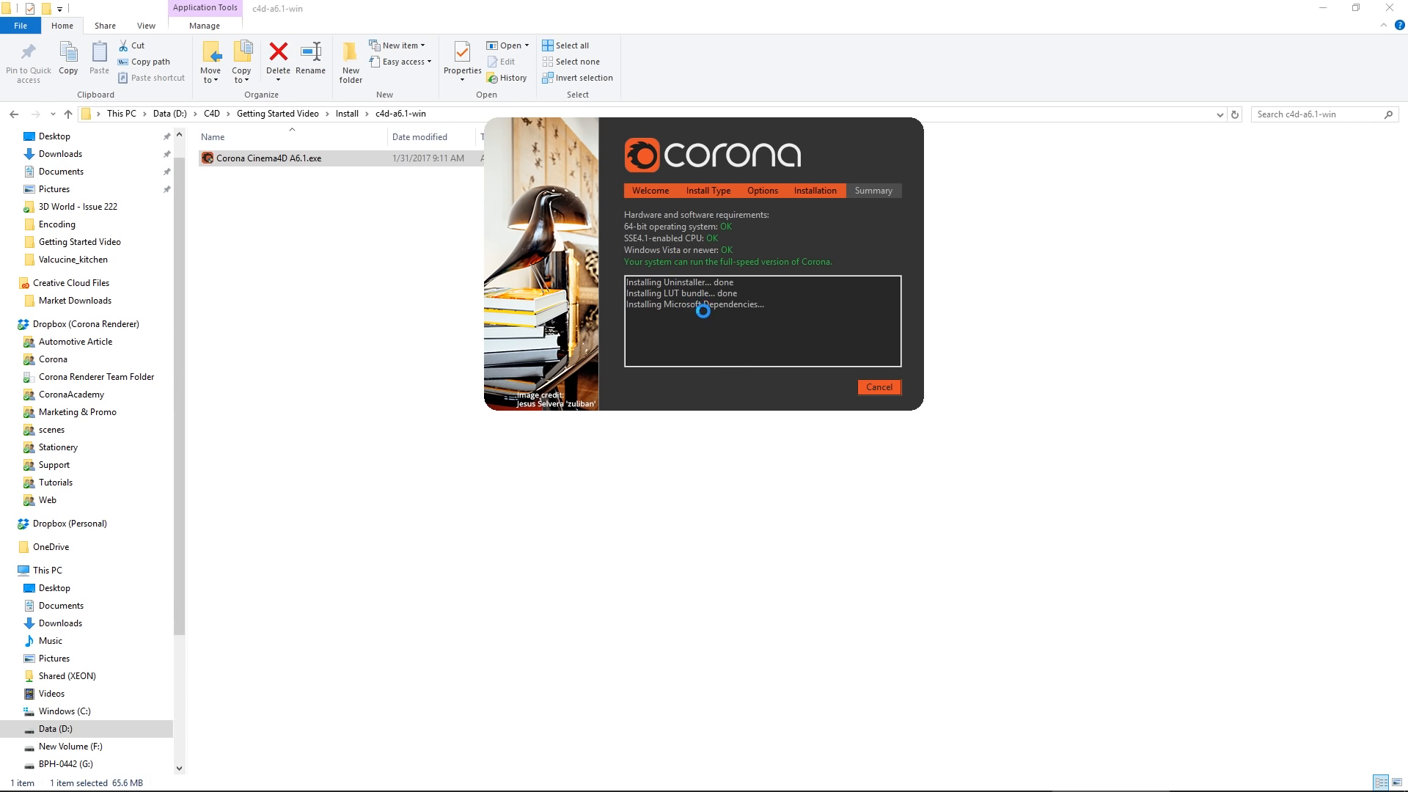
{"action": "mouse_move", "coordinate": [774, 422]}
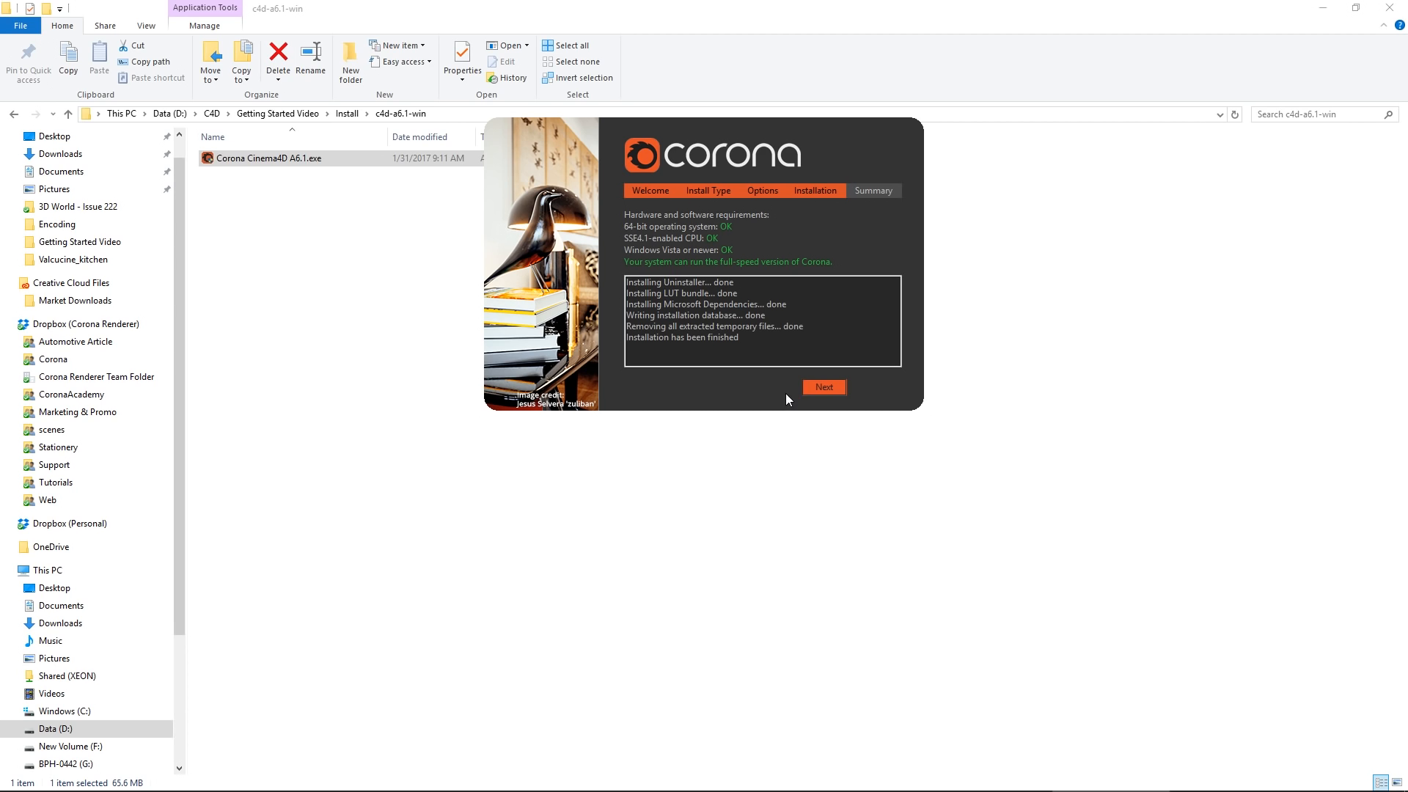
{"action": "left_click", "coordinate": [823, 387]}
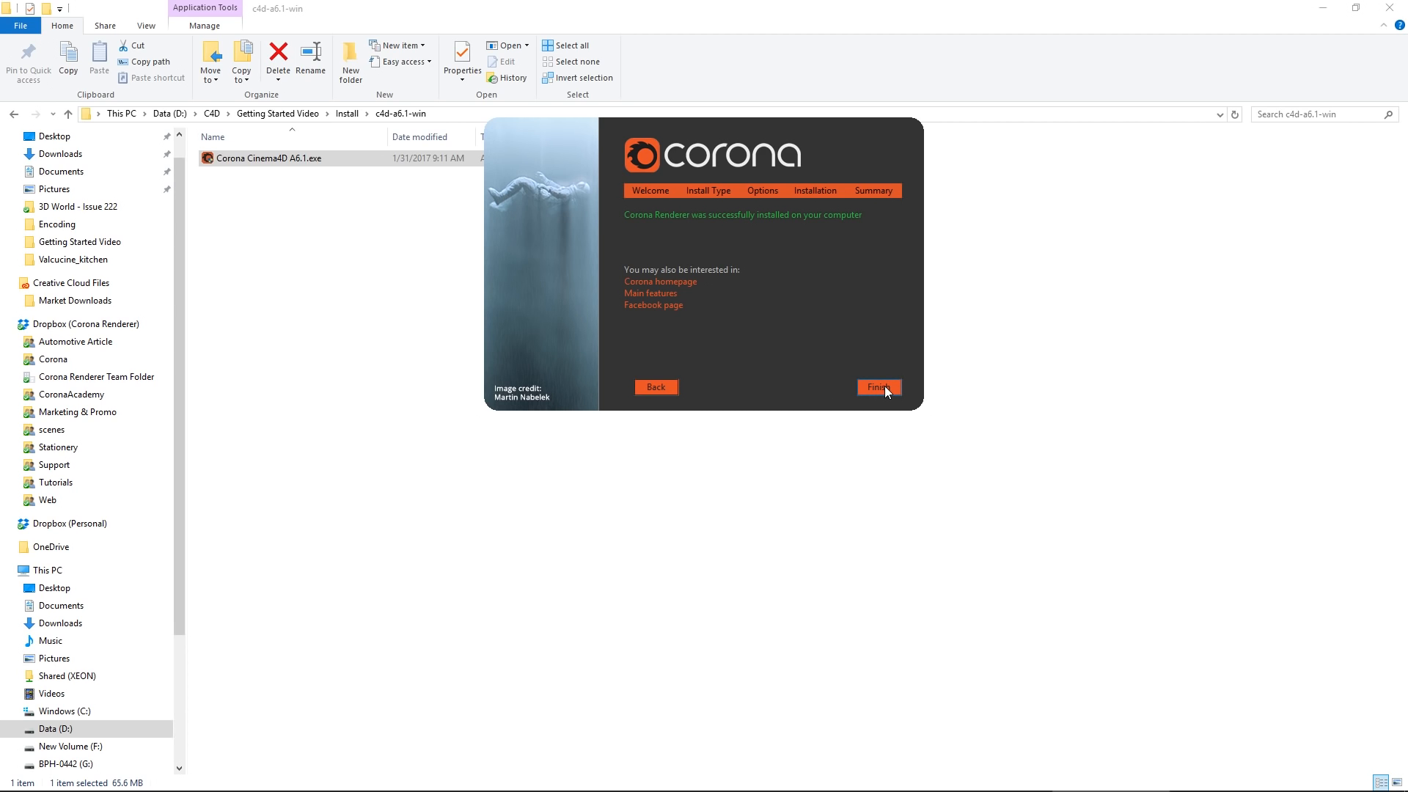
{"action": "left_click", "coordinate": [877, 386]}
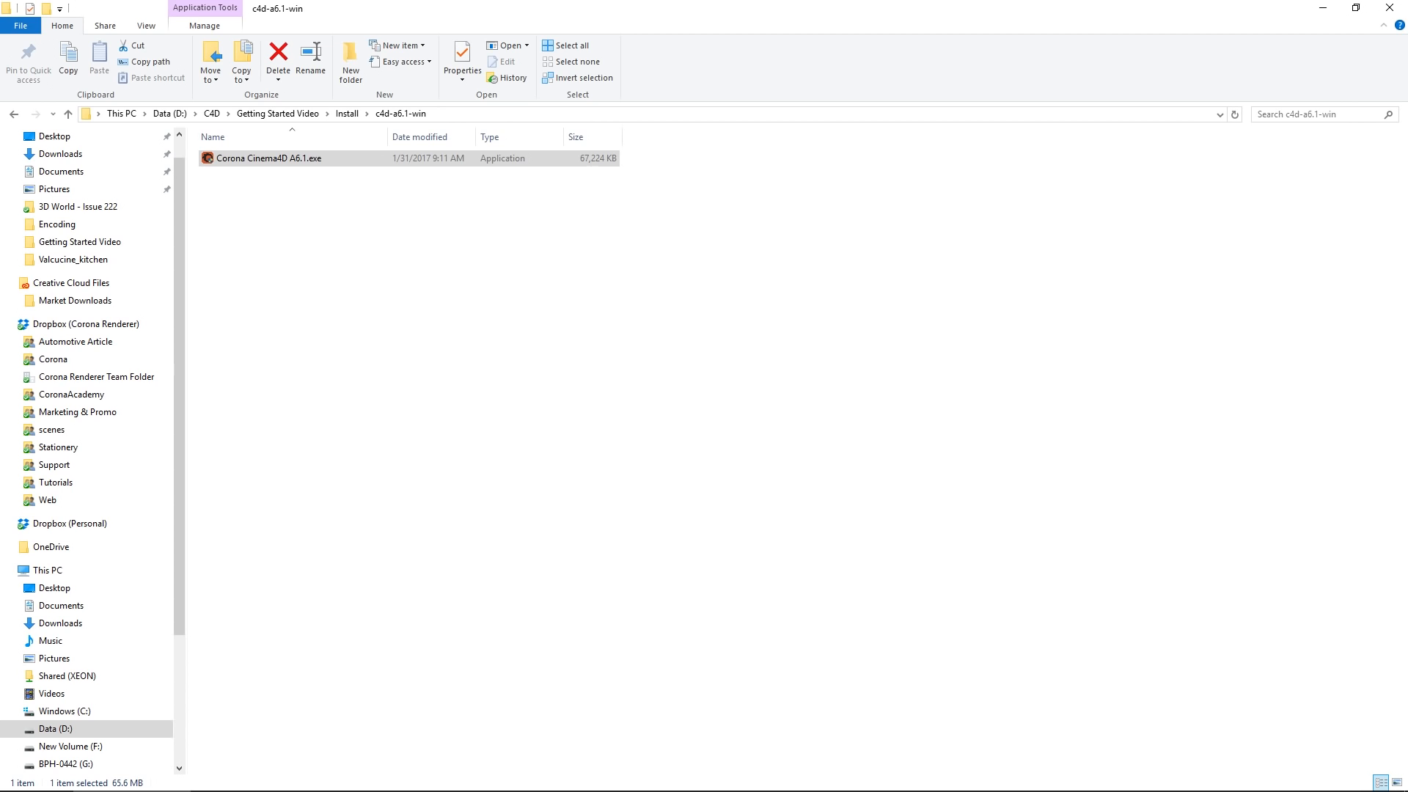
- Launch Cinema 4D and browse the Corona menu to confirm the plugin loaded
{"action": "double_click", "coordinate": [268, 159]}
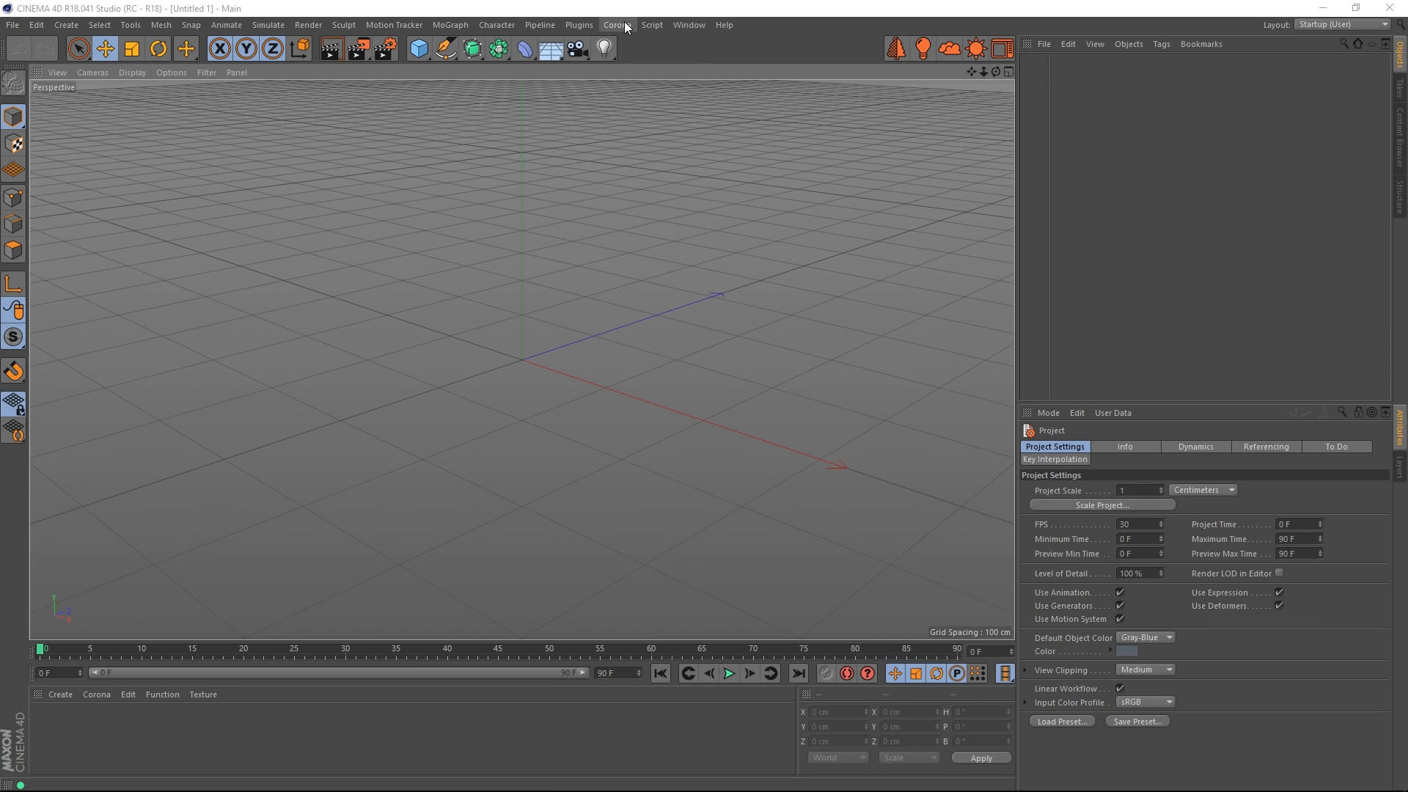
{"action": "left_click", "coordinate": [615, 25]}
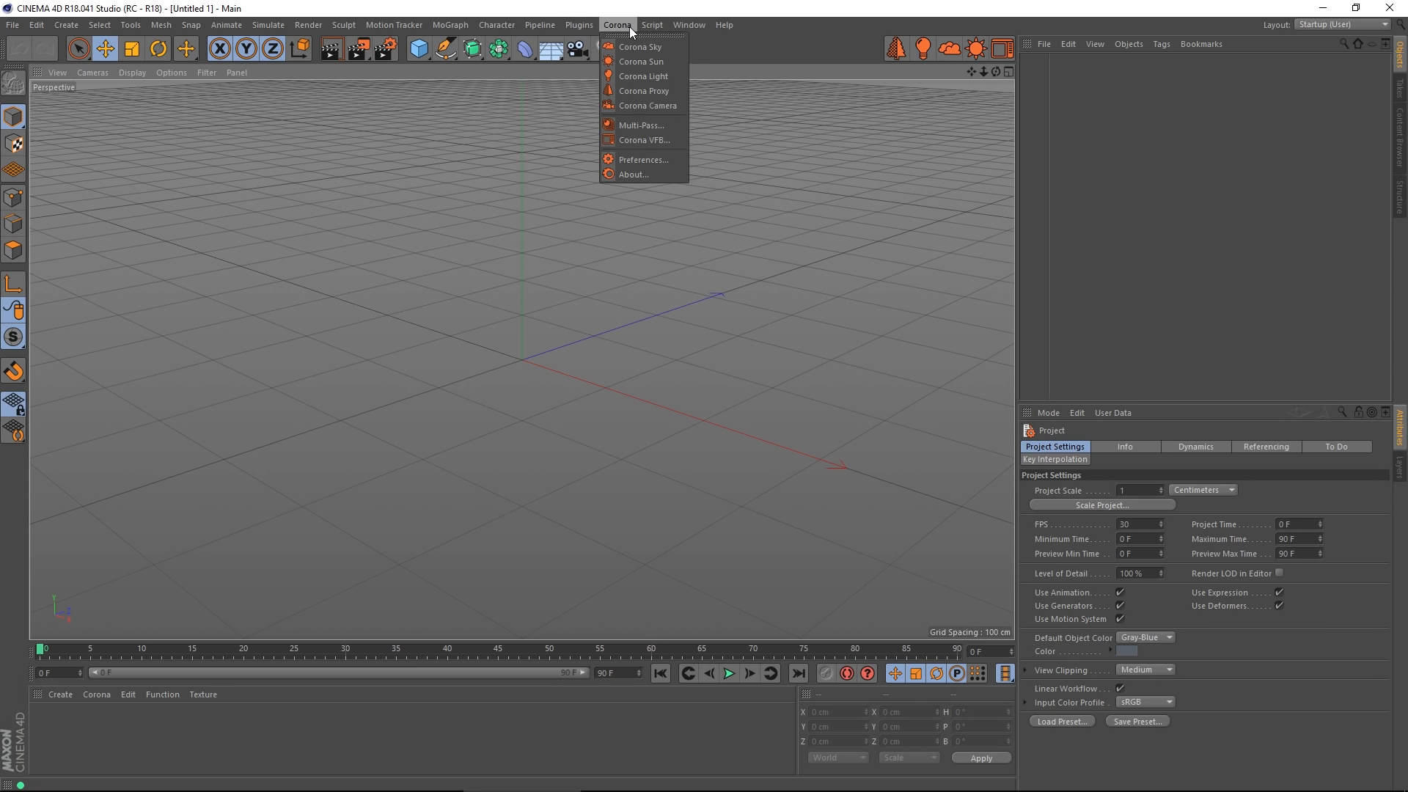
{"action": "mouse_move", "coordinate": [639, 47]}
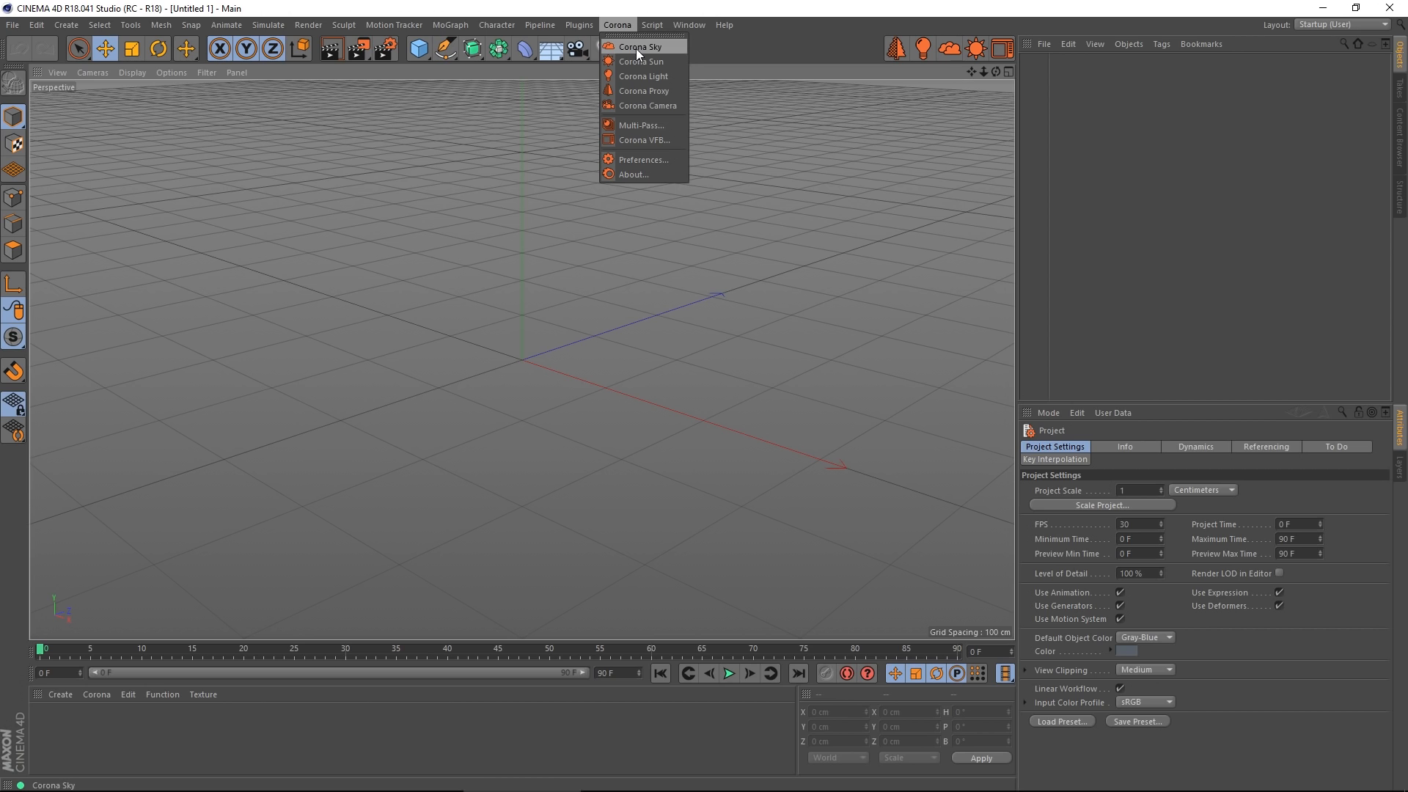
{"action": "mouse_move", "coordinate": [642, 139]}
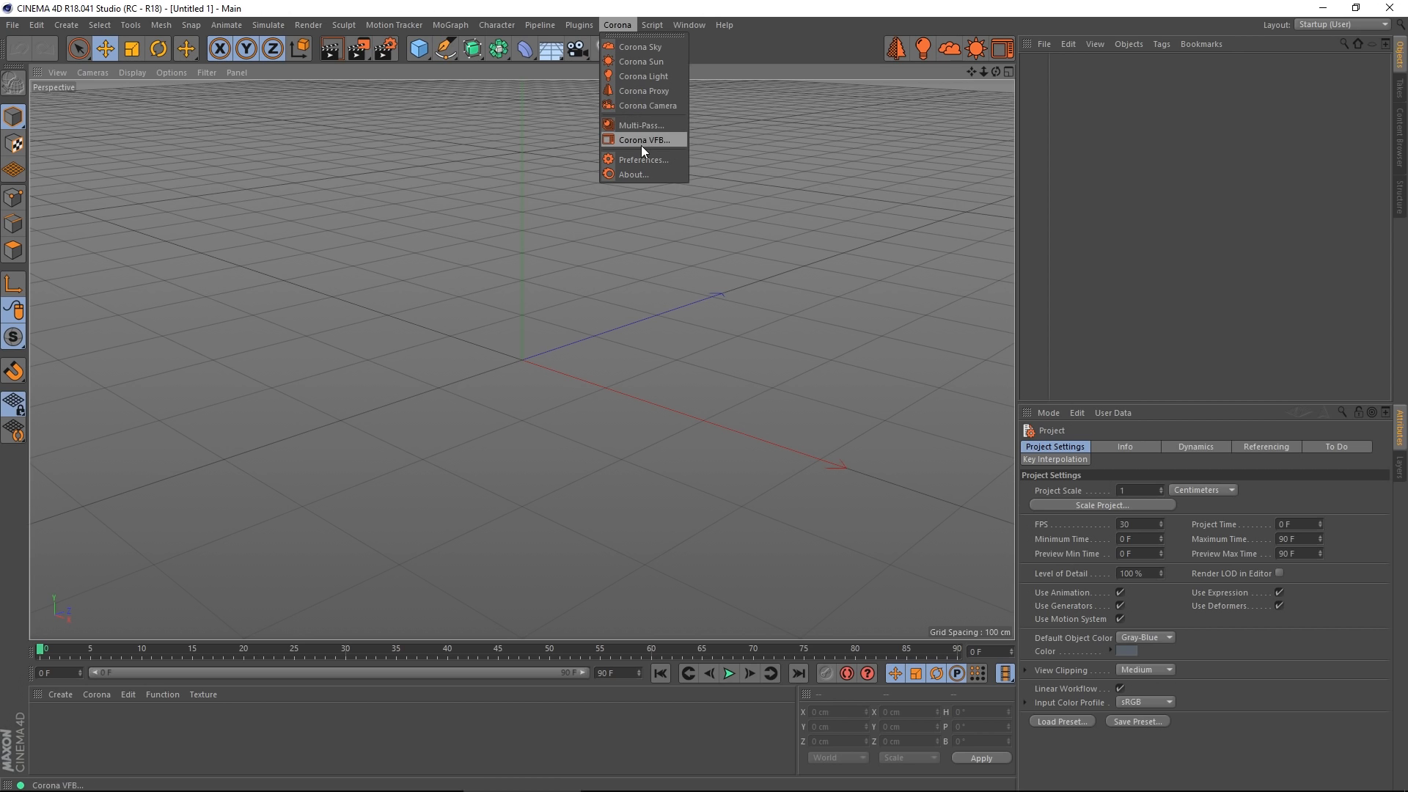
{"action": "mouse_move", "coordinate": [651, 173]}
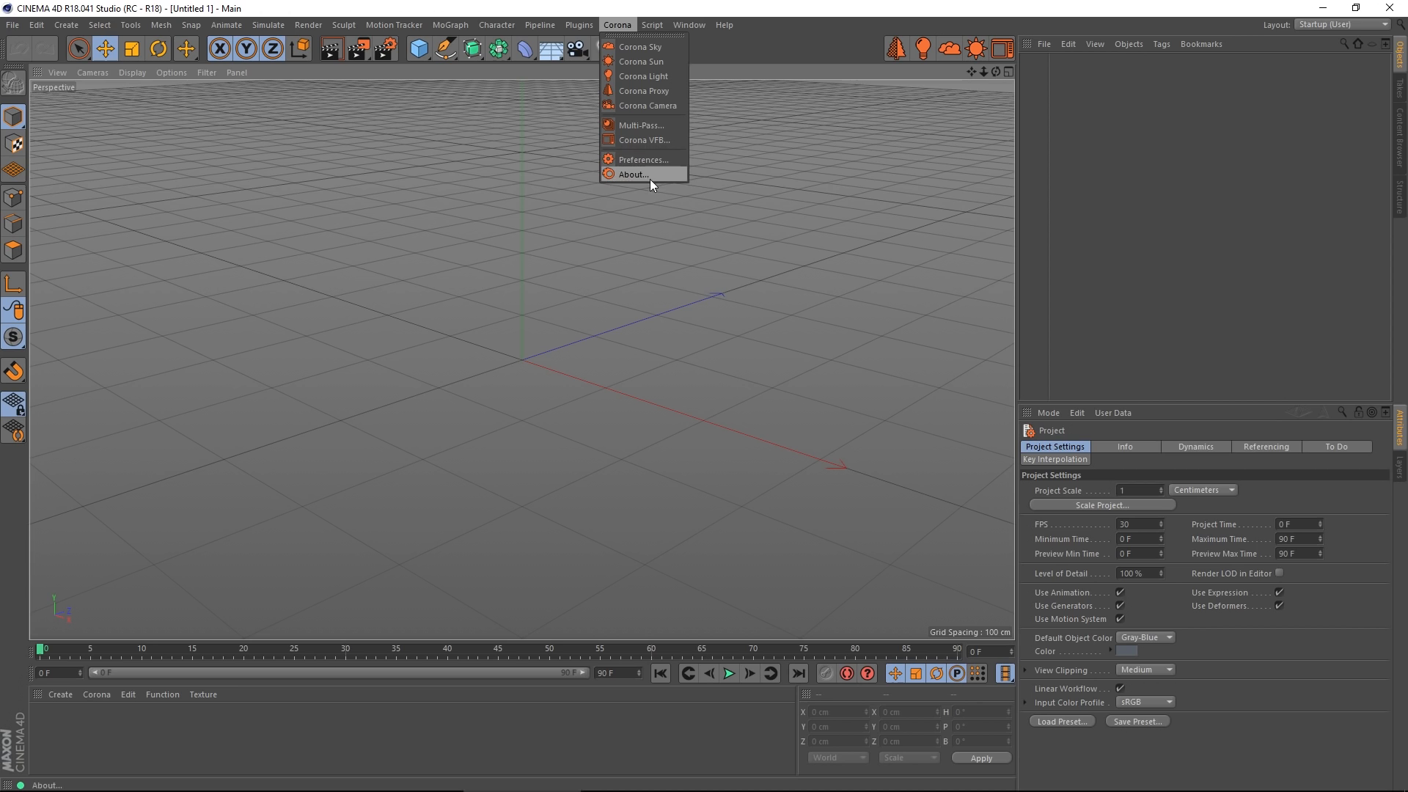
{"action": "mouse_move", "coordinate": [647, 105]}
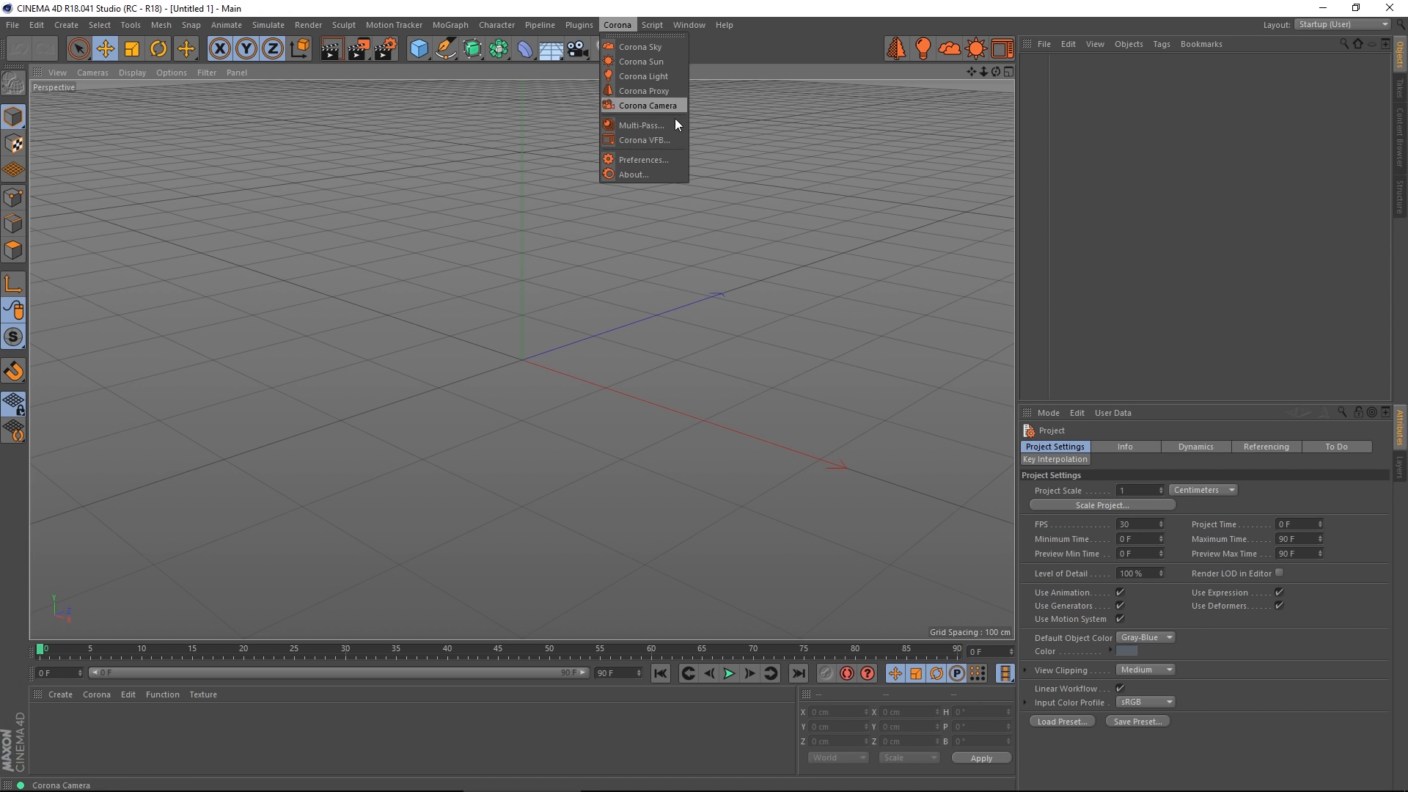
{"action": "left_click", "coordinate": [641, 62]}
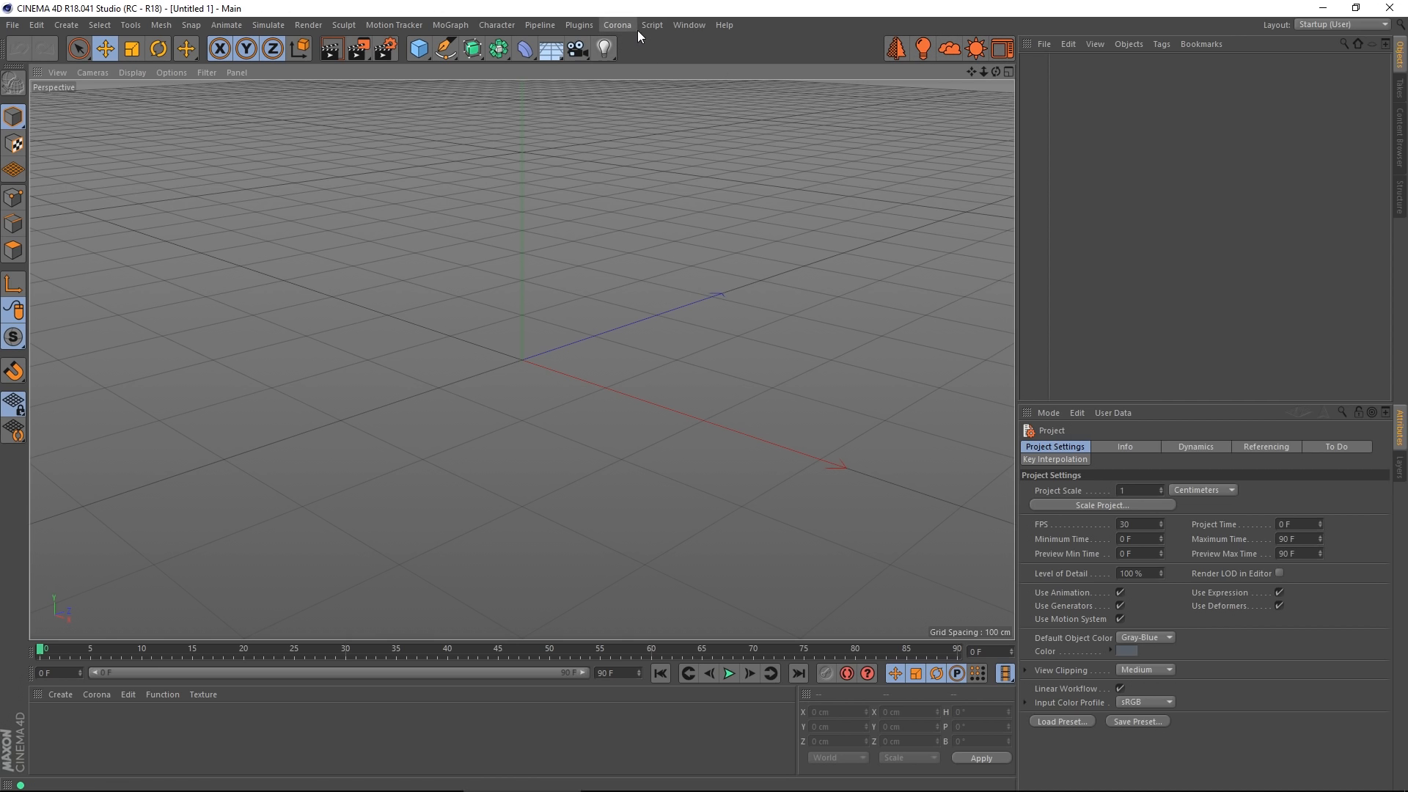
- Filter the Customize Commands window by the name 'Coron' to list Corona commands
{"action": "left_click", "coordinate": [689, 25]}
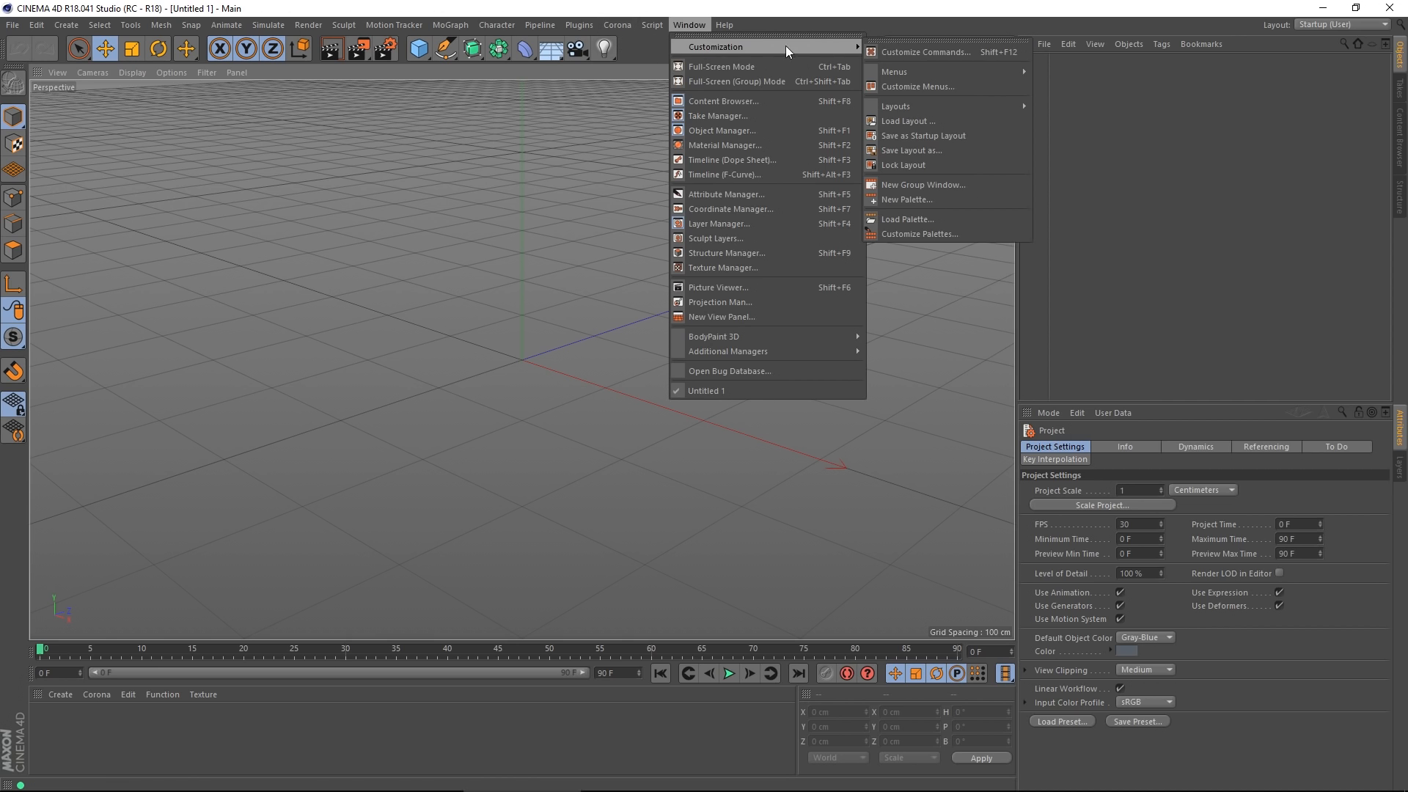
{"action": "left_click", "coordinate": [925, 51]}
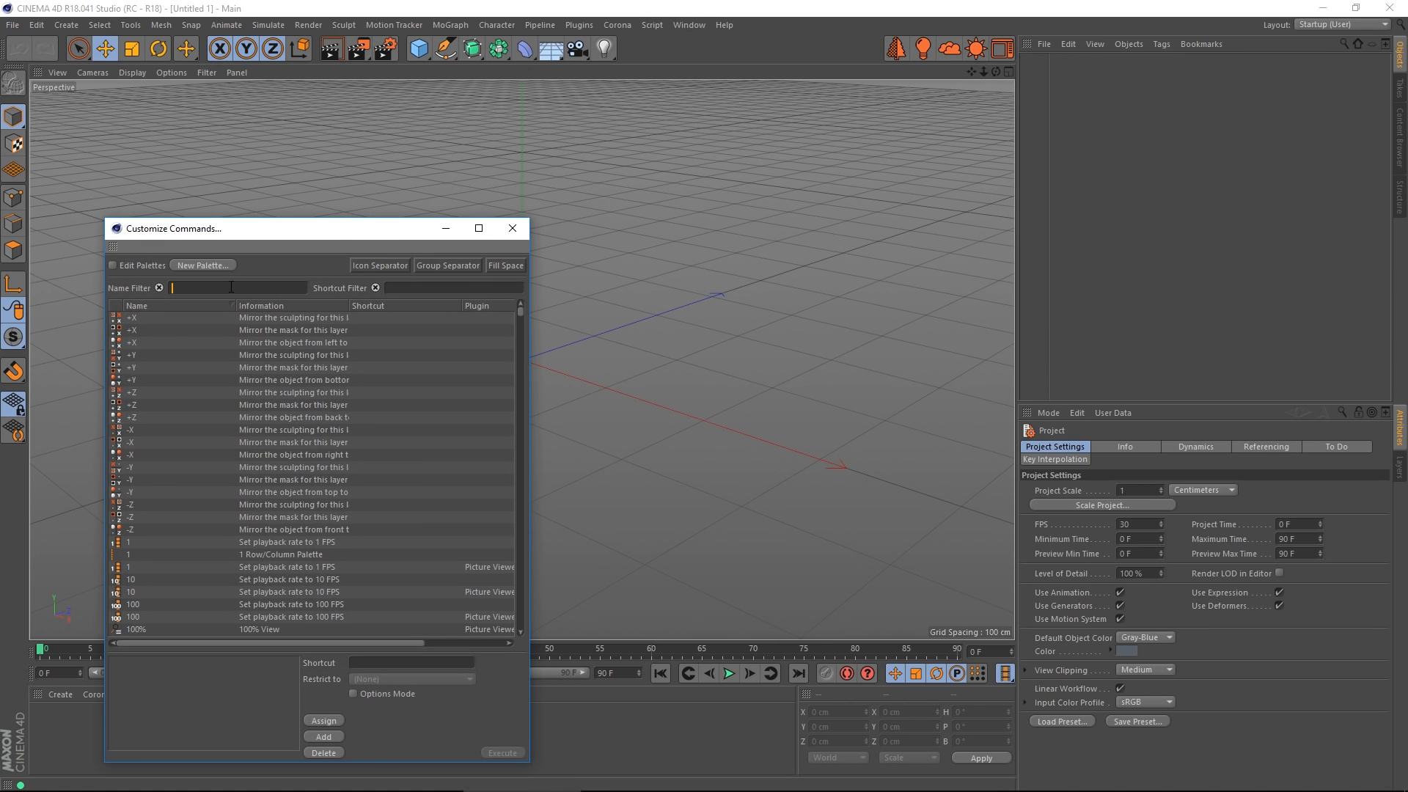
{"action": "type", "text": "Coron"}
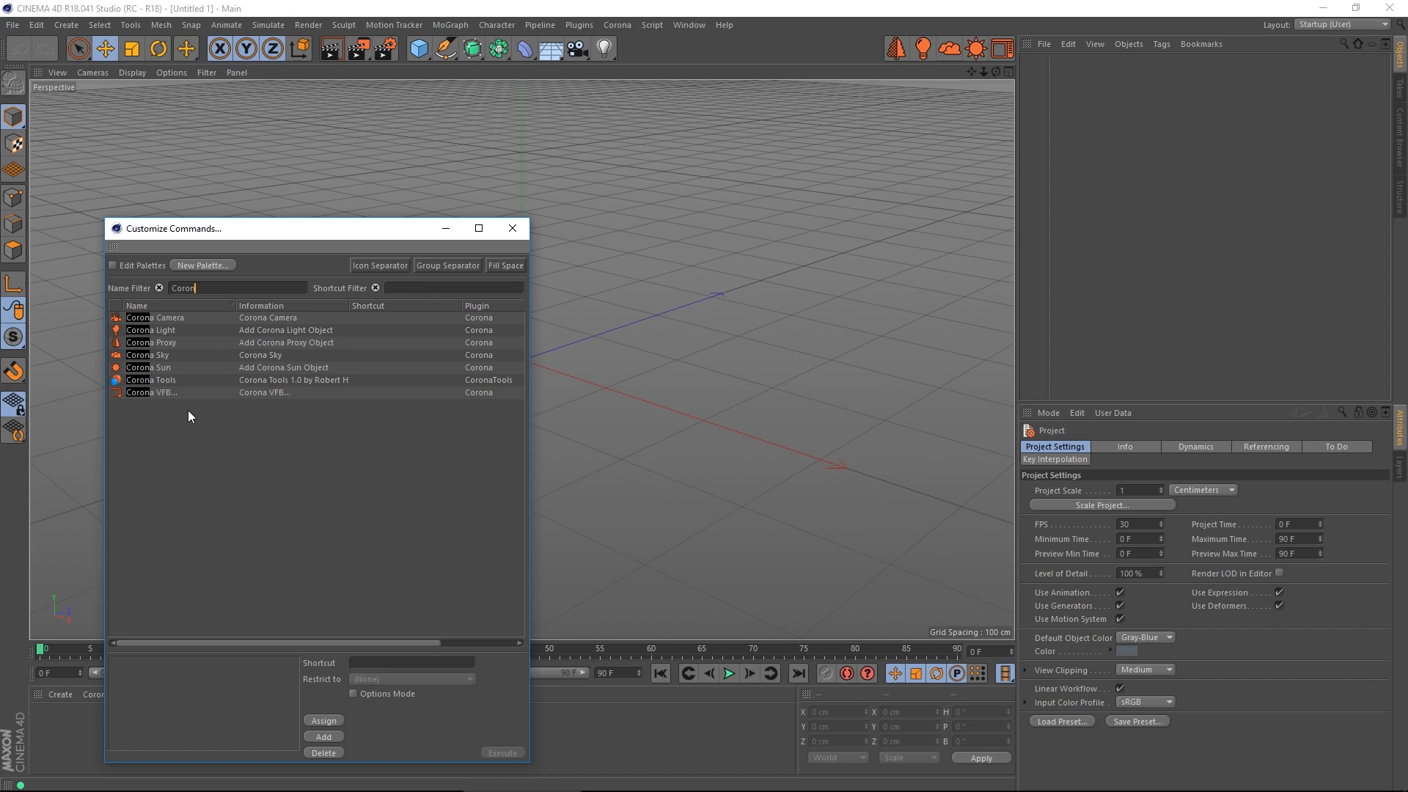
{"action": "mouse_move", "coordinate": [842, 57]}
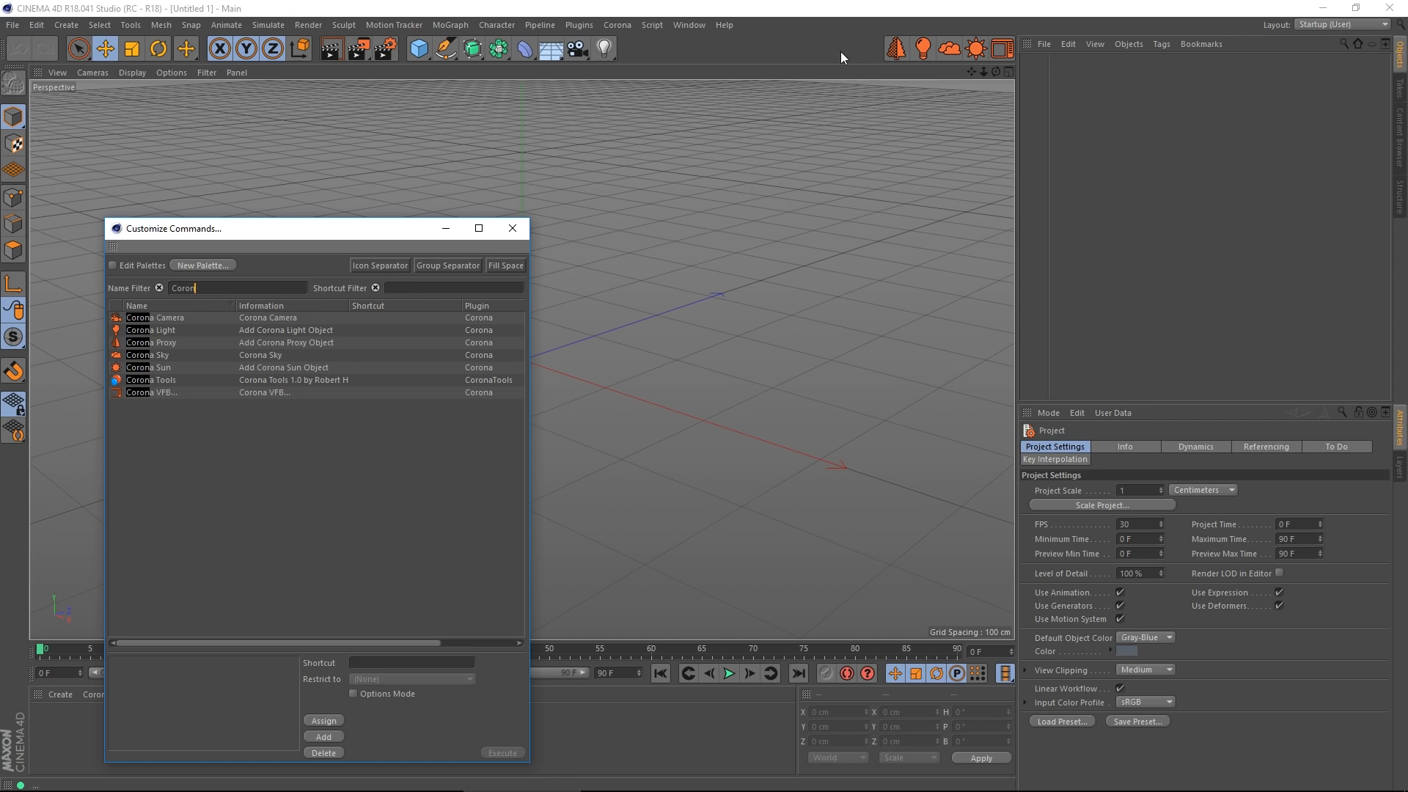
{"action": "mouse_move", "coordinate": [462, 251]}
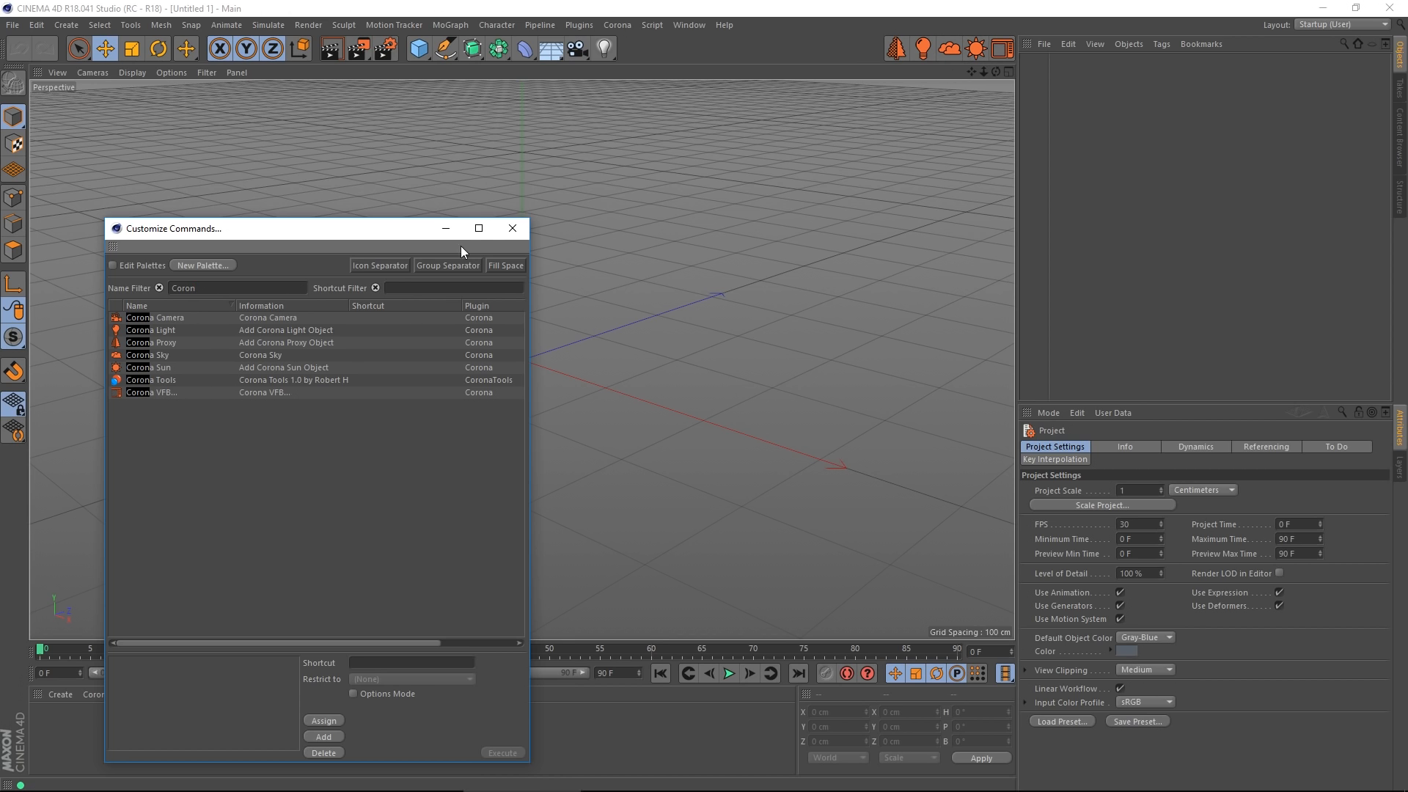
{"action": "mouse_move", "coordinate": [511, 228]}
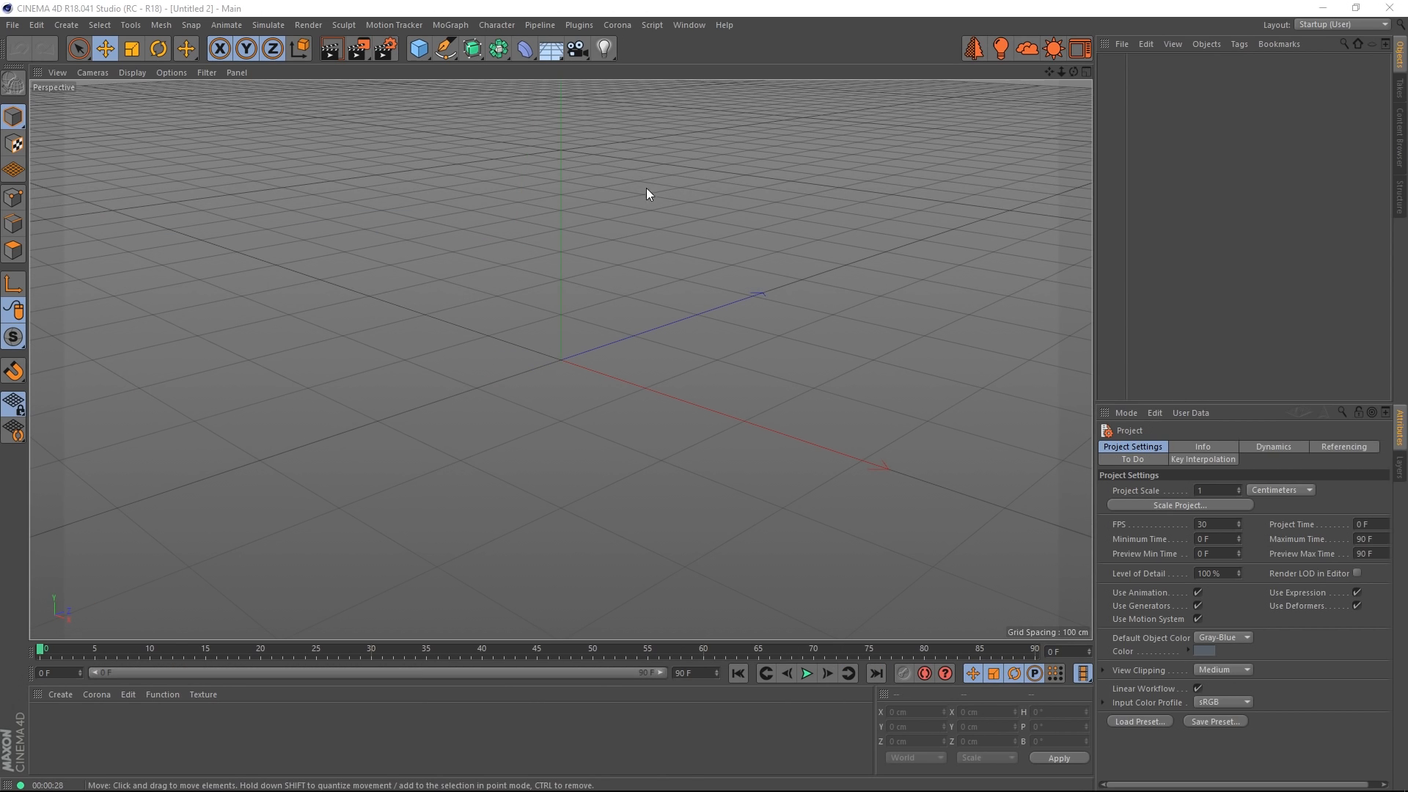
{"action": "mouse_move", "coordinate": [381, 110]}
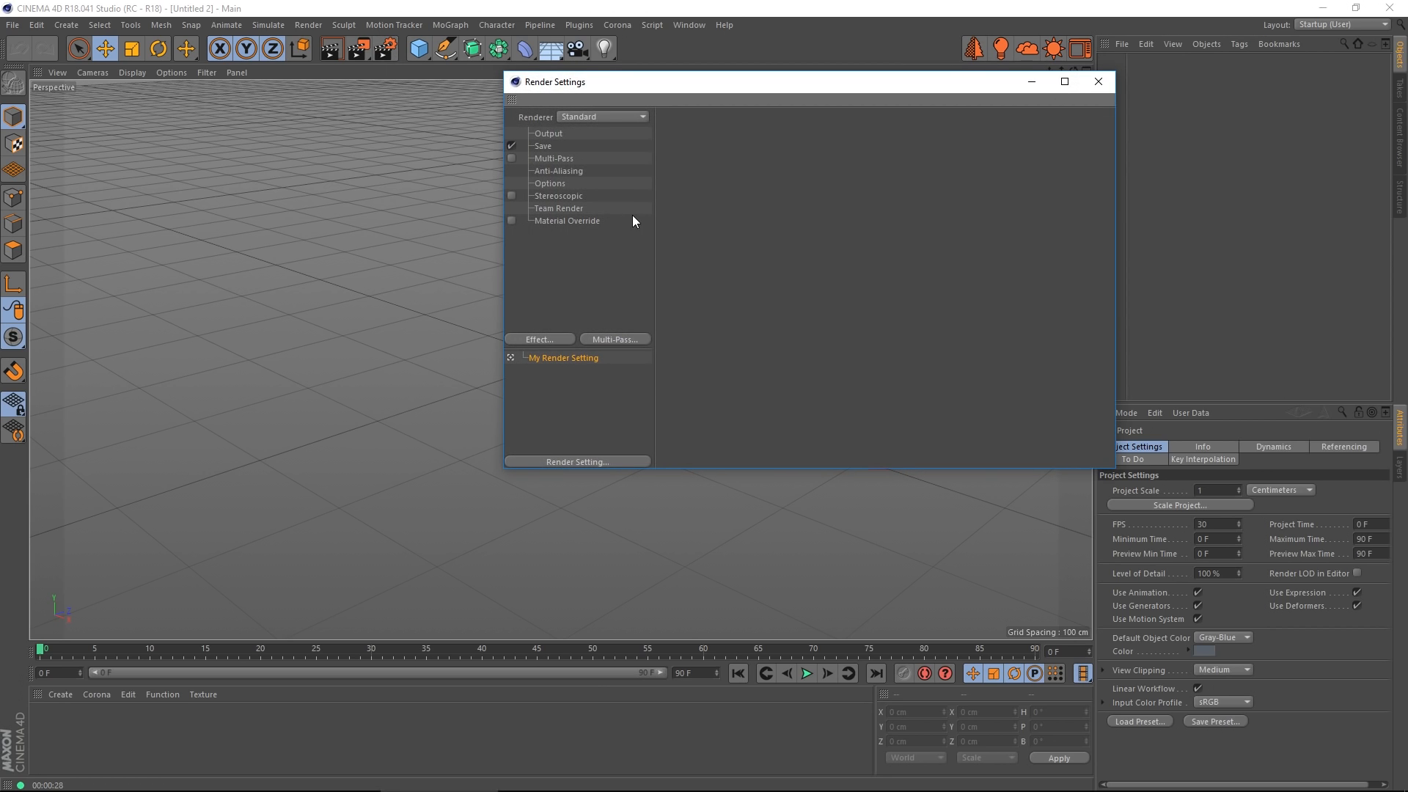
- Set the Renderer to Corona in Render Settings and close the window
{"action": "left_click", "coordinate": [602, 117]}
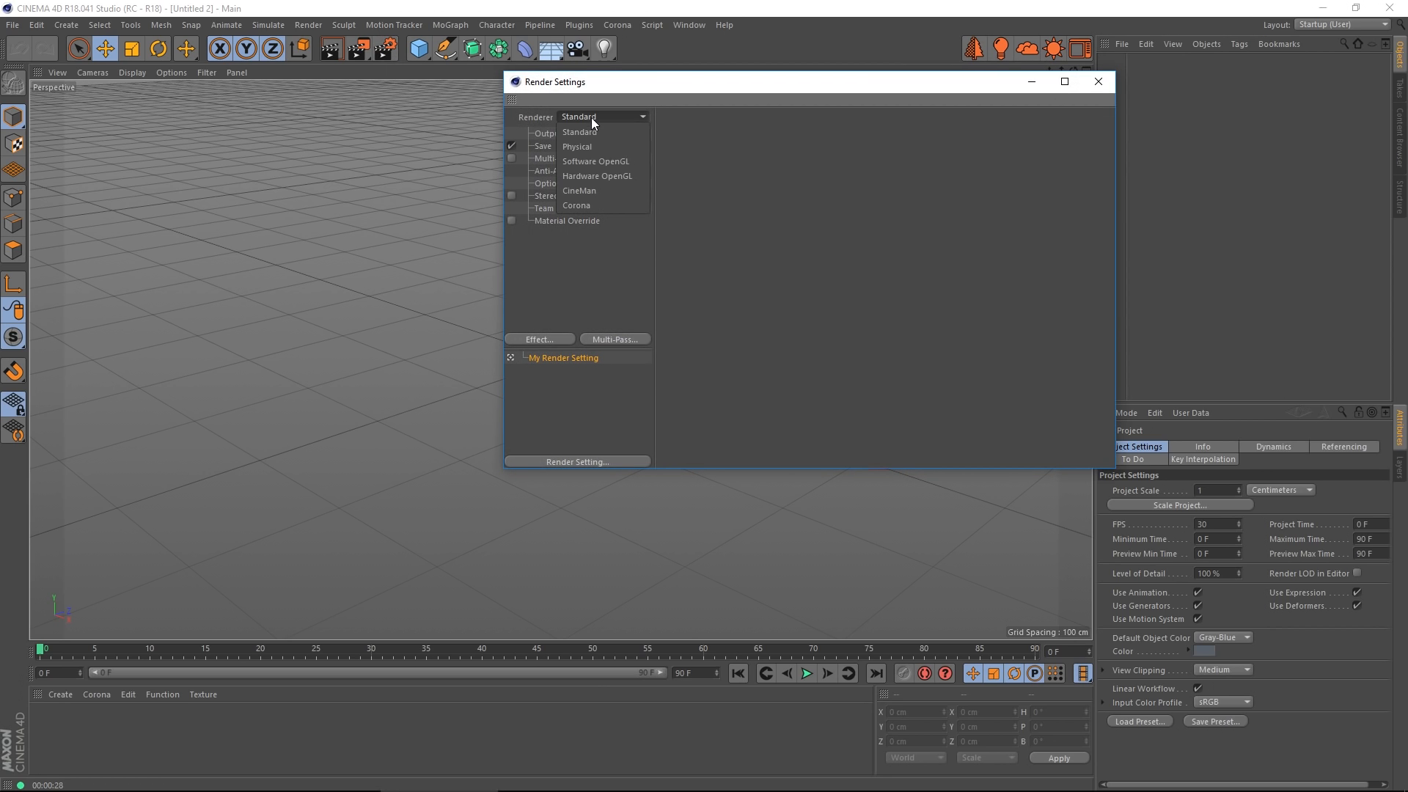
{"action": "left_click", "coordinate": [575, 206]}
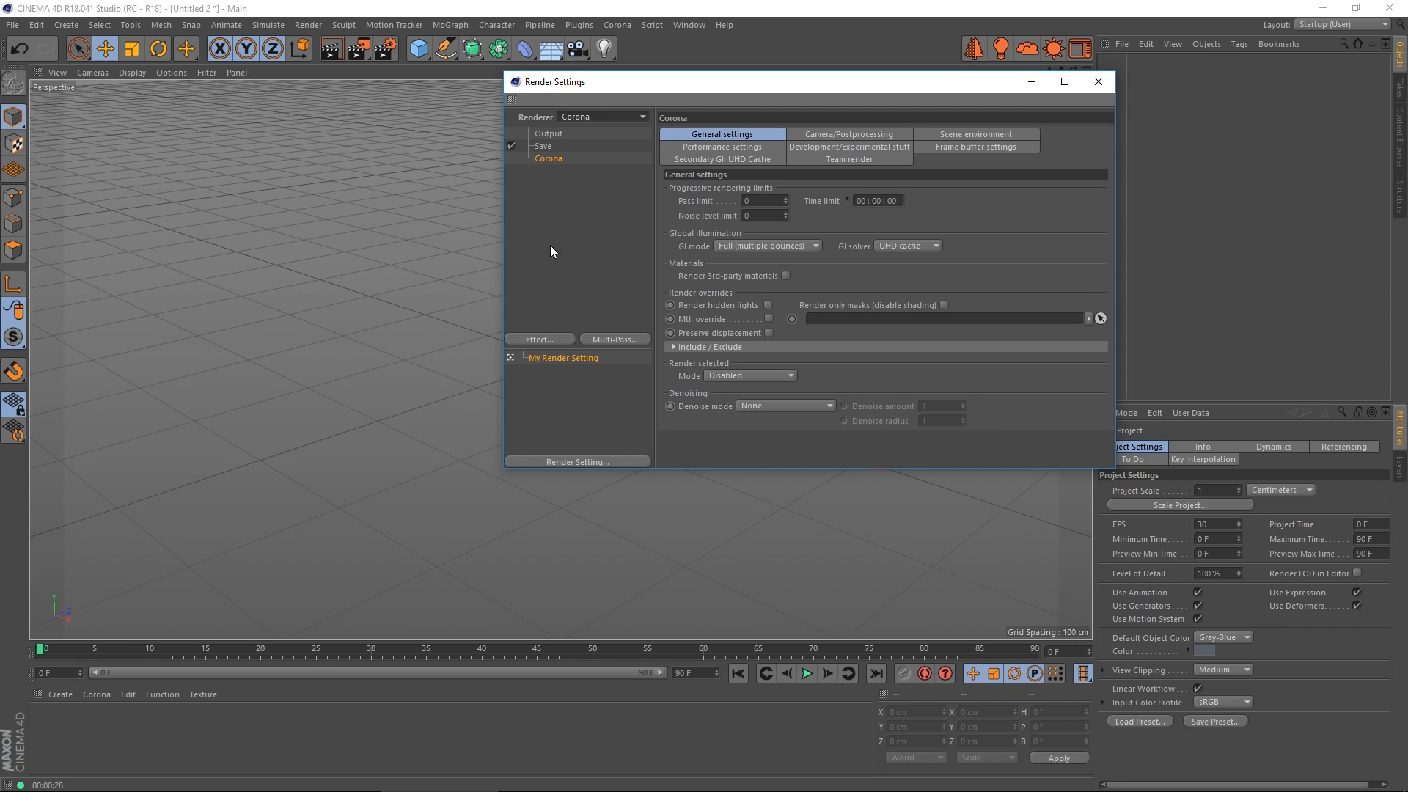
{"action": "mouse_move", "coordinate": [763, 364]}
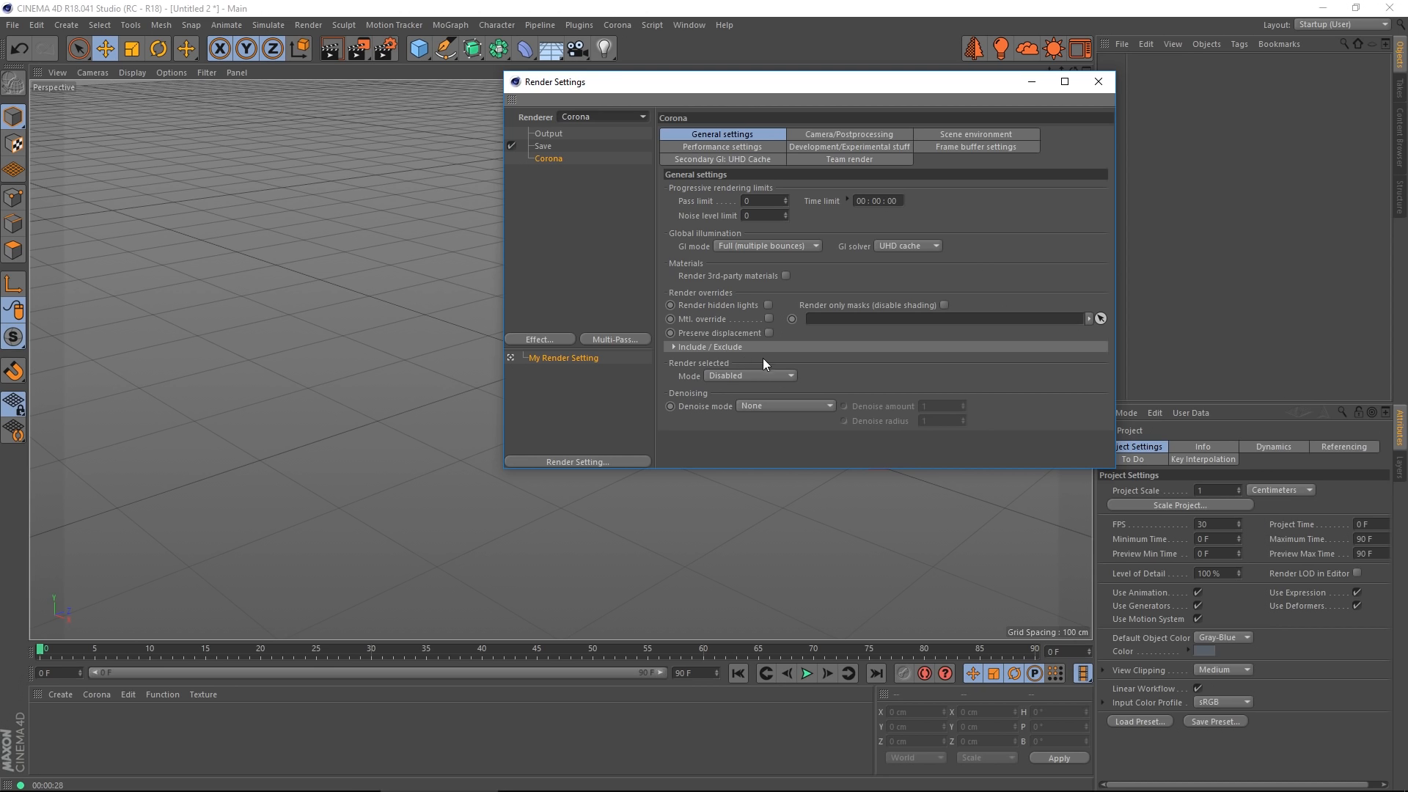
{"action": "mouse_move", "coordinate": [985, 289]}
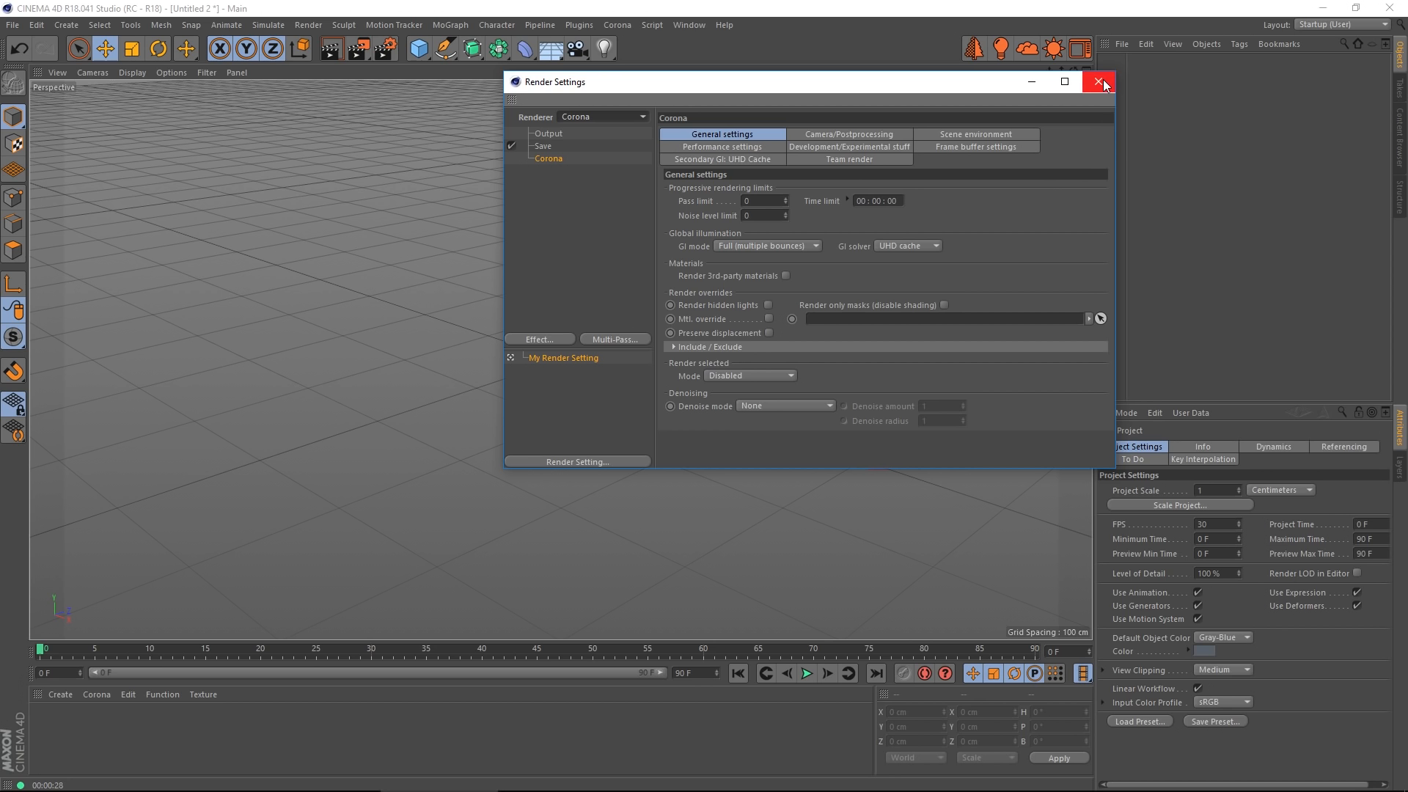
{"action": "left_click", "coordinate": [1103, 83]}
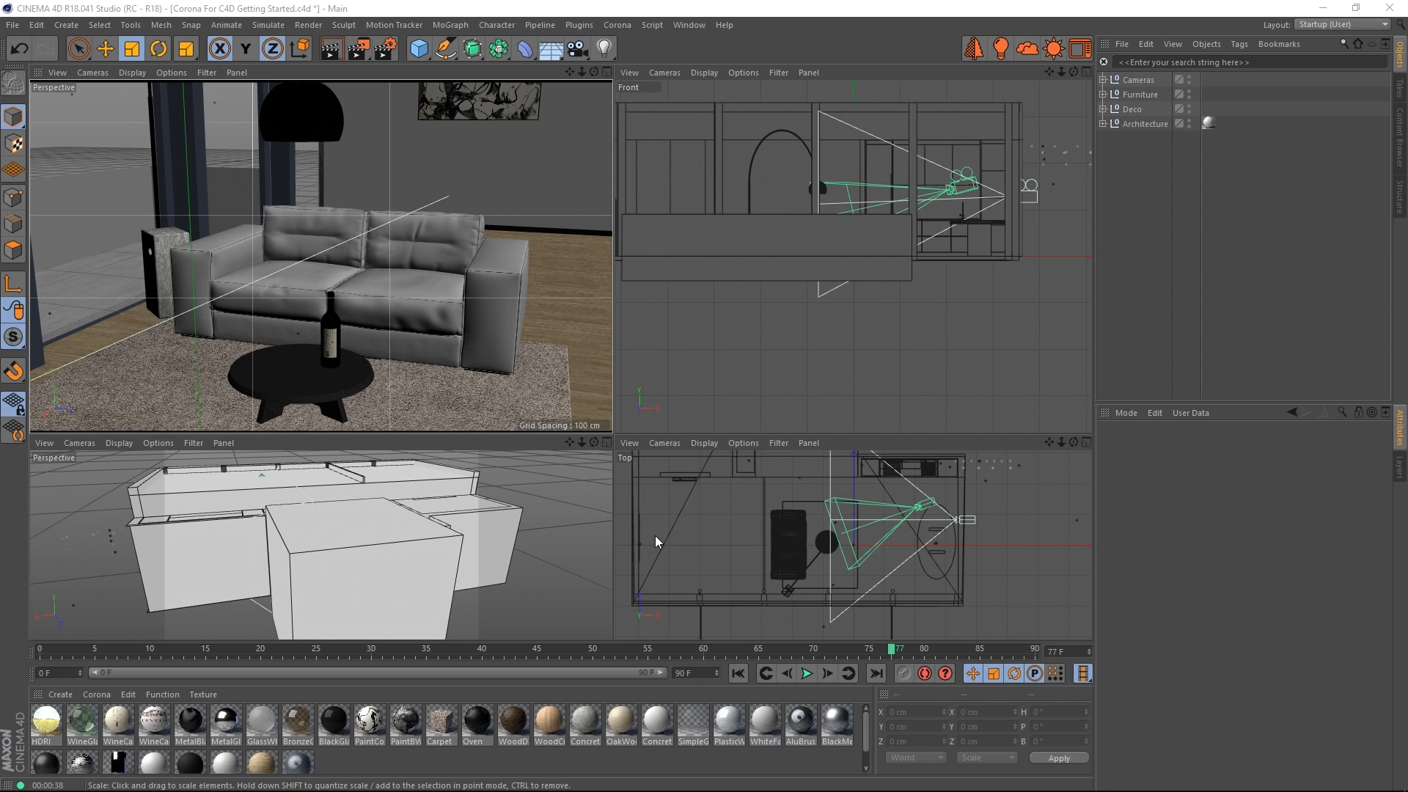
{"action": "mouse_move", "coordinate": [505, 392]}
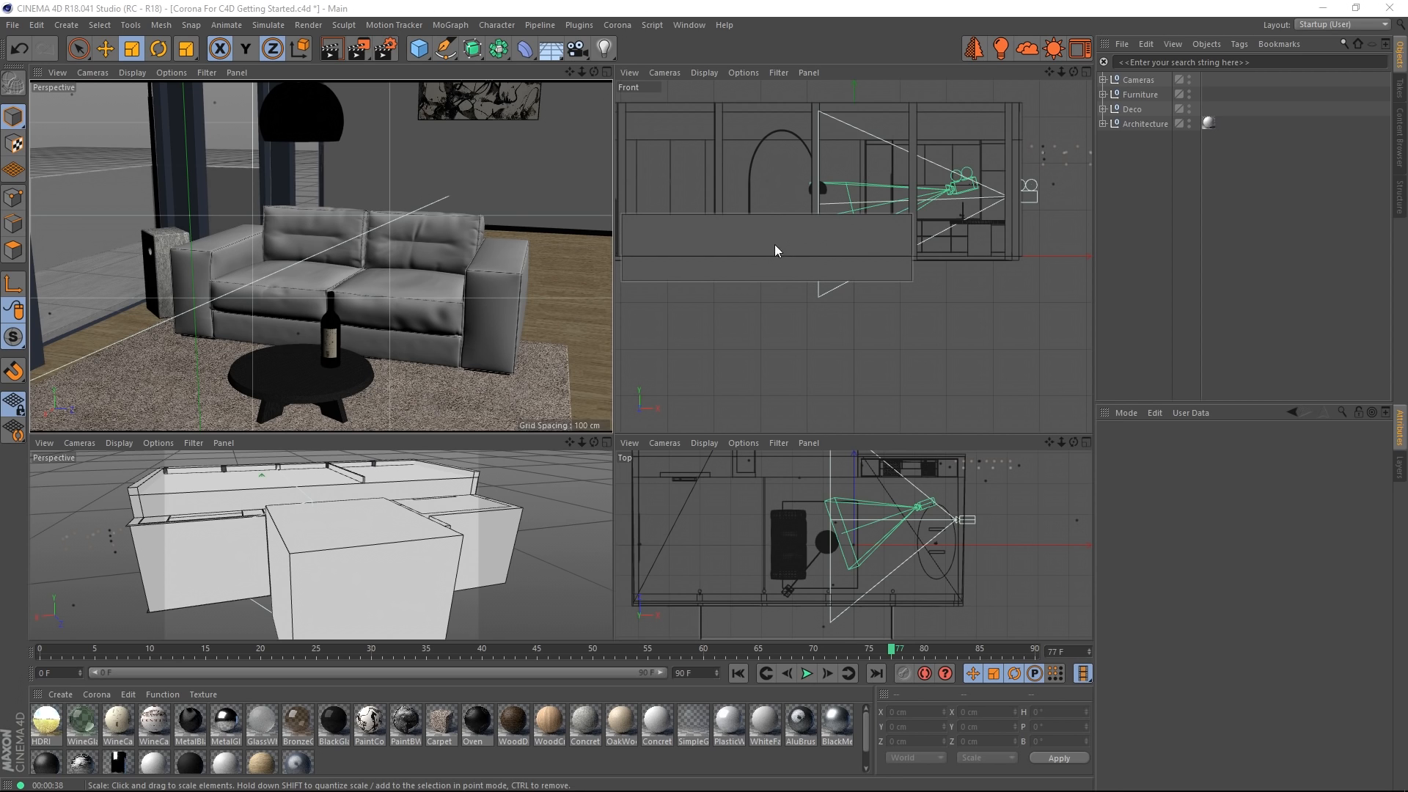
{"action": "mouse_move", "coordinate": [1030, 75]}
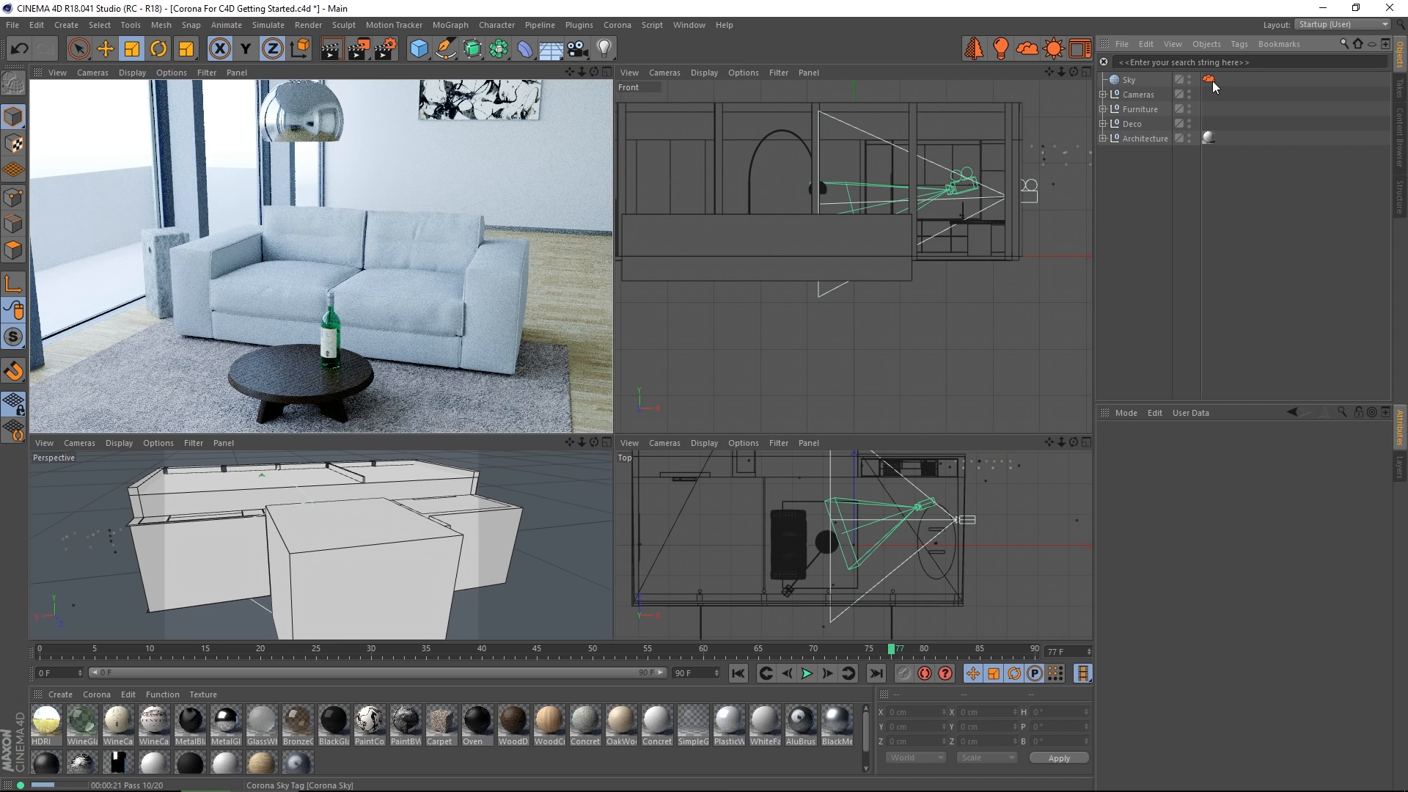
- Add a Corona Sun to the scene from the Corona menu
{"action": "left_click", "coordinate": [1208, 79]}
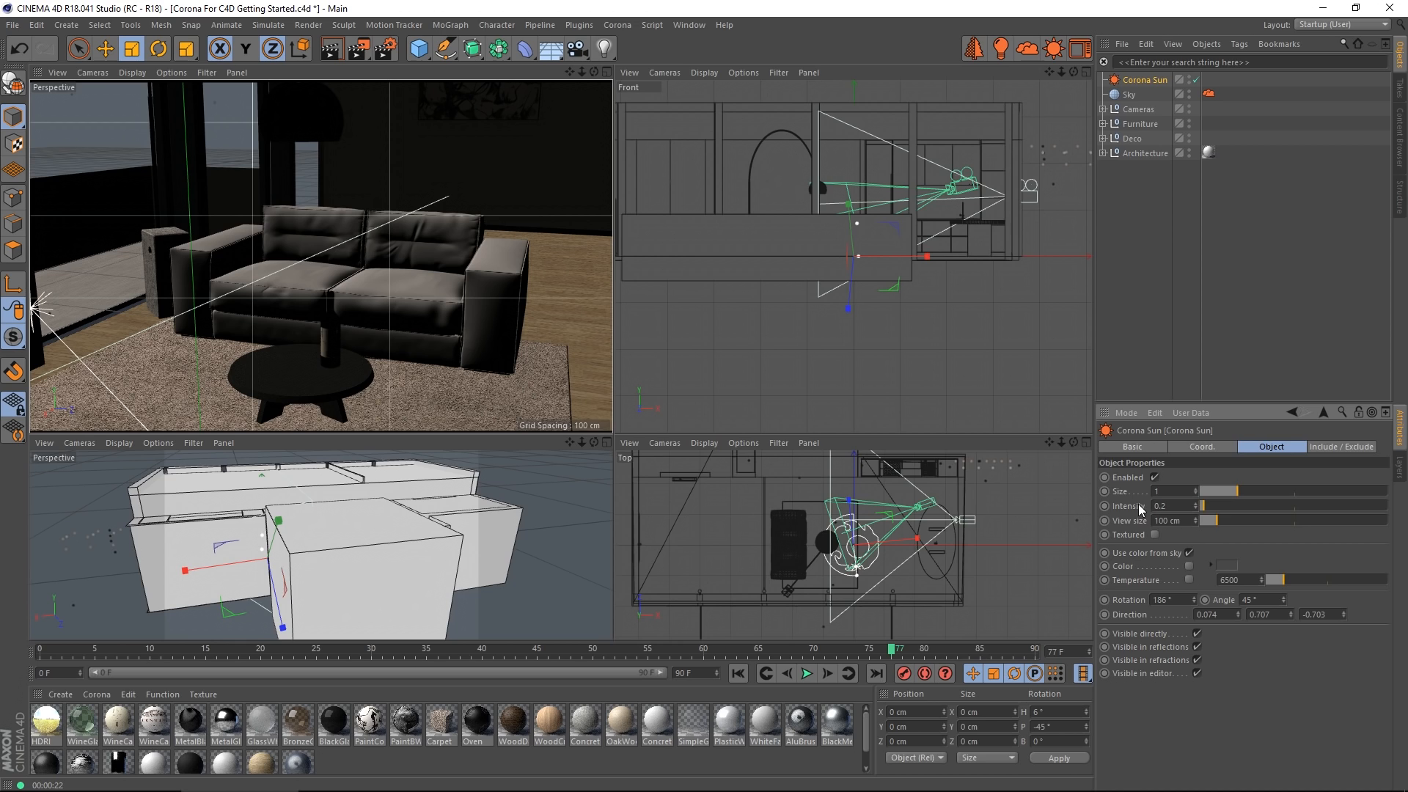
{"action": "mouse_move", "coordinate": [332, 49]}
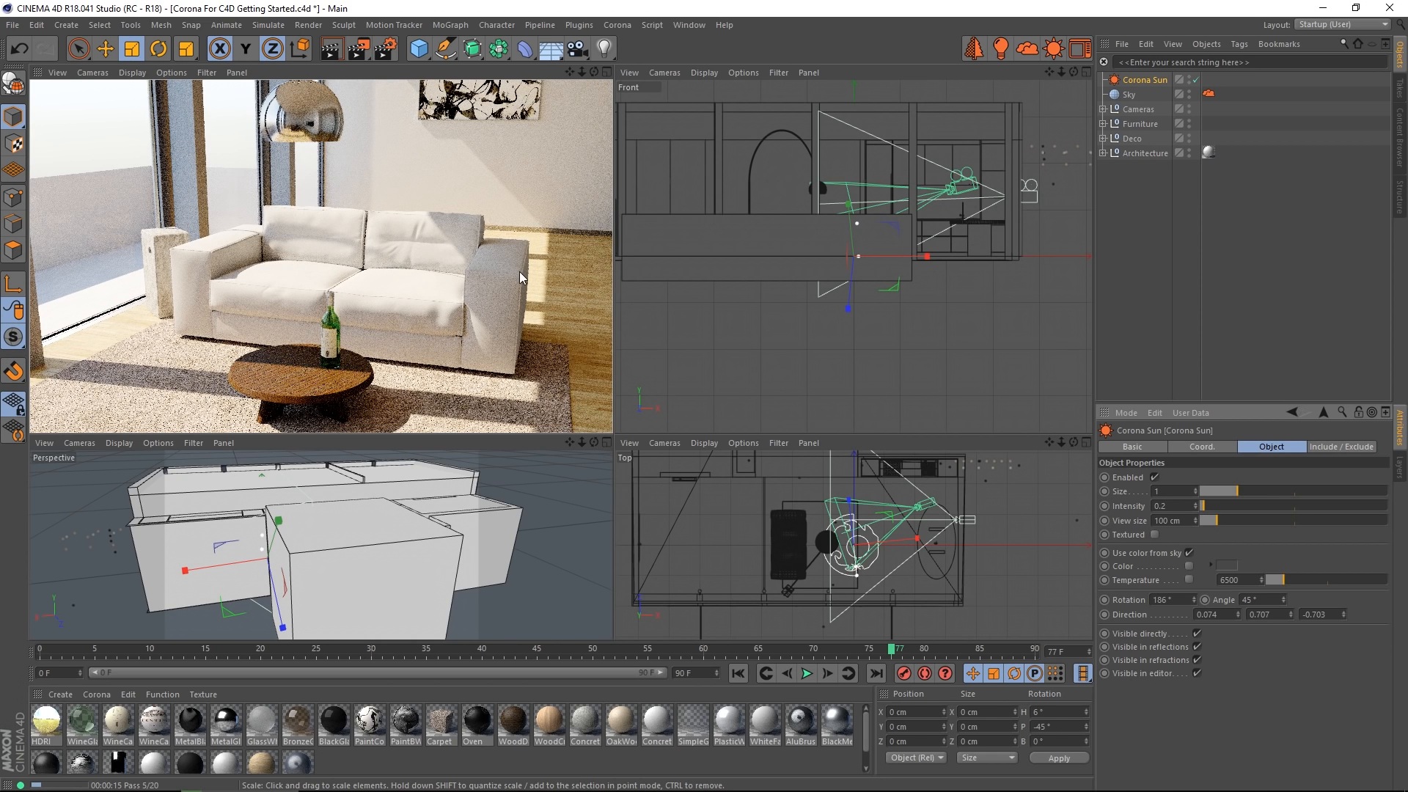
{"action": "mouse_move", "coordinate": [691, 387]}
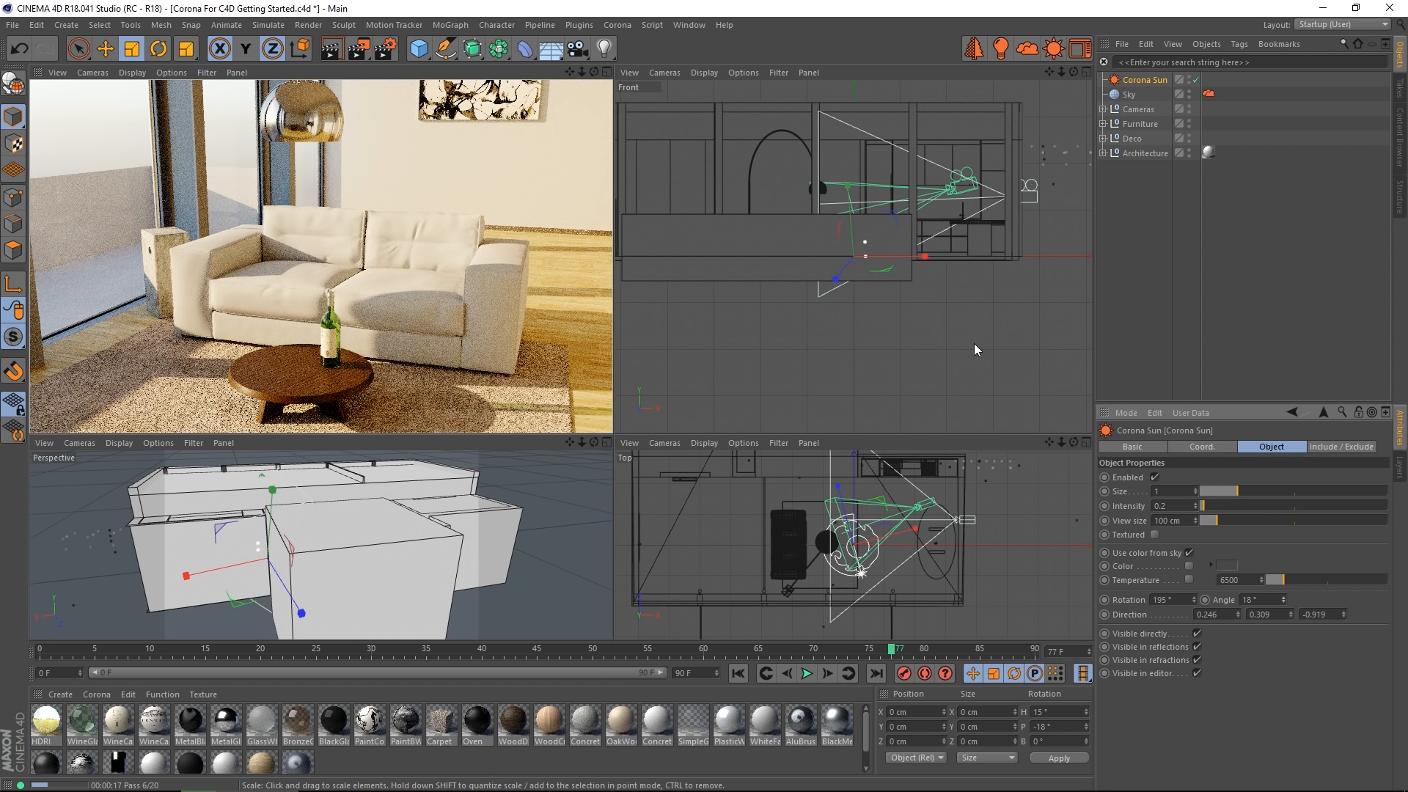
{"action": "mouse_move", "coordinate": [642, 317]}
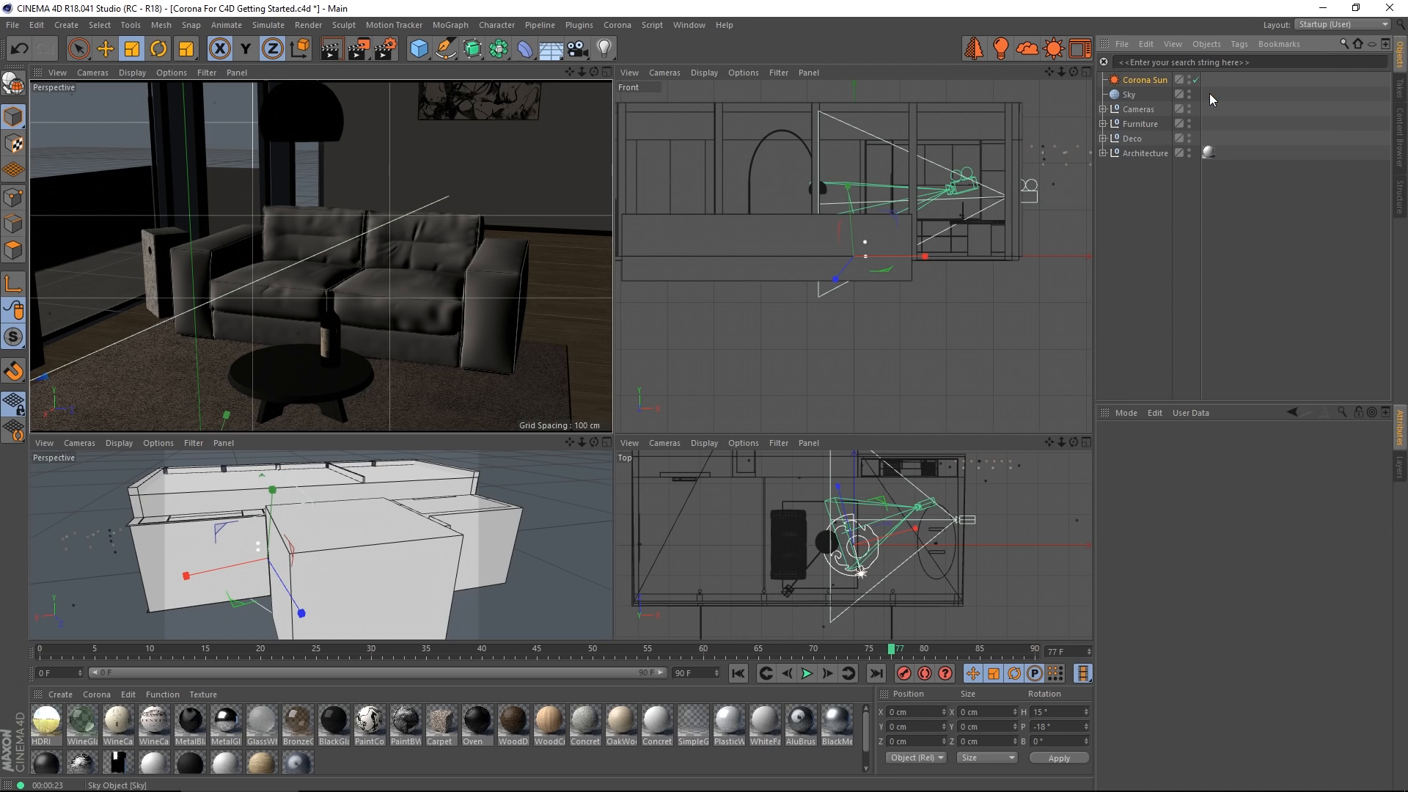
- Check the HDRI material's Self Illumination channel, then render the living room into the Corona VFB
{"action": "double_click", "coordinate": [42, 722]}
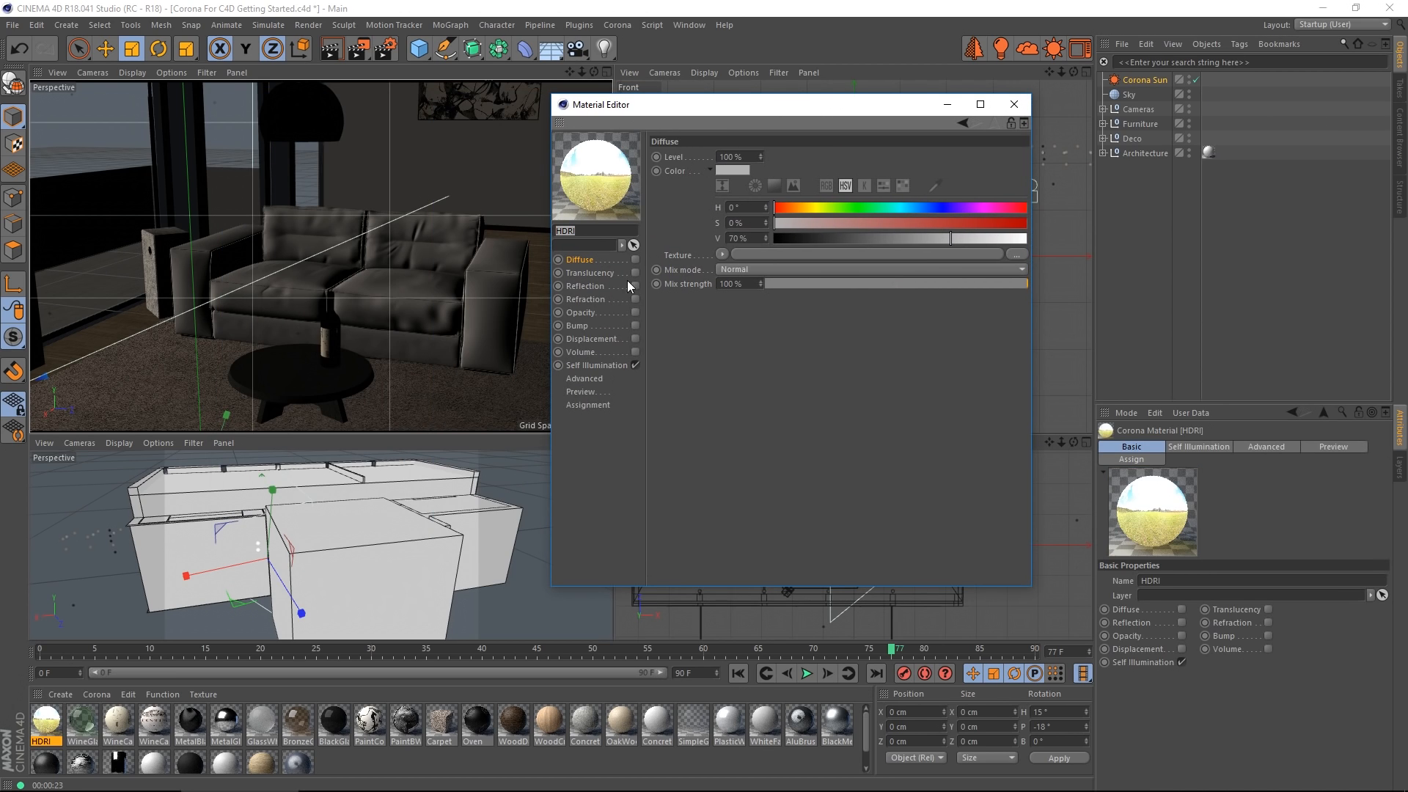
{"action": "left_click", "coordinate": [597, 365]}
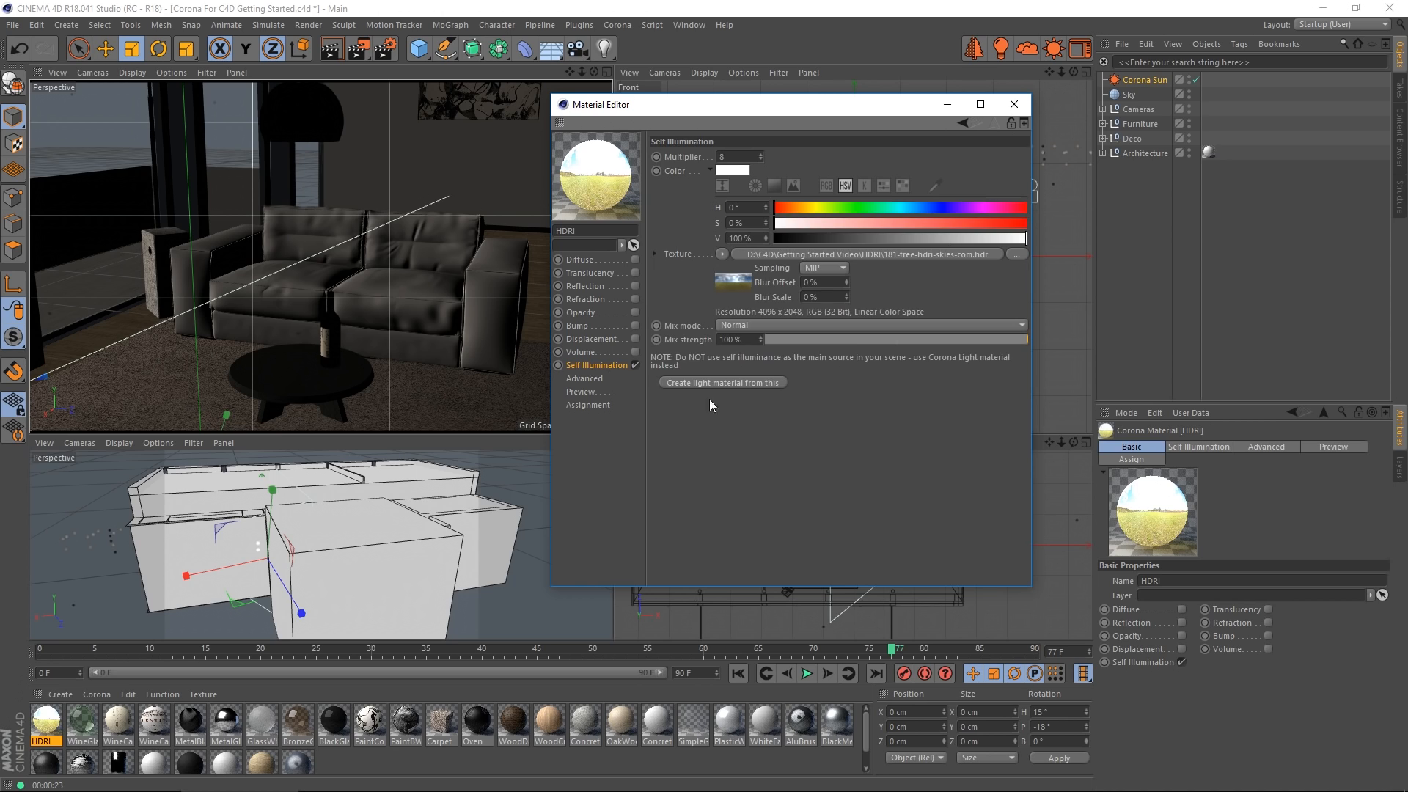
{"action": "mouse_move", "coordinate": [929, 387]}
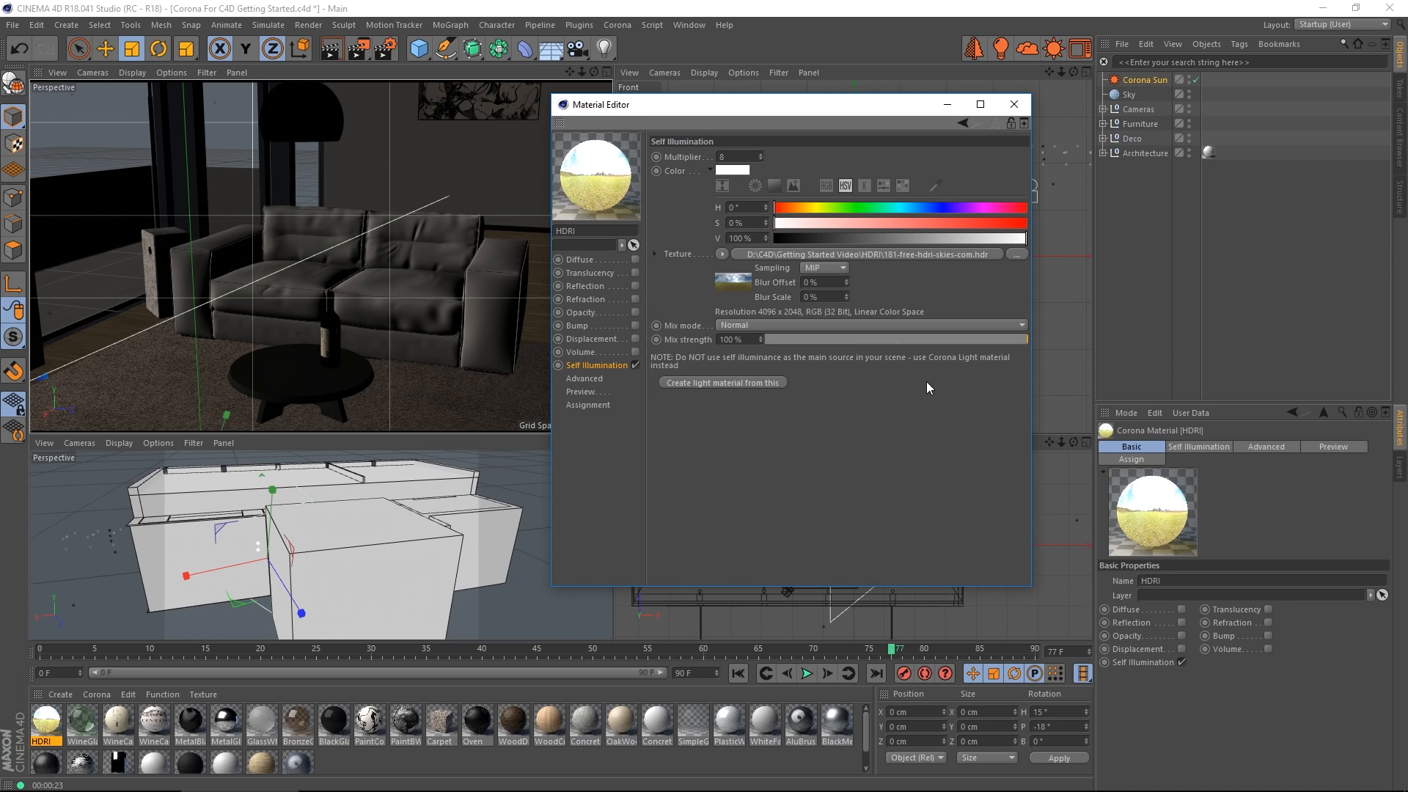
{"action": "mouse_move", "coordinate": [682, 341]}
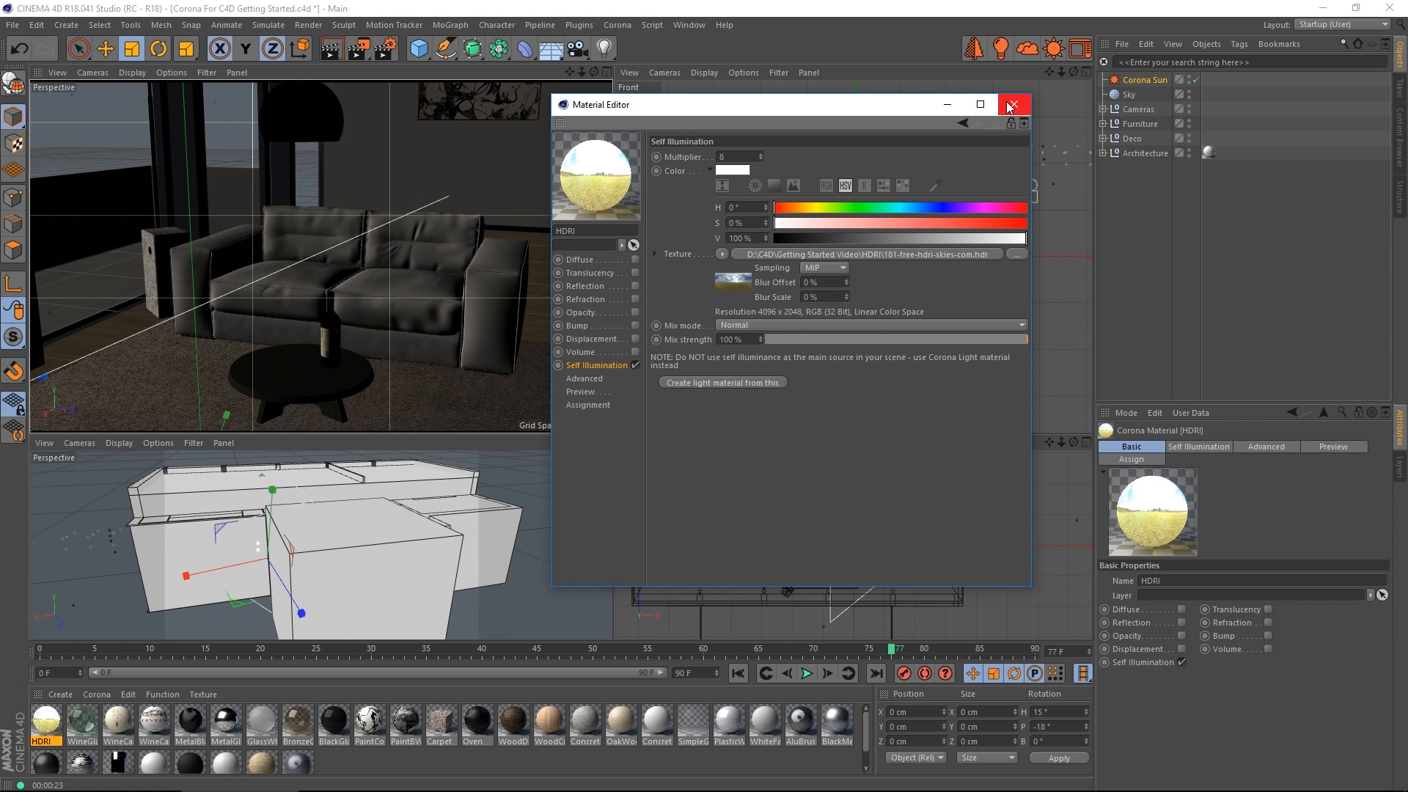
{"action": "left_click", "coordinate": [1014, 104]}
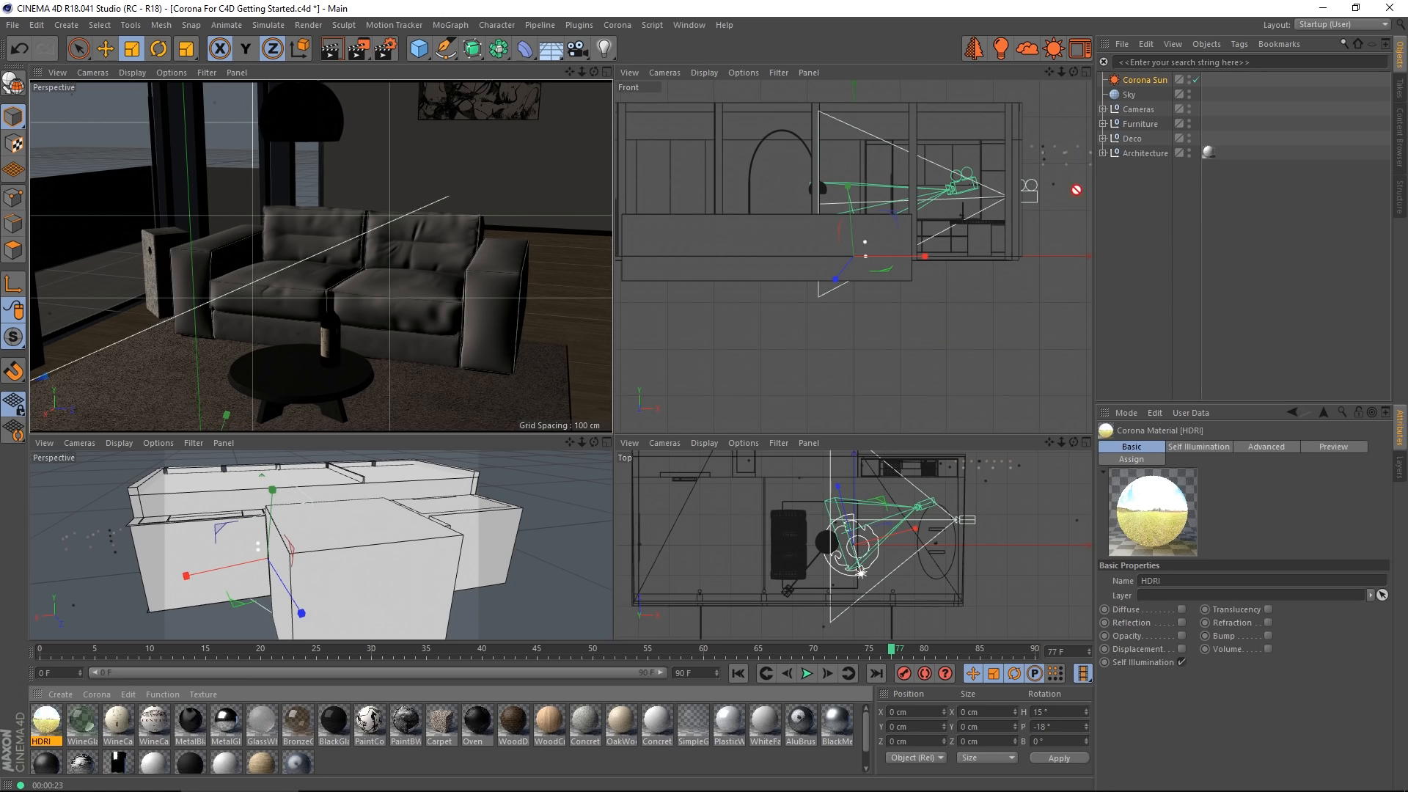
{"action": "left_click", "coordinate": [1207, 94]}
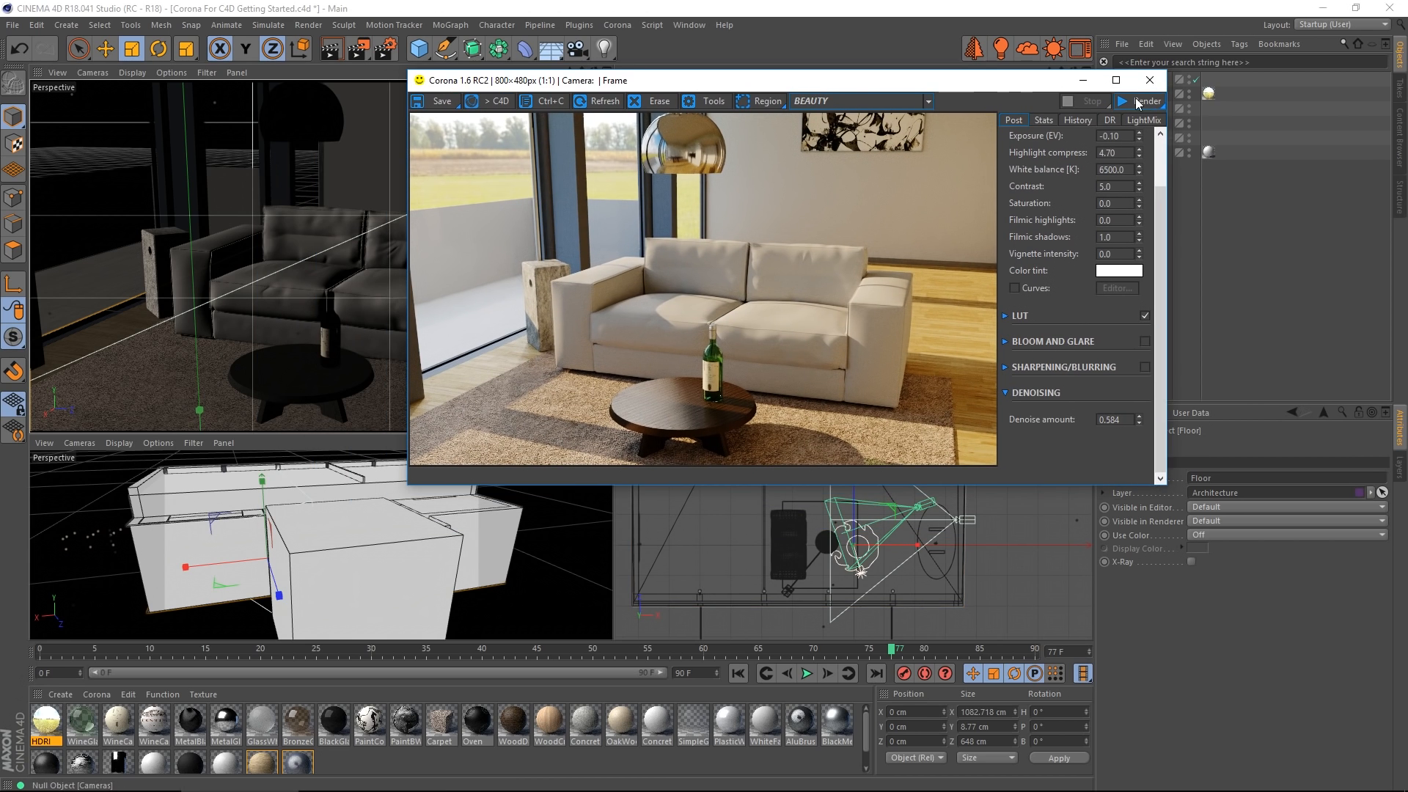
- Re-render the living room in the Corona VFB with the adjusted exposure and filmic shadows
{"action": "left_click", "coordinate": [1141, 101]}
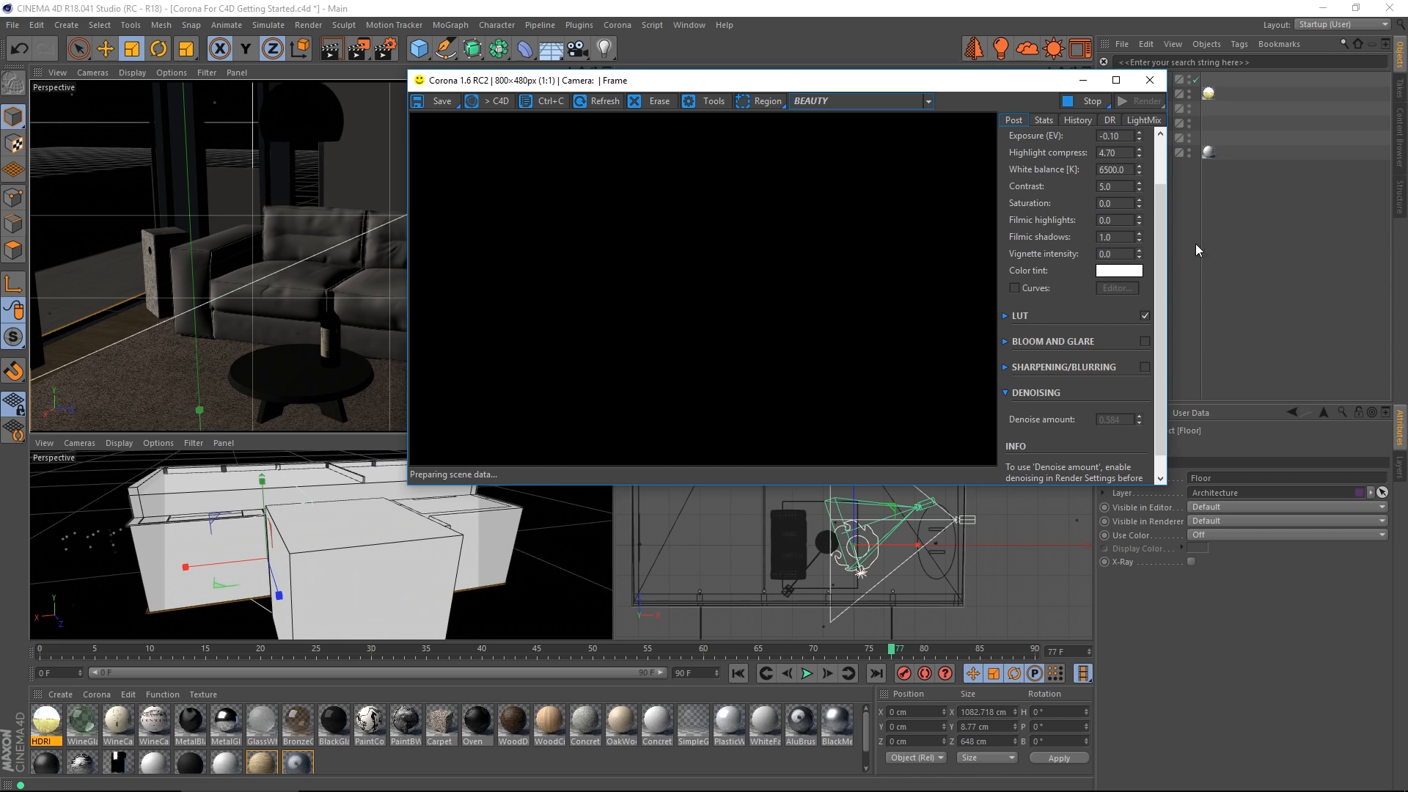
{"action": "scroll", "scroll_direction": "up", "scroll_amount": 3}
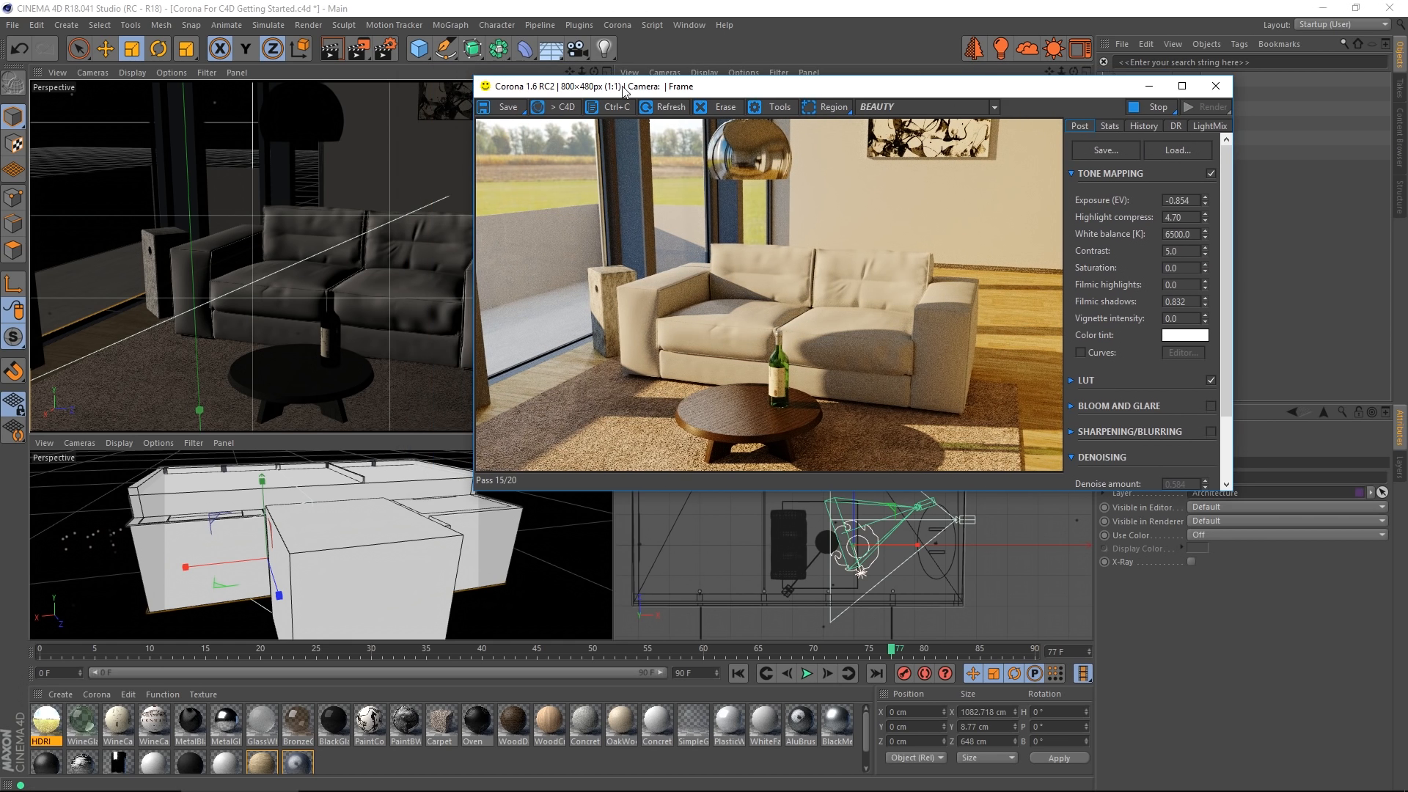
{"action": "left_click", "coordinate": [688, 25]}
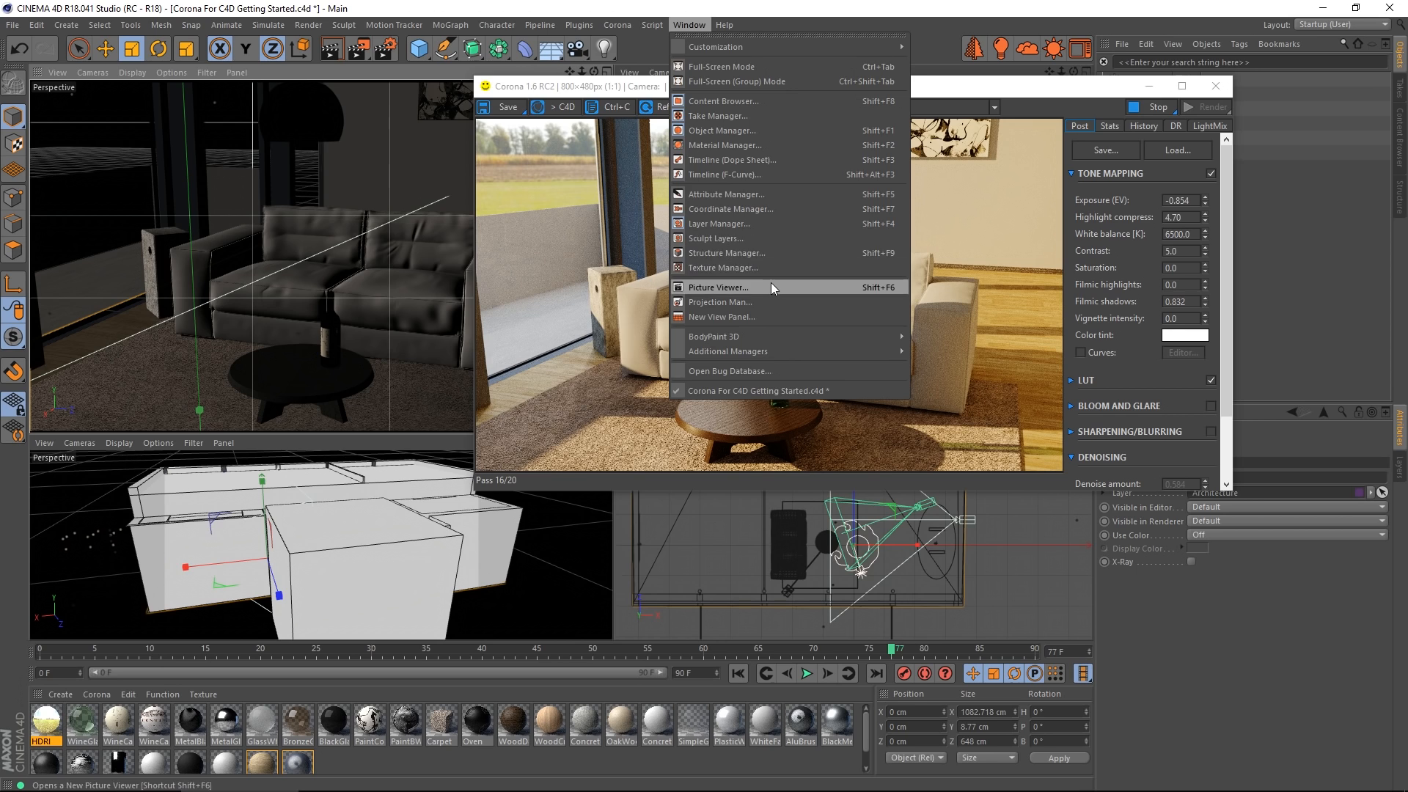
- Show the render in the Picture Viewer and set Corona post-process exposure to 0.246
{"action": "left_click", "coordinate": [719, 286]}
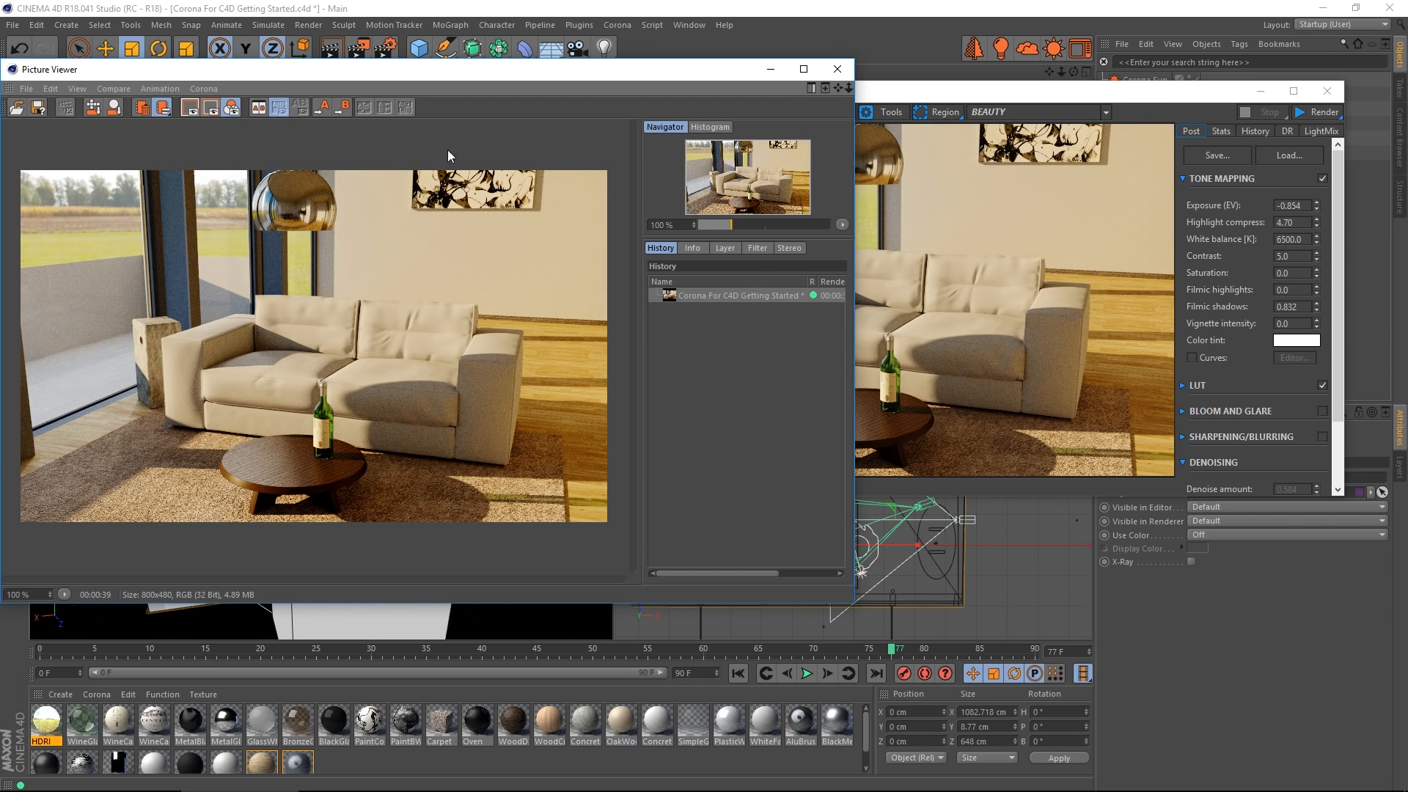
{"action": "left_click", "coordinate": [204, 88]}
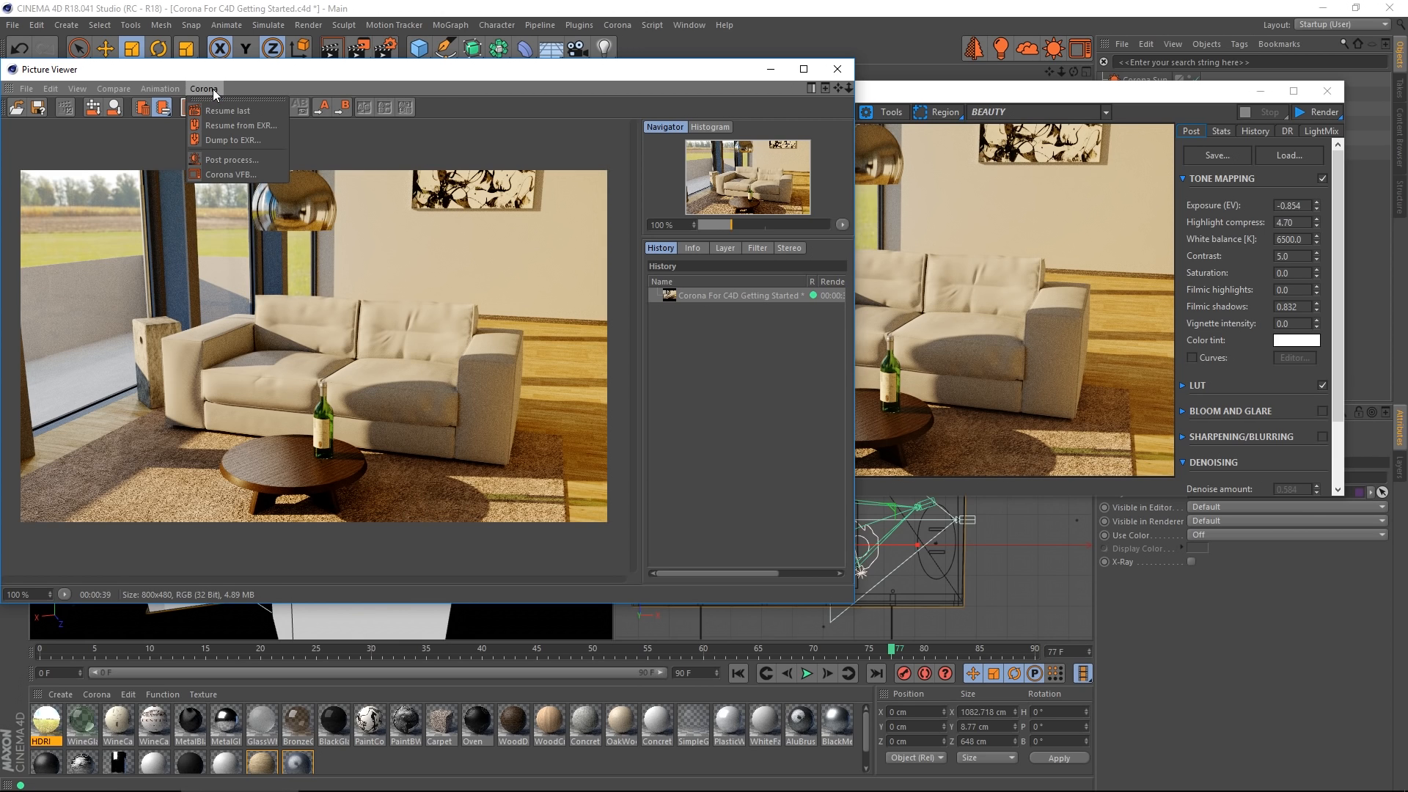
{"action": "left_click", "coordinate": [232, 174]}
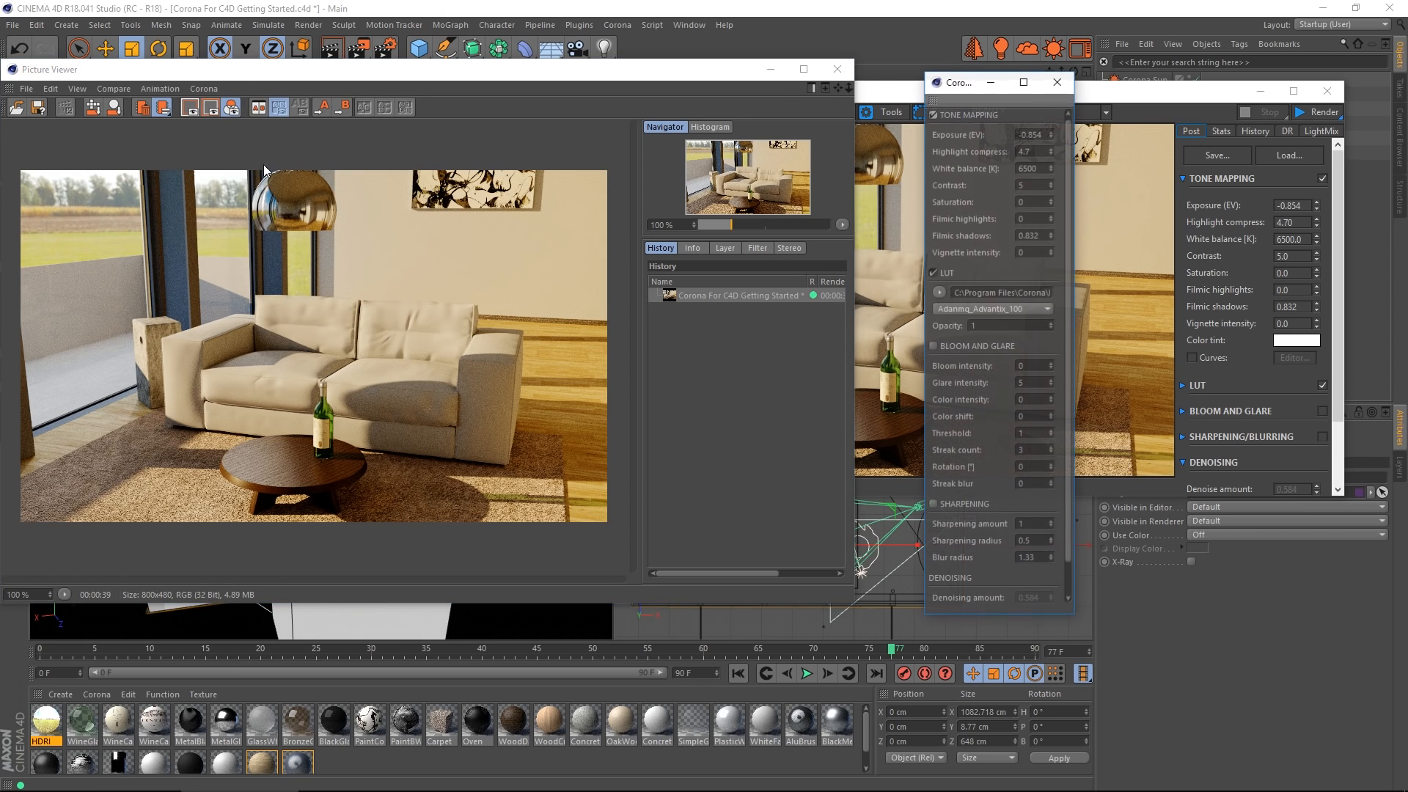
{"action": "left_click_drag", "start_coordinate": [956, 82], "coordinate": [893, 66]}
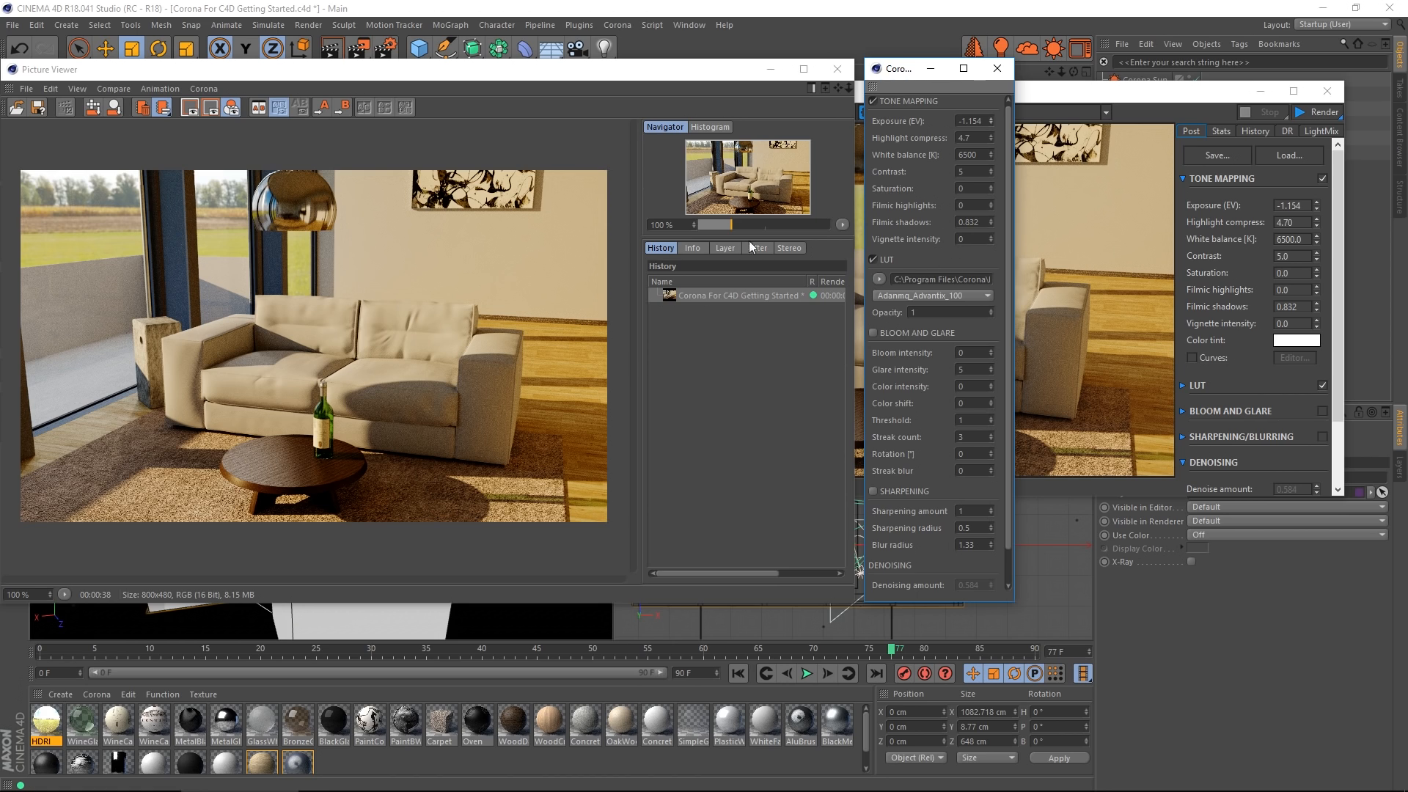
{"action": "mouse_move", "coordinate": [992, 126]}
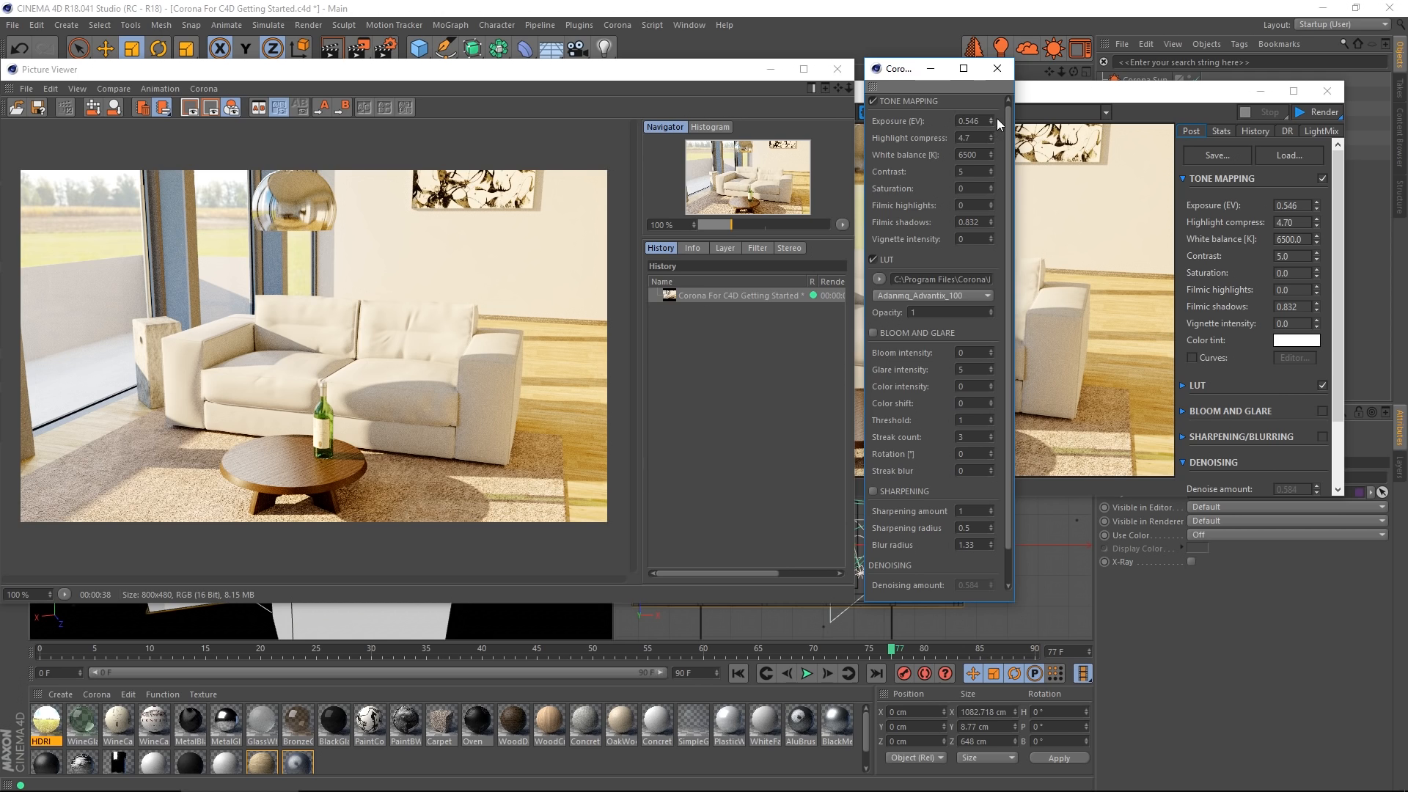
{"action": "left_click", "coordinate": [993, 123]}
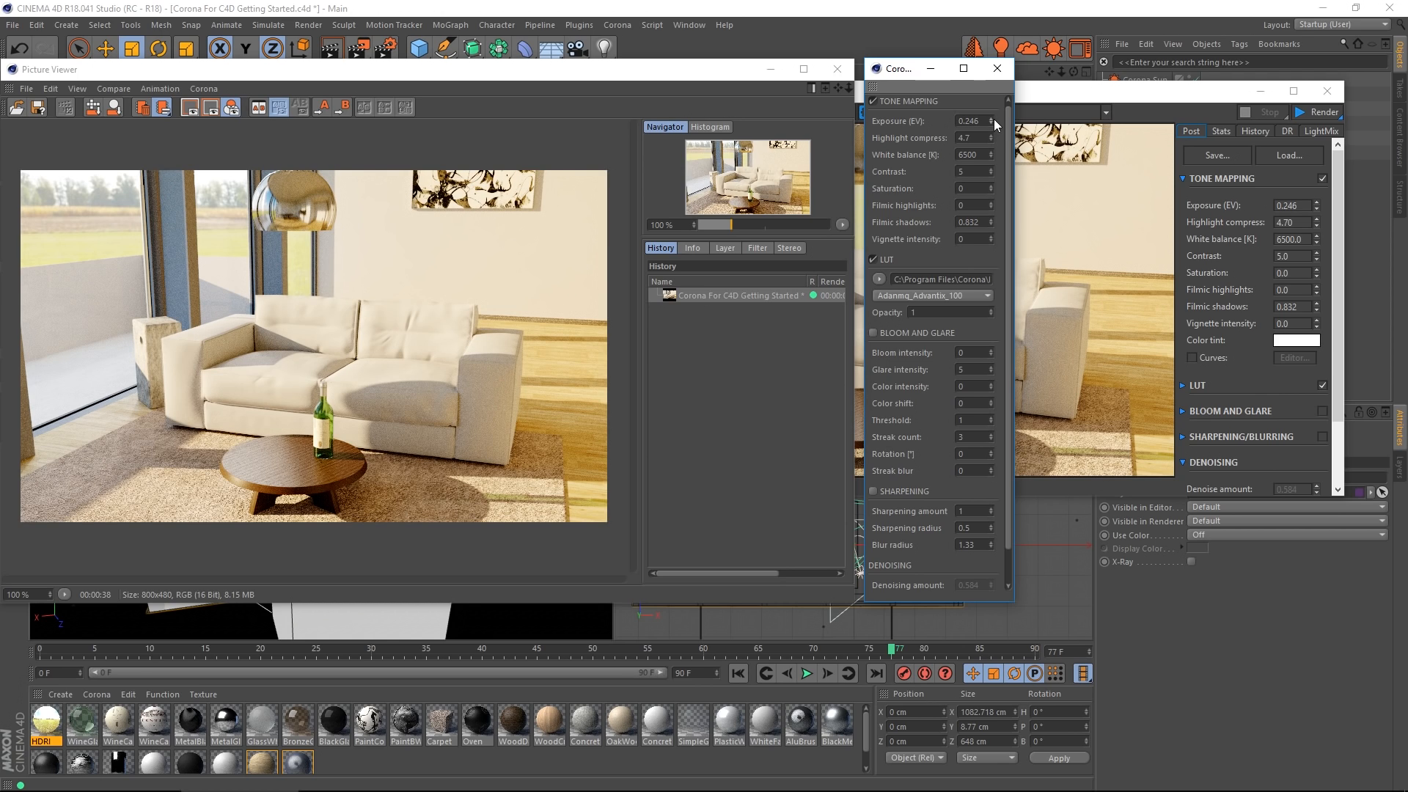
{"action": "mouse_move", "coordinate": [982, 256]}
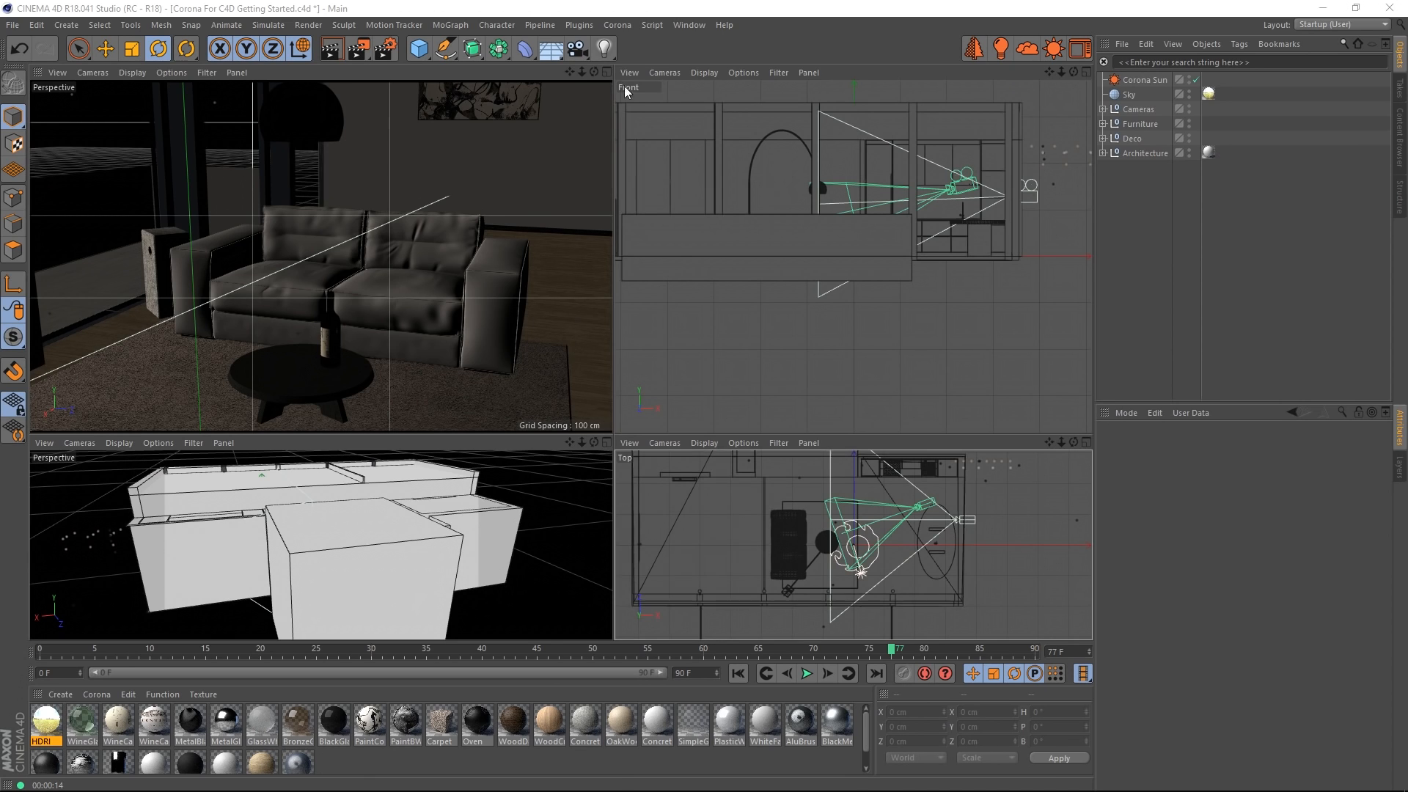
- Add a spot light and position and rotate it above the coffee table
{"action": "left_click", "coordinate": [603, 48]}
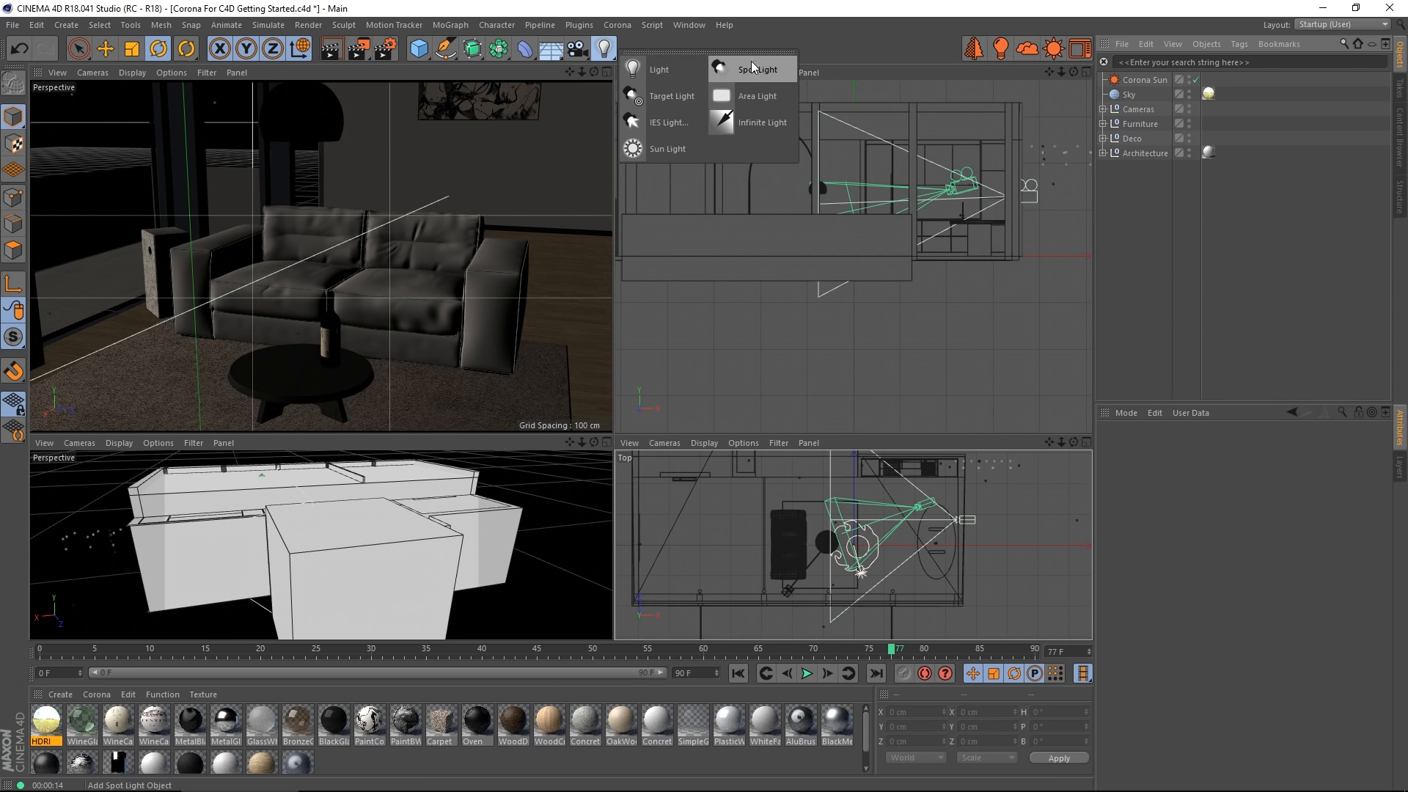
{"action": "left_click", "coordinate": [760, 69]}
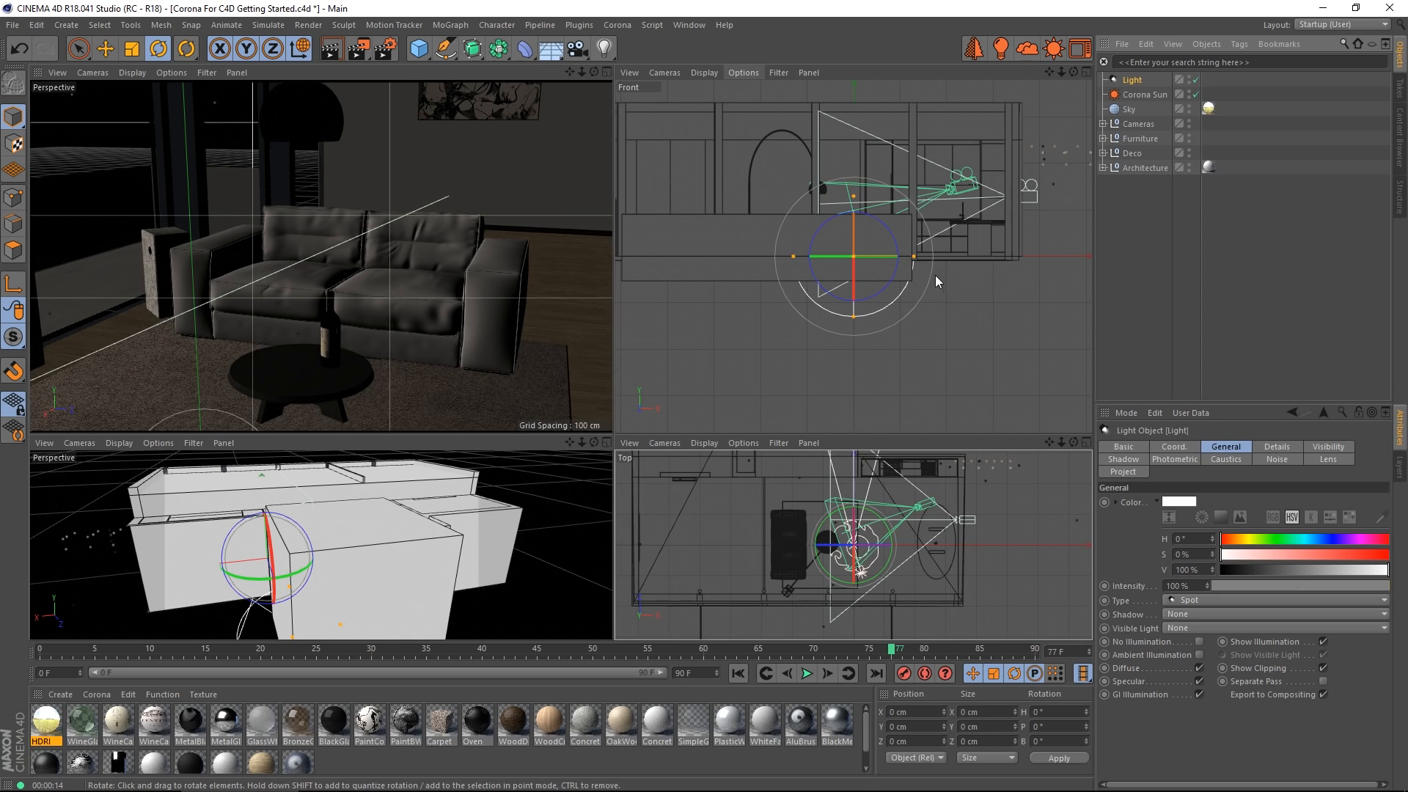
{"action": "left_click", "coordinate": [103, 49]}
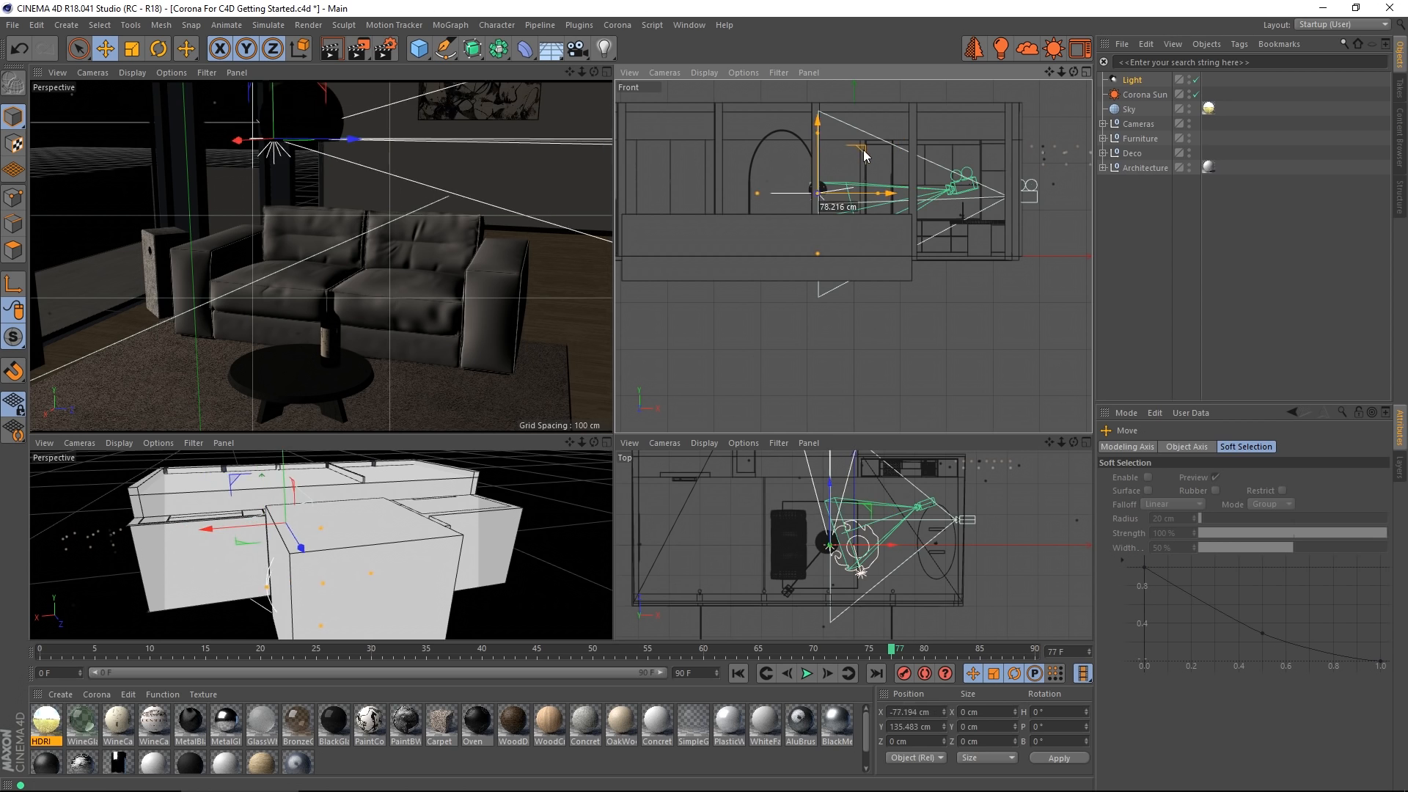
{"action": "left_click", "coordinate": [186, 48]}
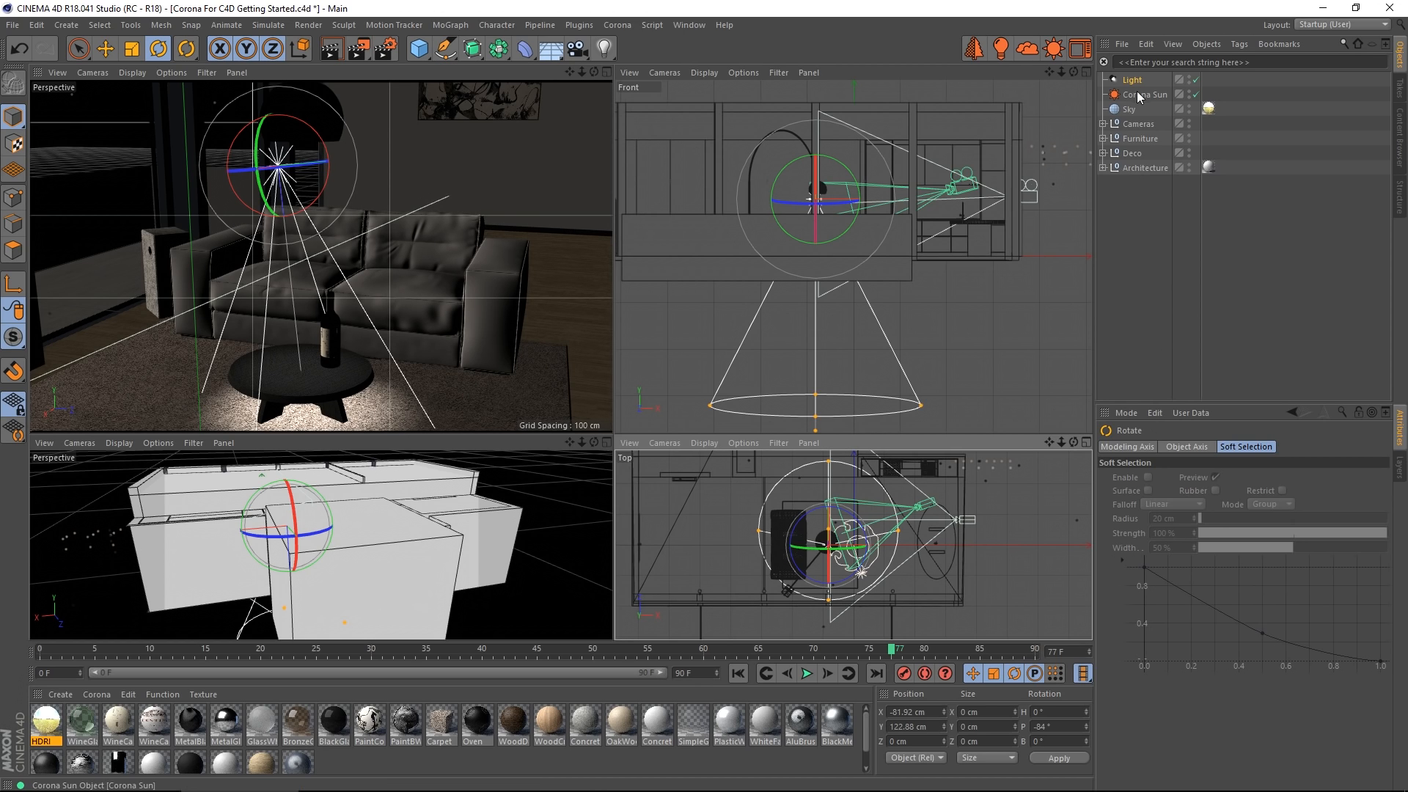
- Disable the Corona Sun so only the spotlight lights the room
{"action": "left_click", "coordinate": [1133, 80]}
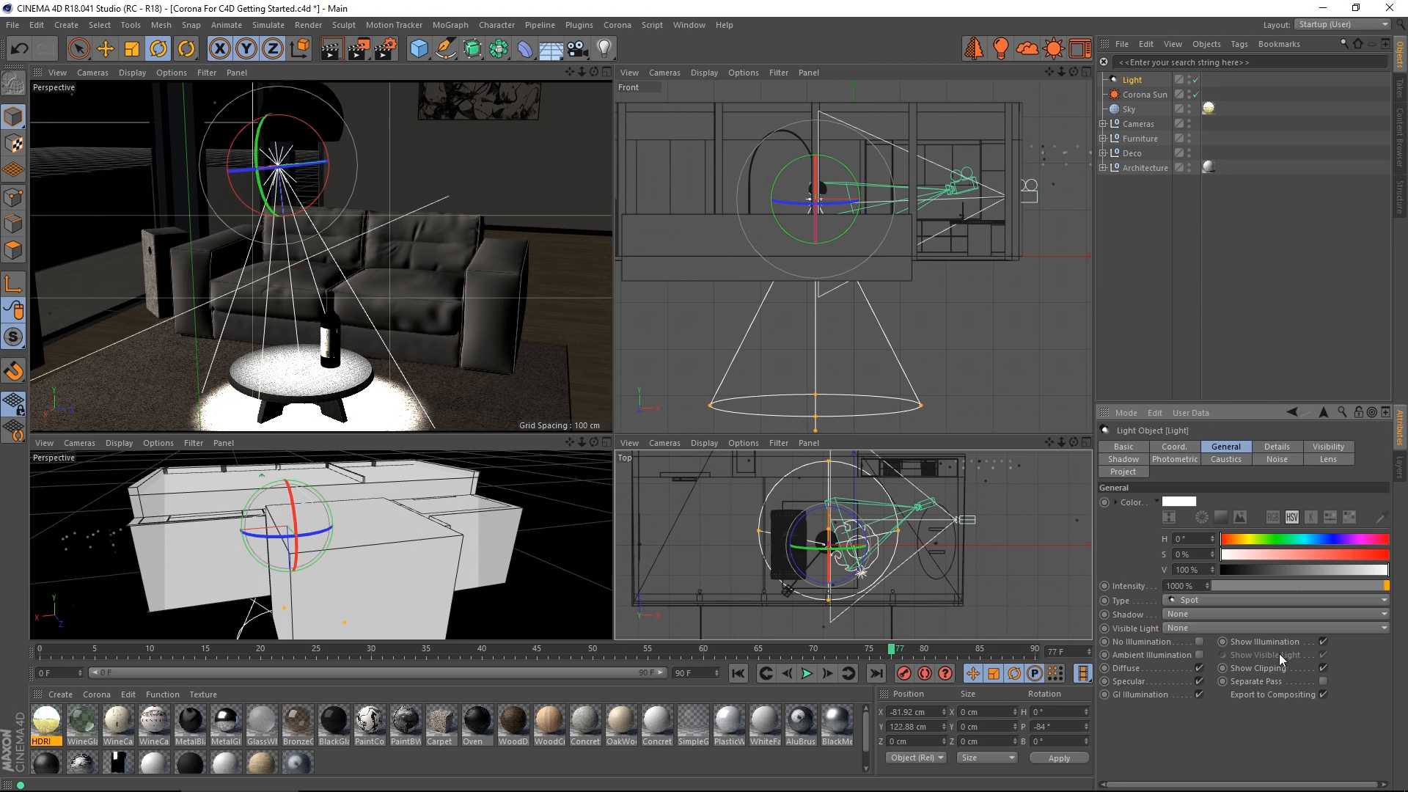
{"action": "left_click", "coordinate": [1273, 613]}
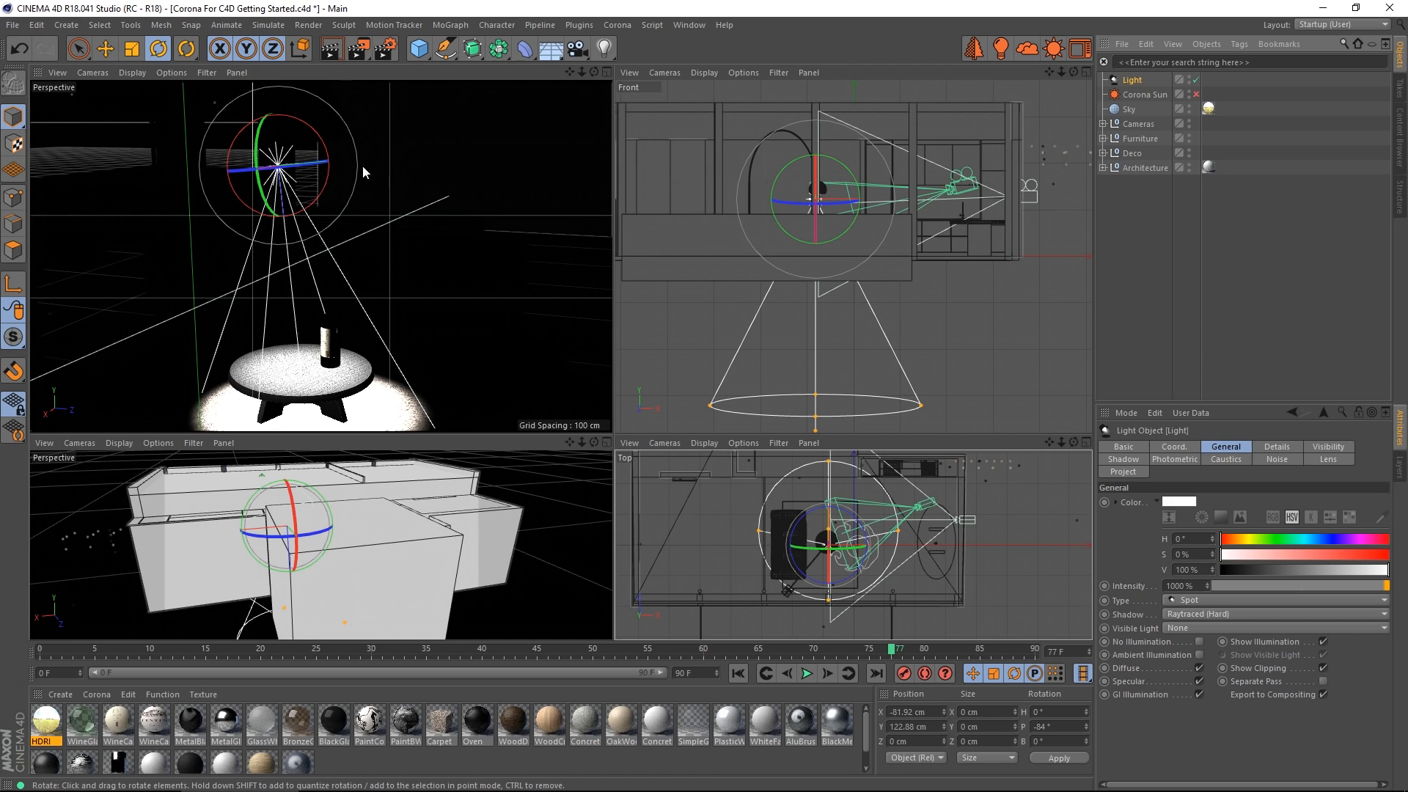
- Render the perspective viewport to preview the spotlight pooling around the coffee table
{"action": "left_click", "coordinate": [1146, 167]}
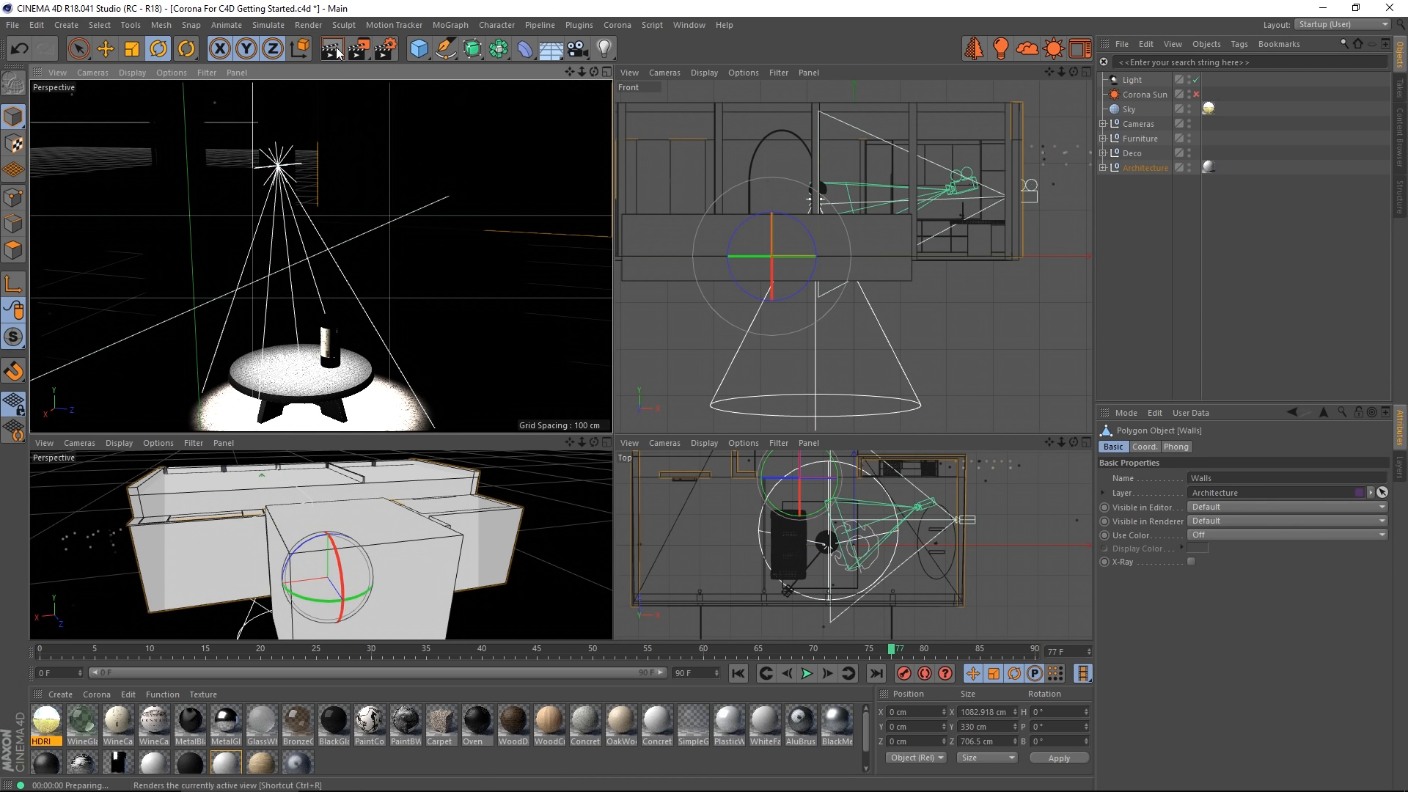
{"action": "mouse_move", "coordinate": [331, 48]}
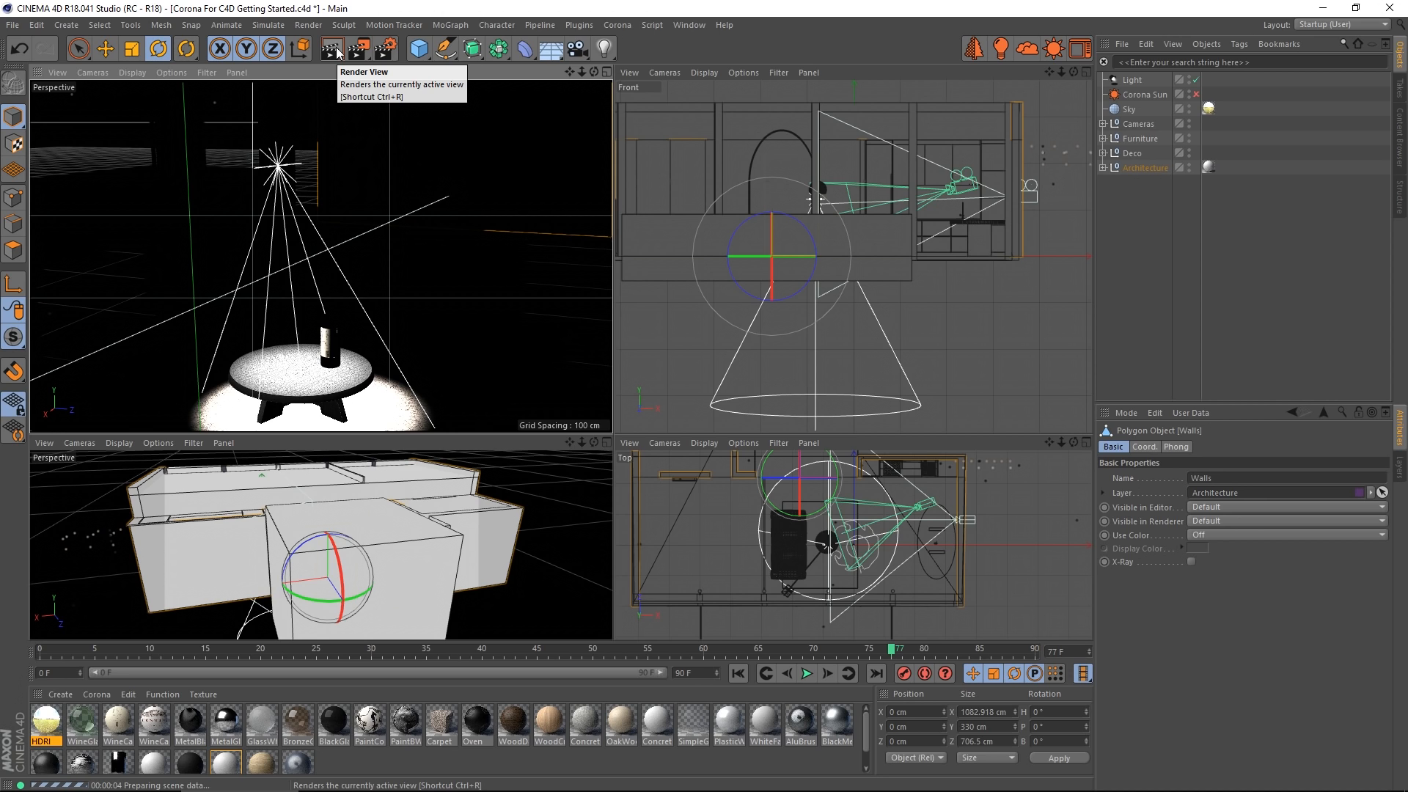
{"action": "left_click", "coordinate": [330, 48]}
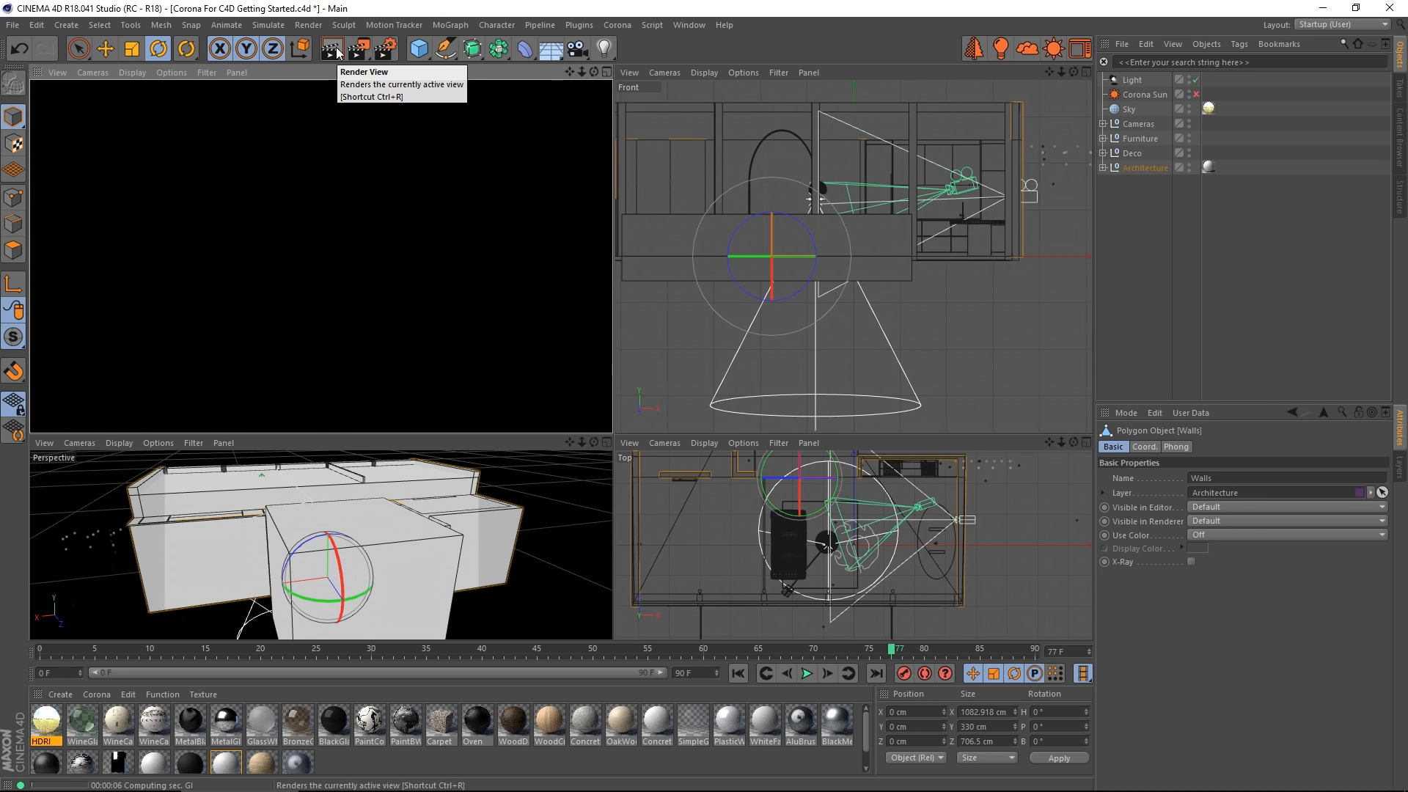
{"action": "left_click", "coordinate": [330, 49]}
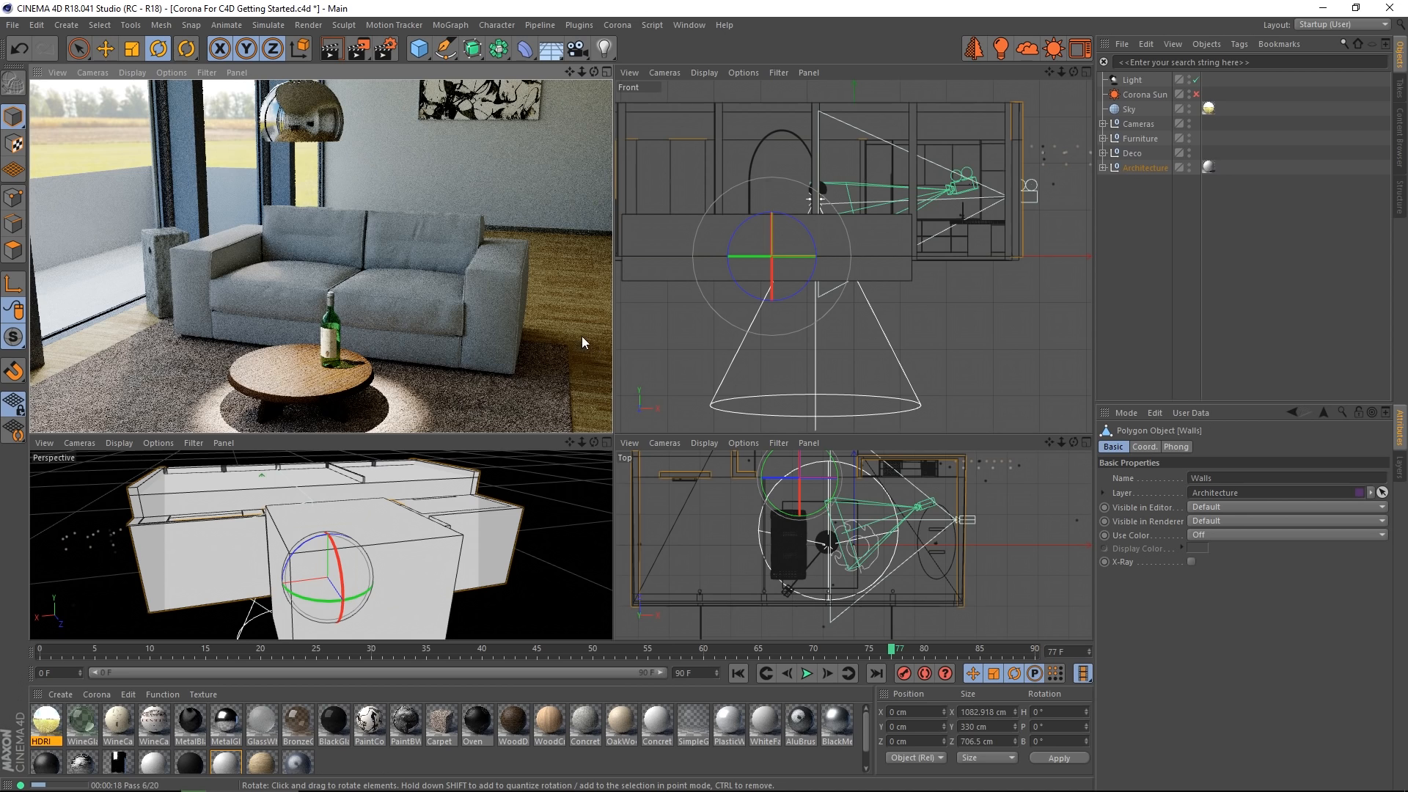
{"action": "mouse_move", "coordinate": [594, 303]}
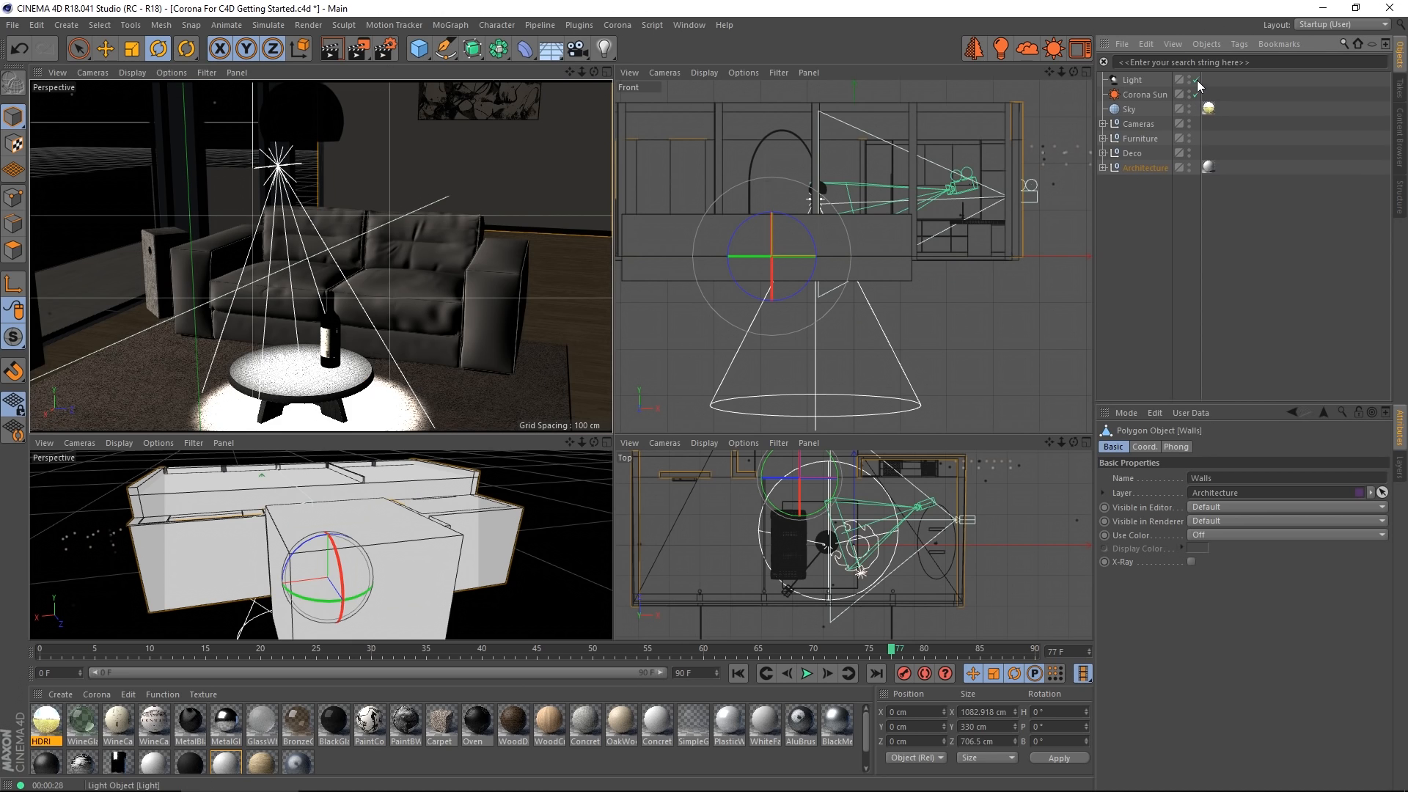
- Turn off the spotlight and set Corona to noise level limit 10 with Full denoising
{"action": "left_click", "coordinate": [1195, 80]}
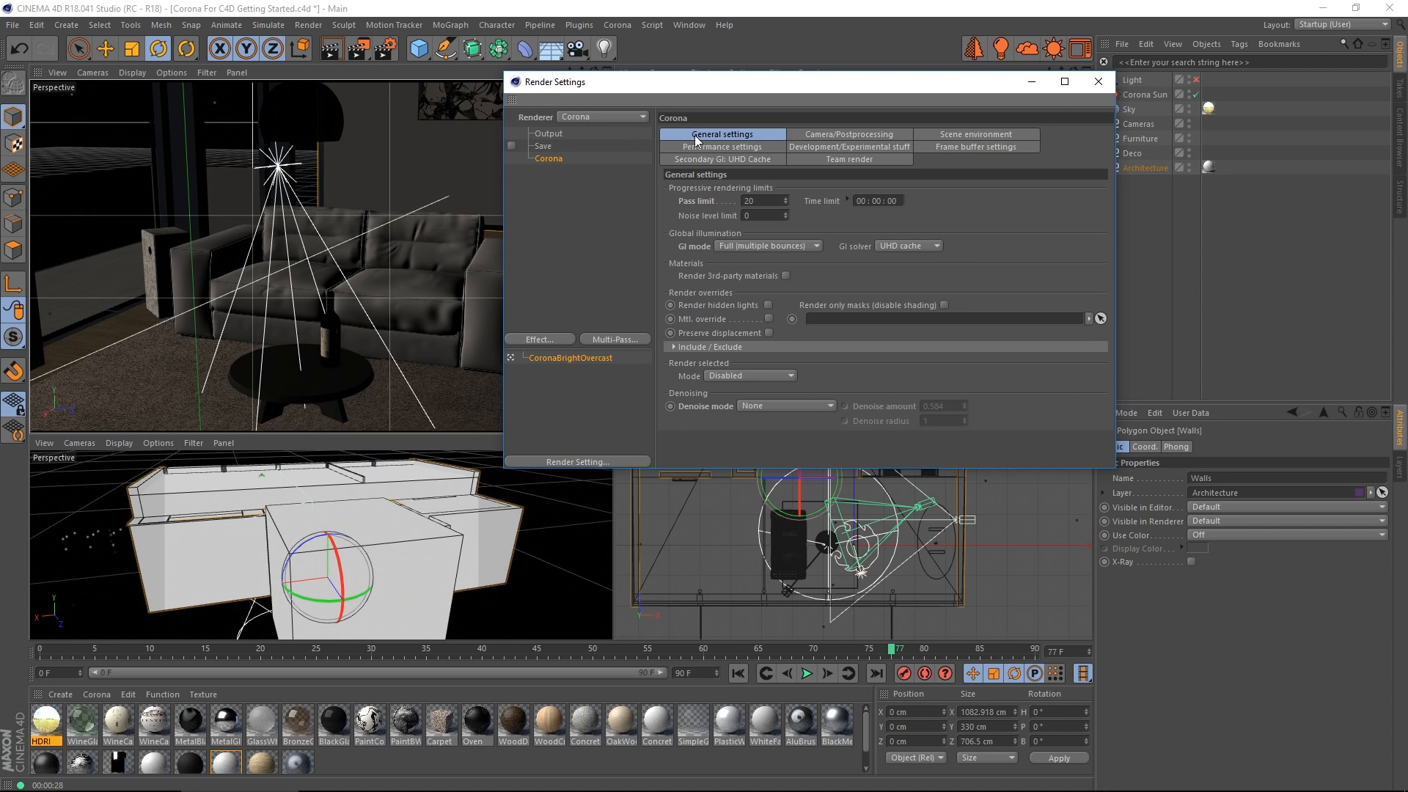
{"action": "mouse_move", "coordinate": [858, 238]}
{"action": "type", "text": "0"}
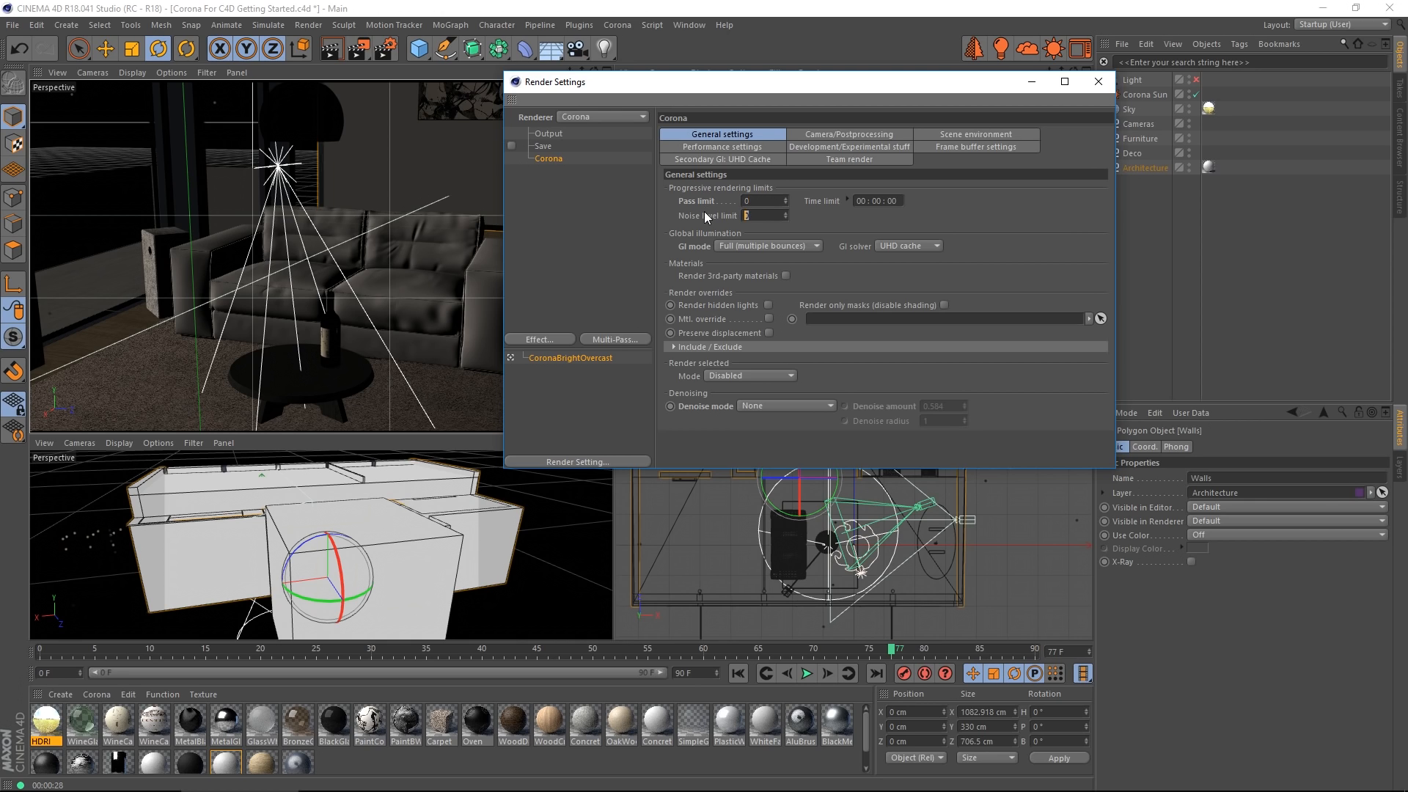
{"action": "type", "text": "10"}
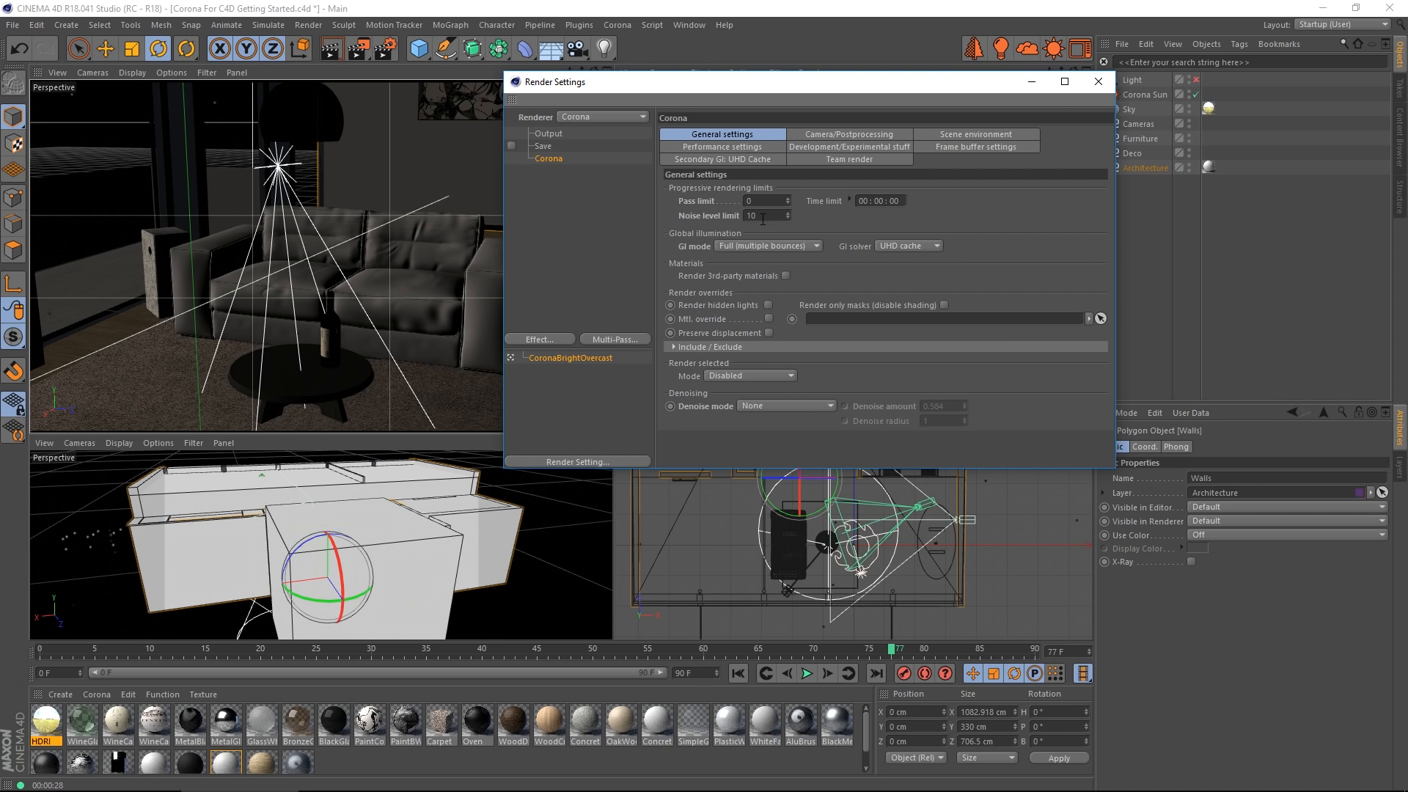
{"action": "mouse_move", "coordinate": [766, 413]}
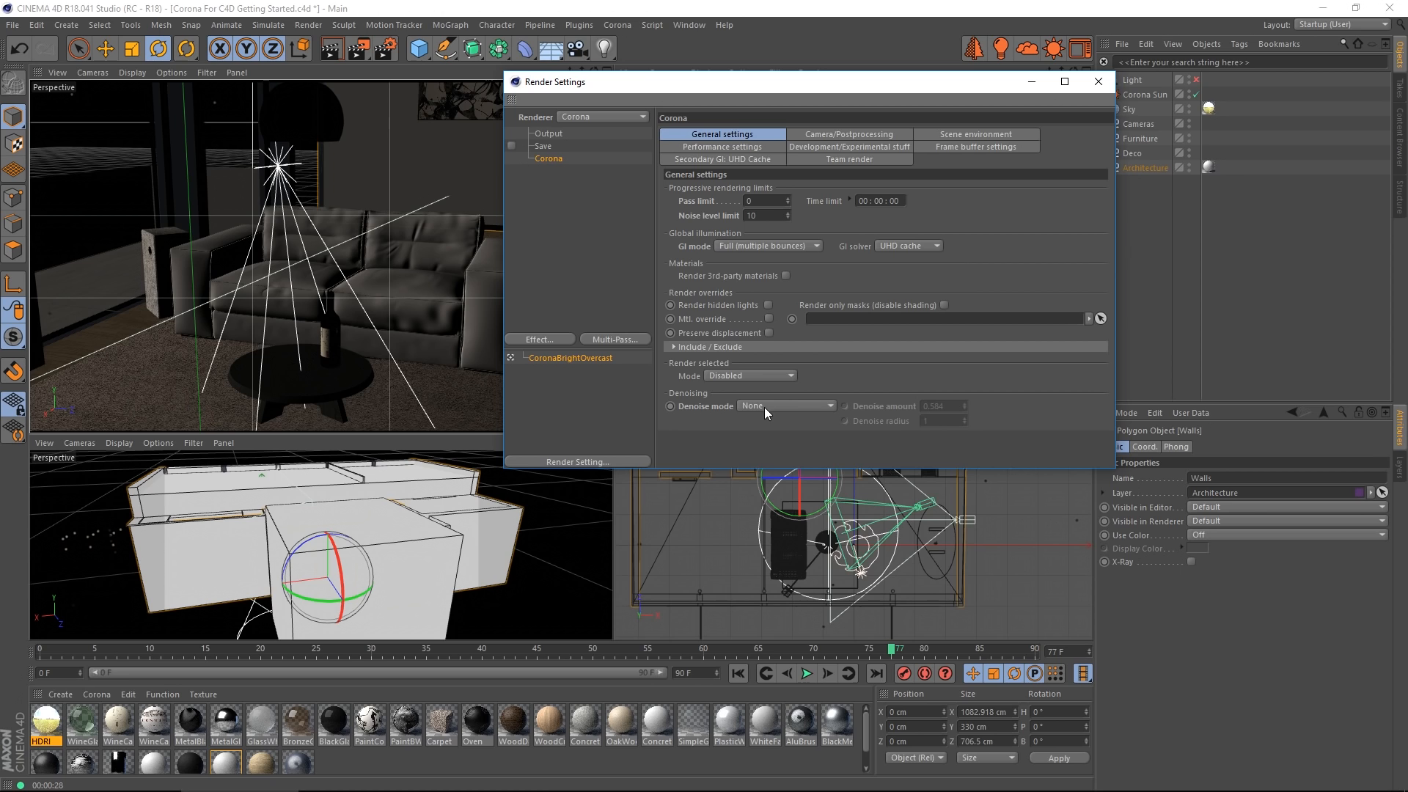
{"action": "left_click", "coordinate": [783, 405]}
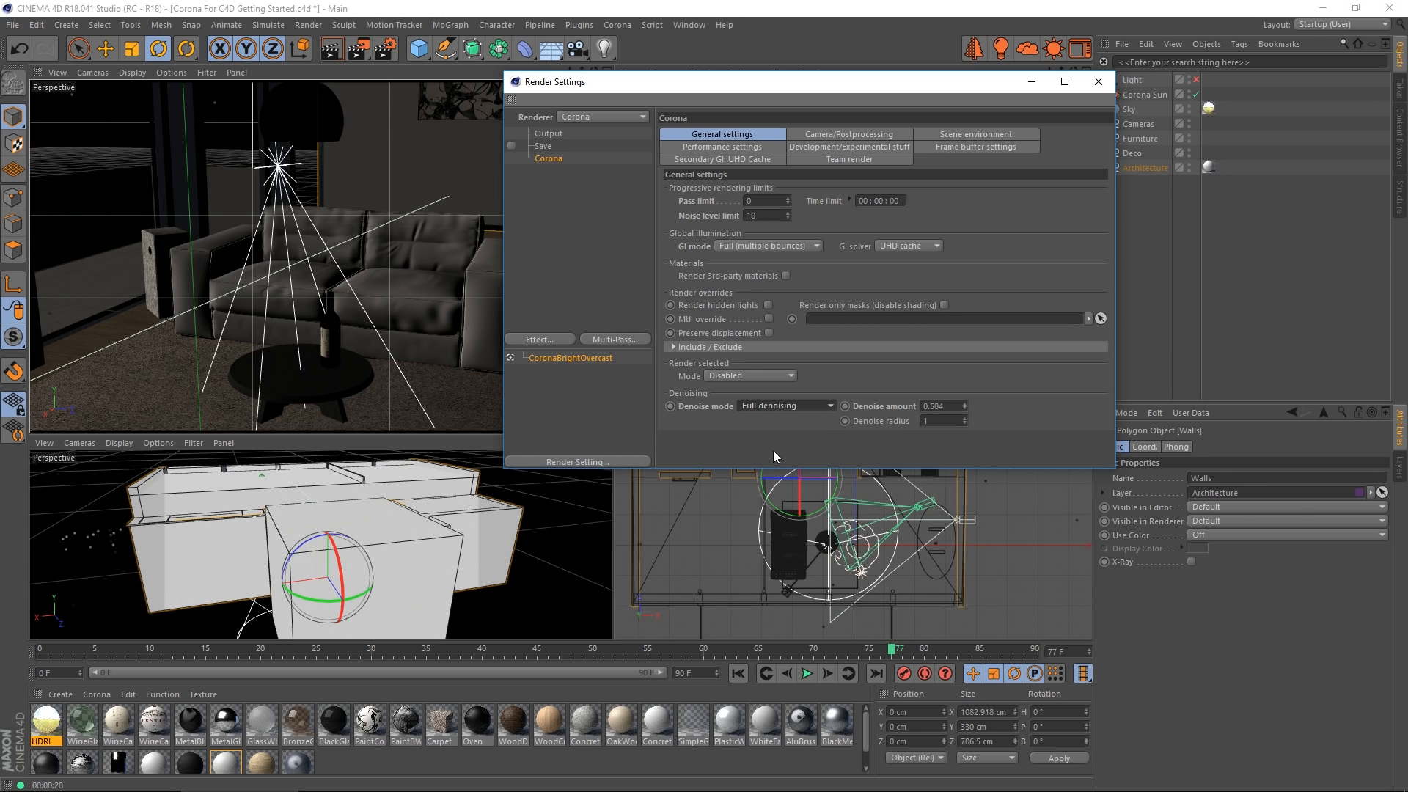
{"action": "left_click", "coordinate": [1078, 49]}
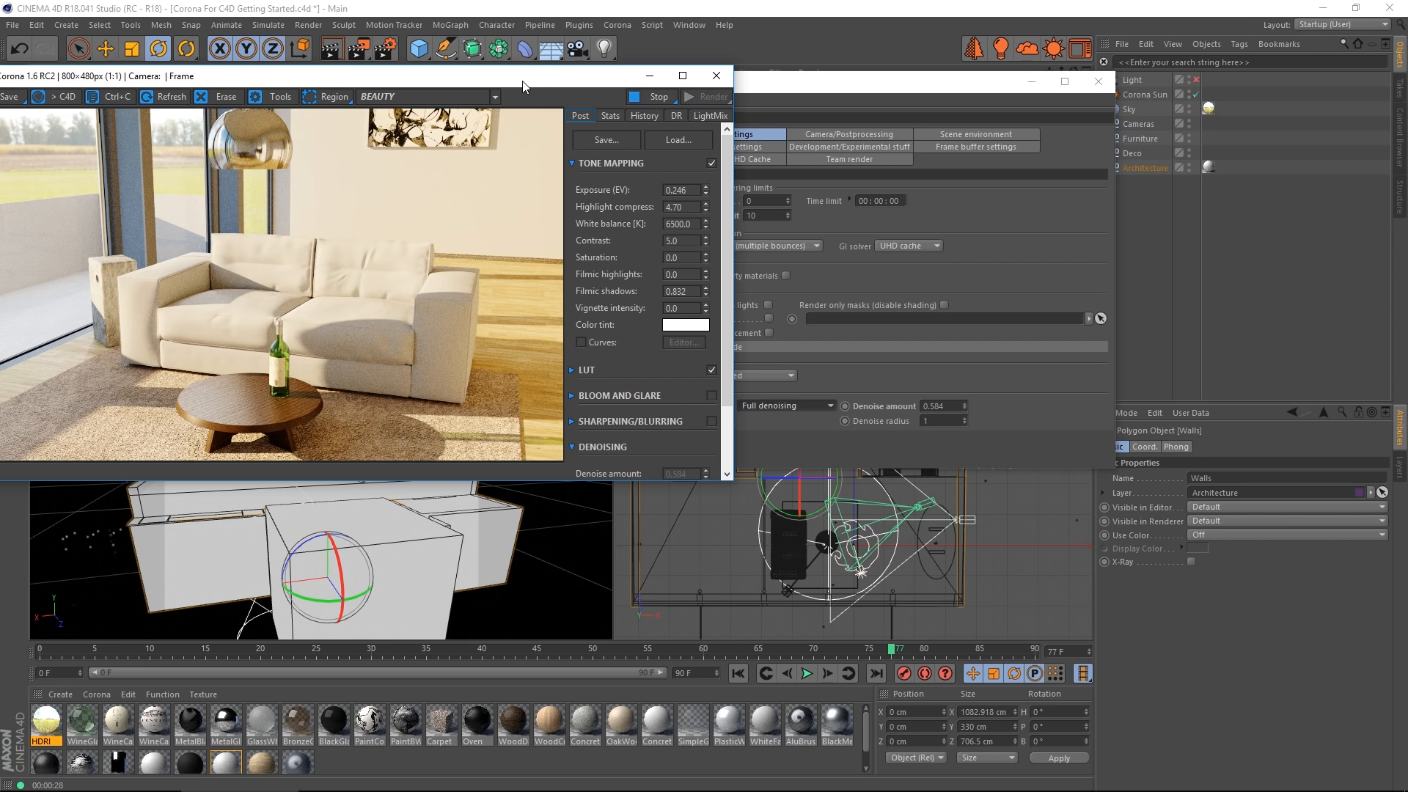
- Review the render's passes and noise level in the VFB Stats, returning to Post settings
{"action": "left_click", "coordinate": [610, 115]}
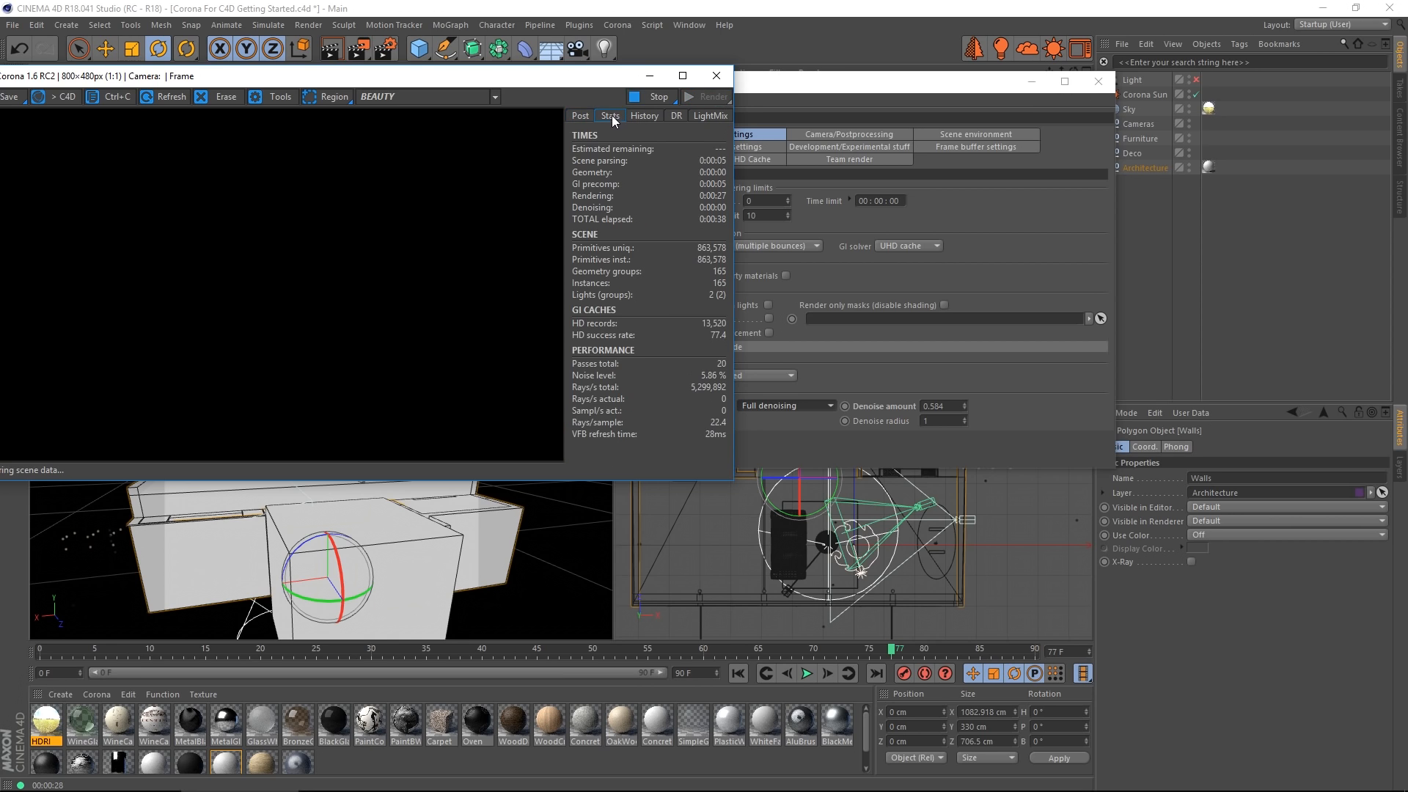
{"action": "mouse_move", "coordinate": [673, 214]}
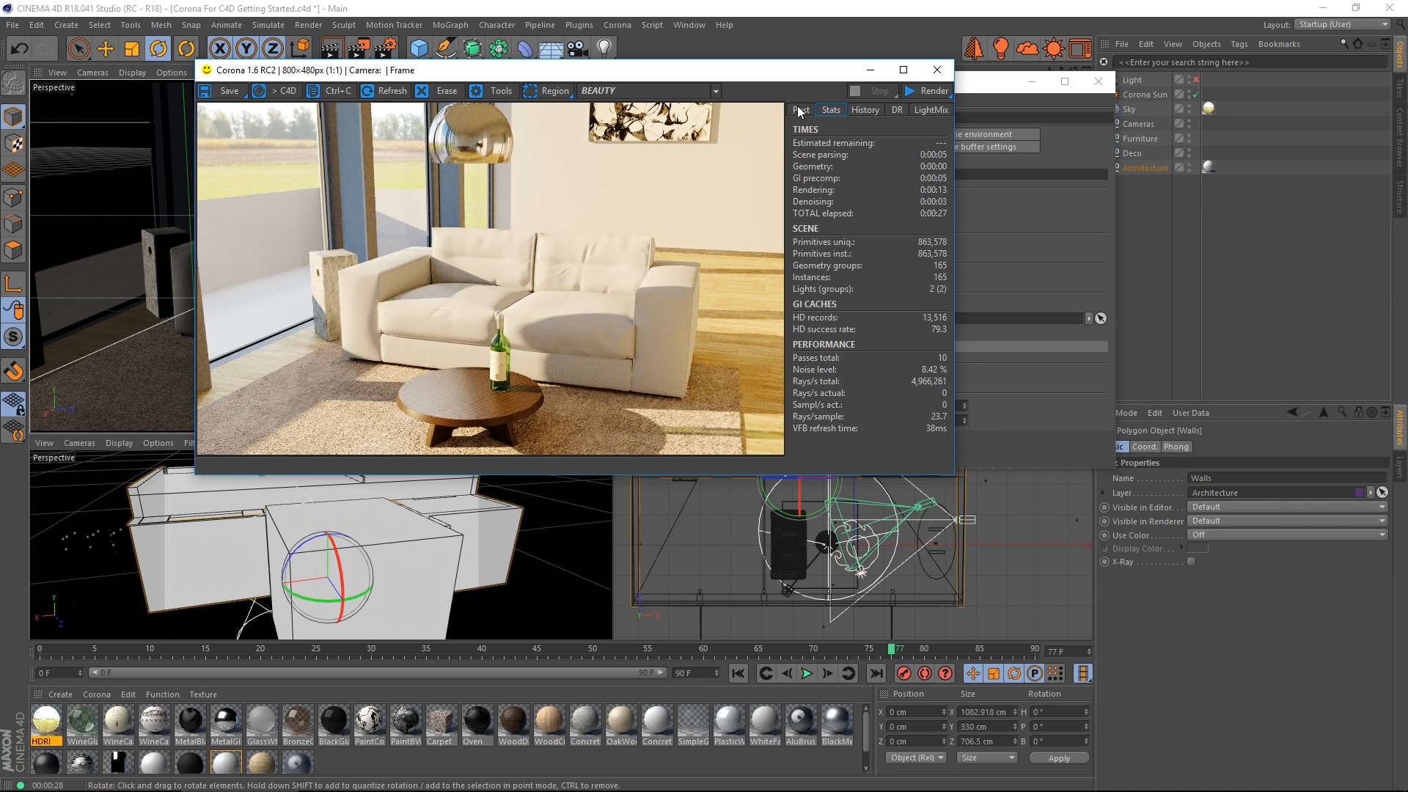
{"action": "left_click", "coordinate": [797, 110]}
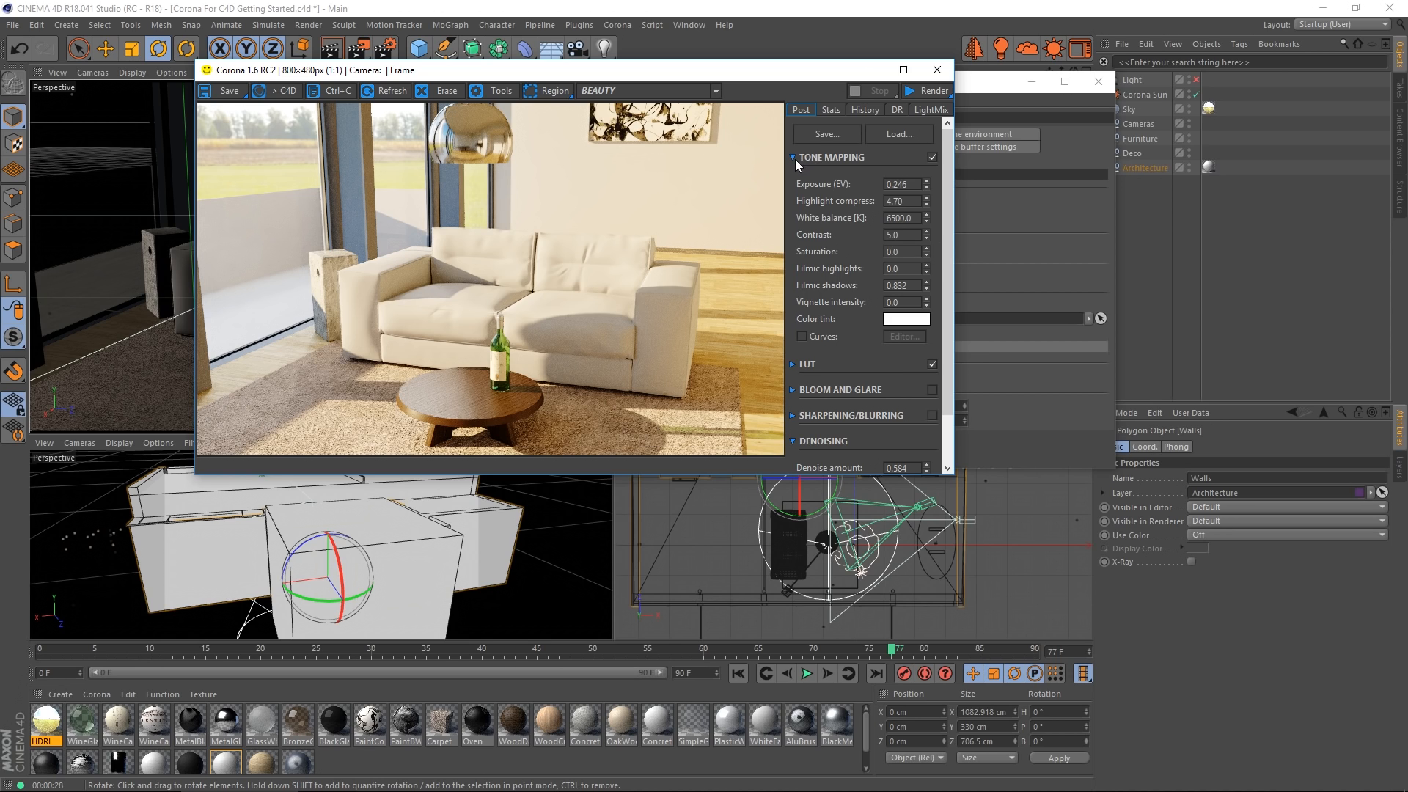
- Collapse the Tone Mapping options to reach the Denoising amount slider
{"action": "left_click", "coordinate": [792, 157]}
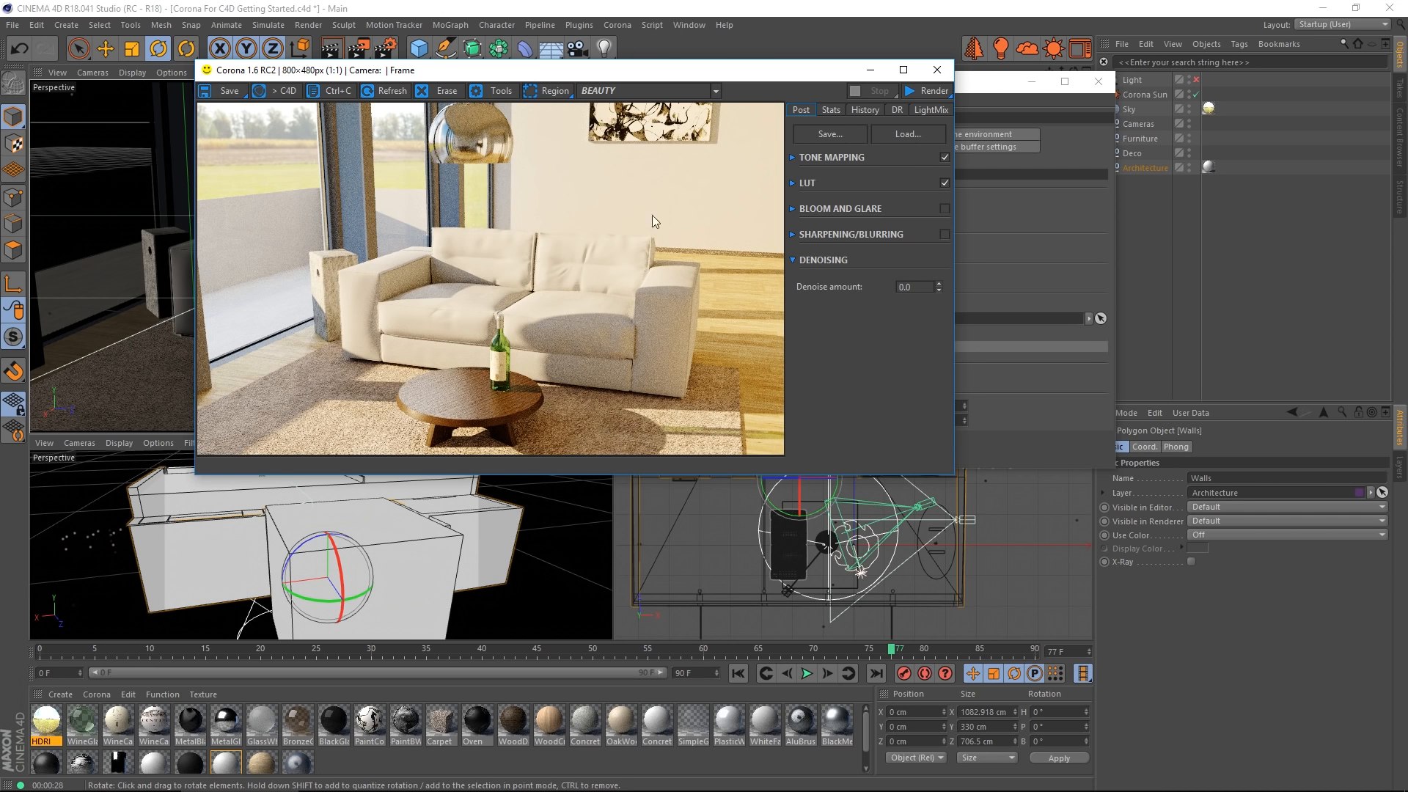
{"action": "mouse_move", "coordinate": [966, 289]}
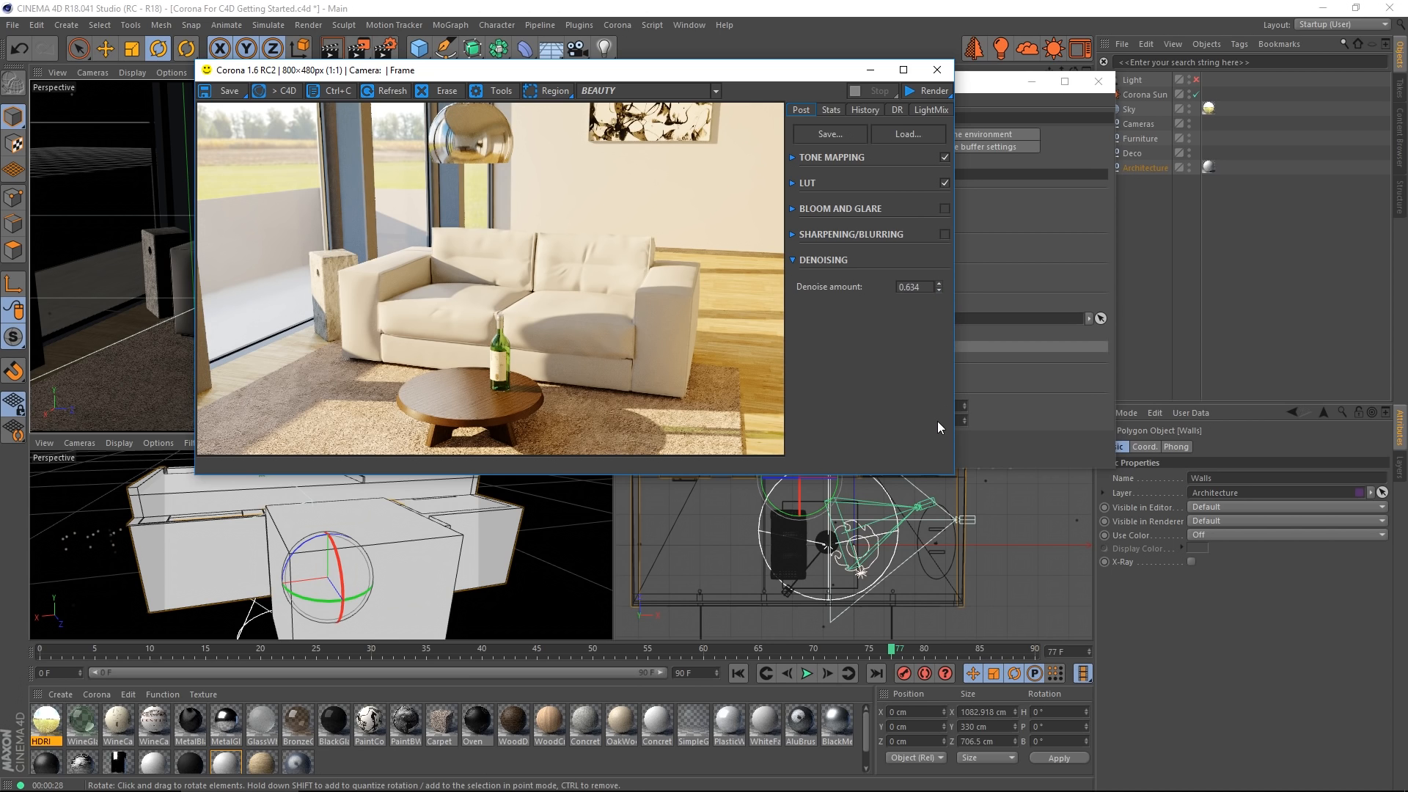
{"action": "mouse_move", "coordinate": [789, 378]}
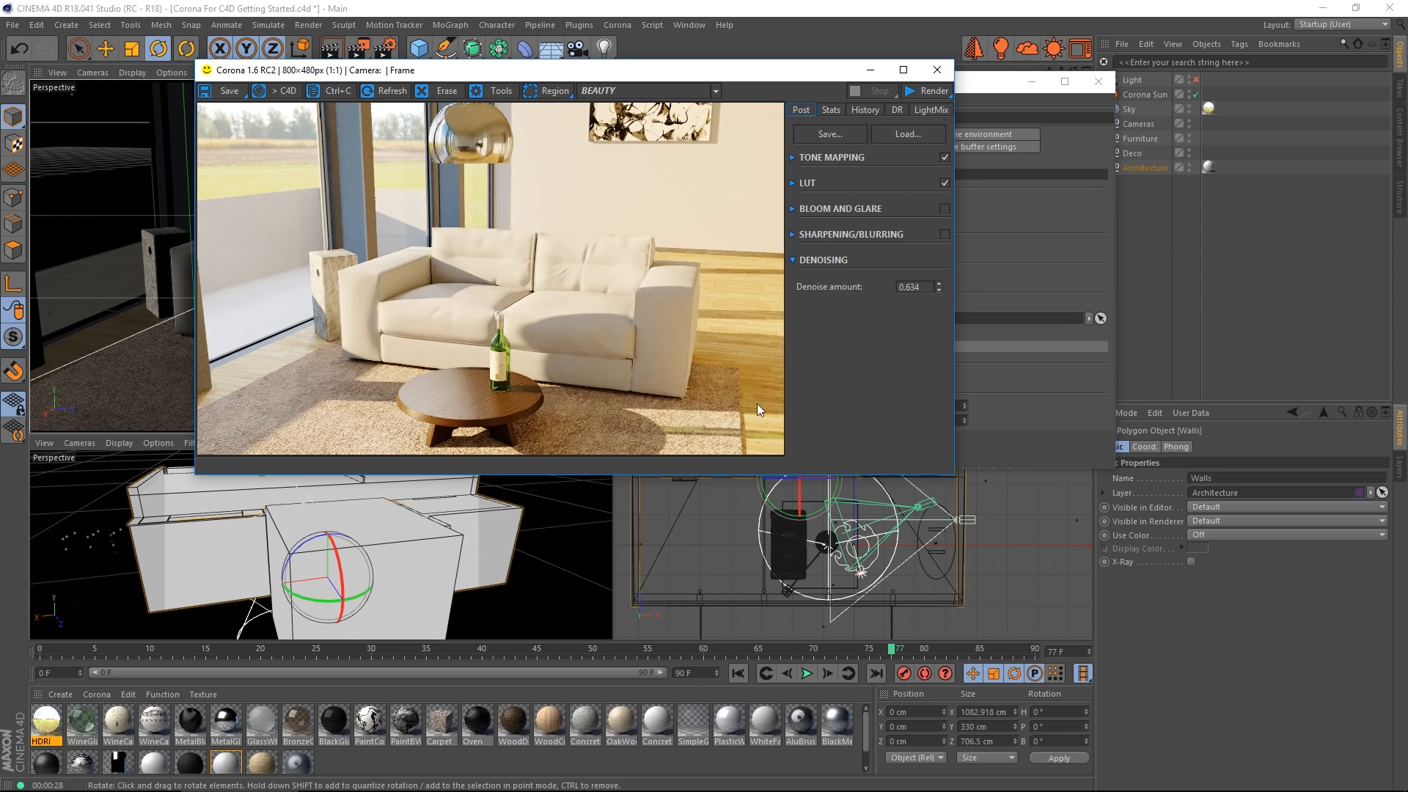
{"action": "mouse_move", "coordinate": [763, 253]}
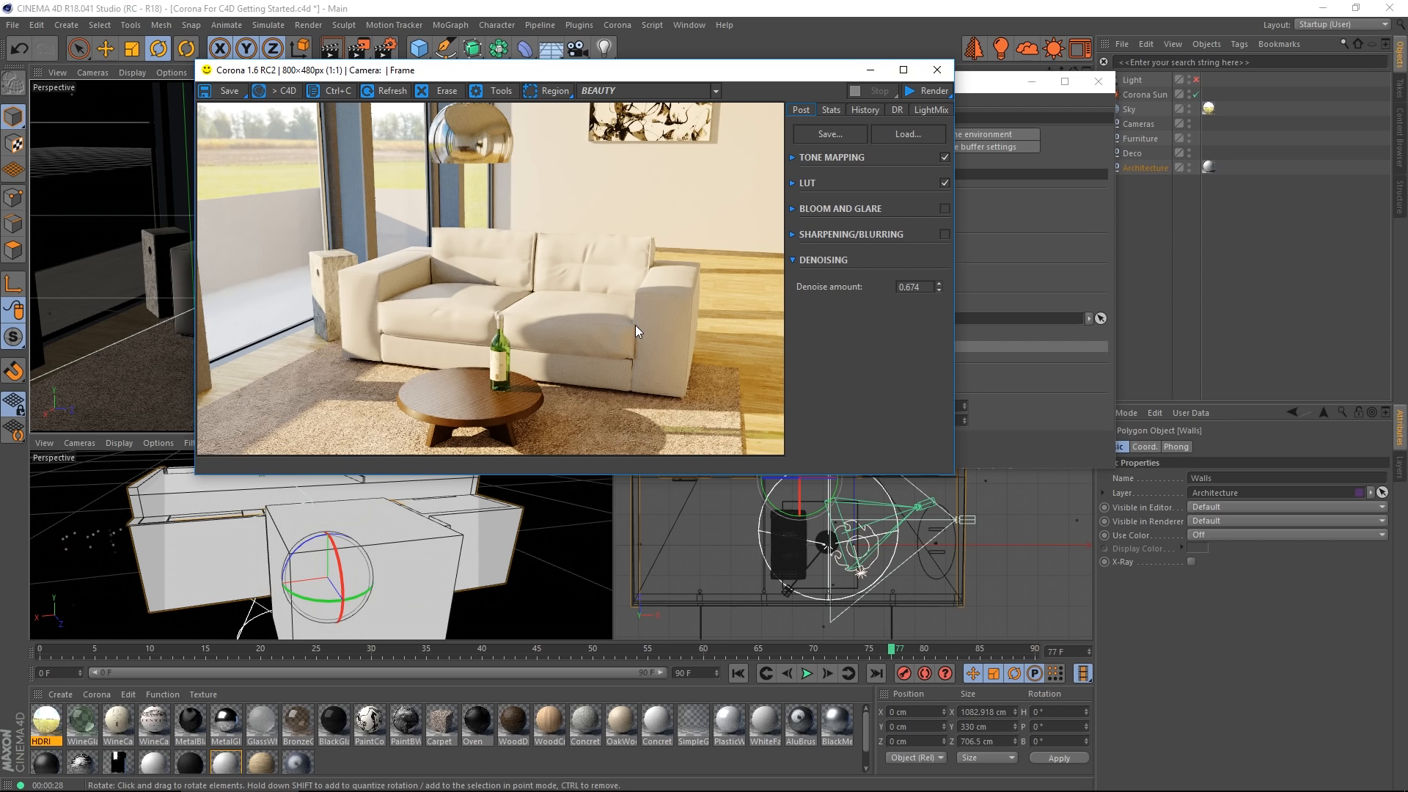
{"action": "mouse_move", "coordinate": [629, 338]}
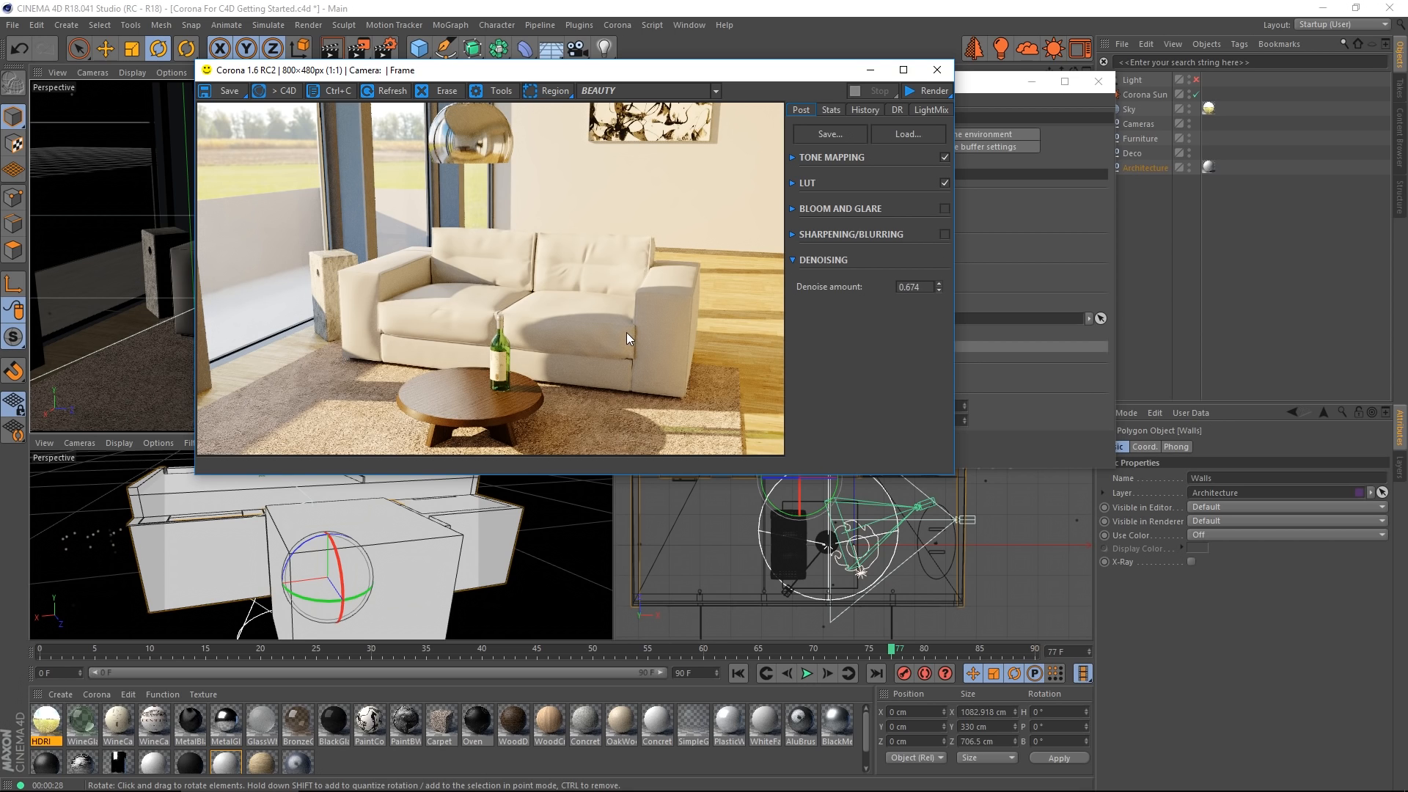
{"action": "mouse_move", "coordinate": [669, 220]}
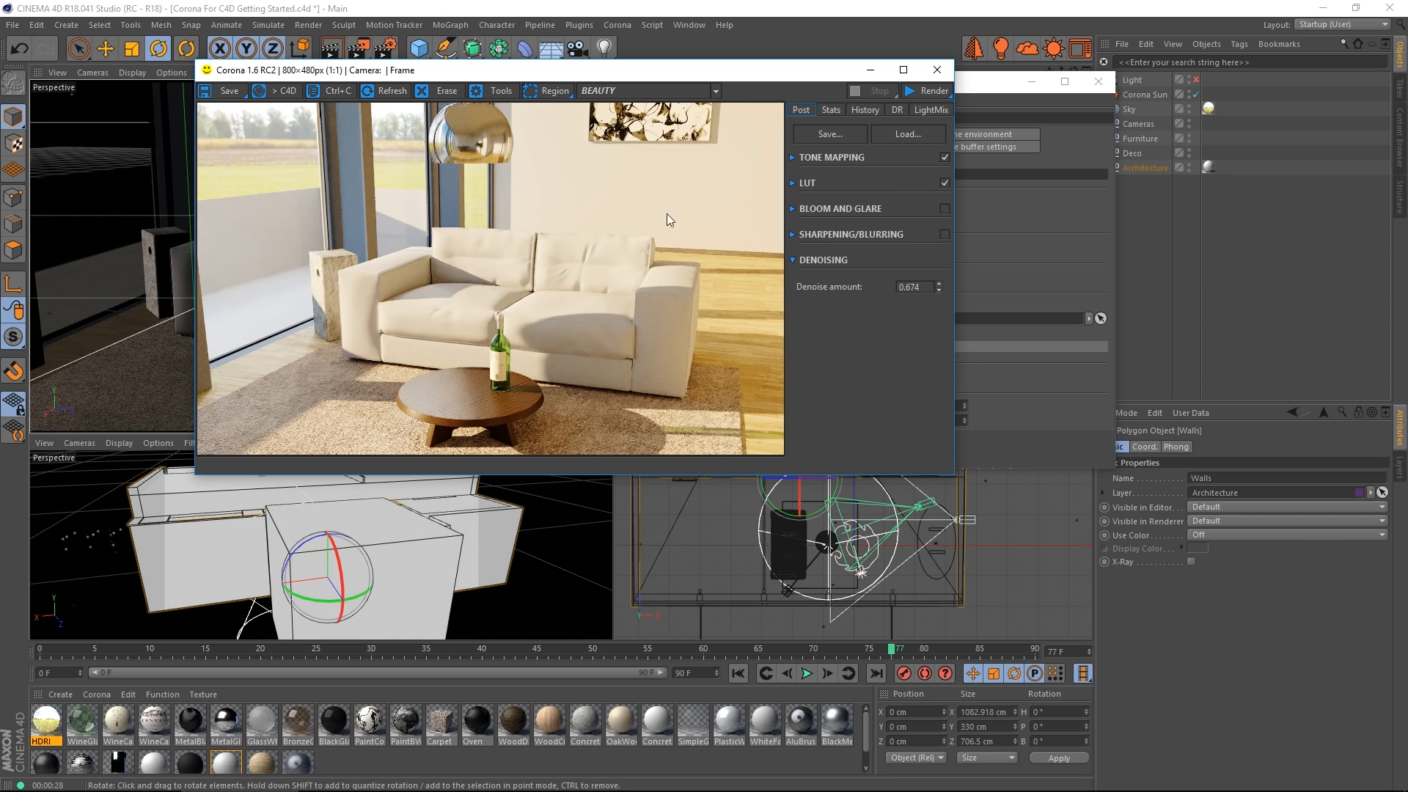
{"action": "mouse_move", "coordinate": [742, 327]}
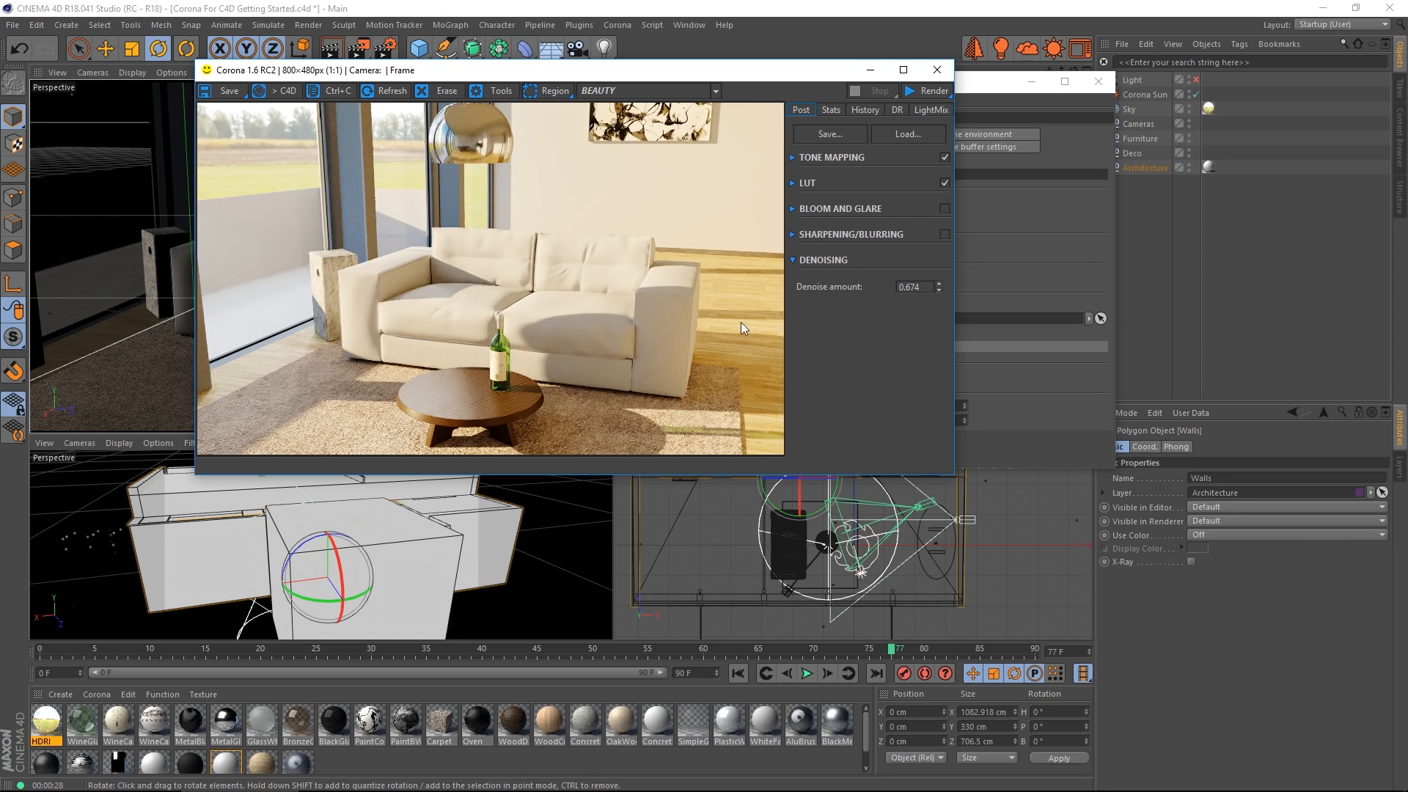
{"action": "mouse_move", "coordinate": [727, 384]}
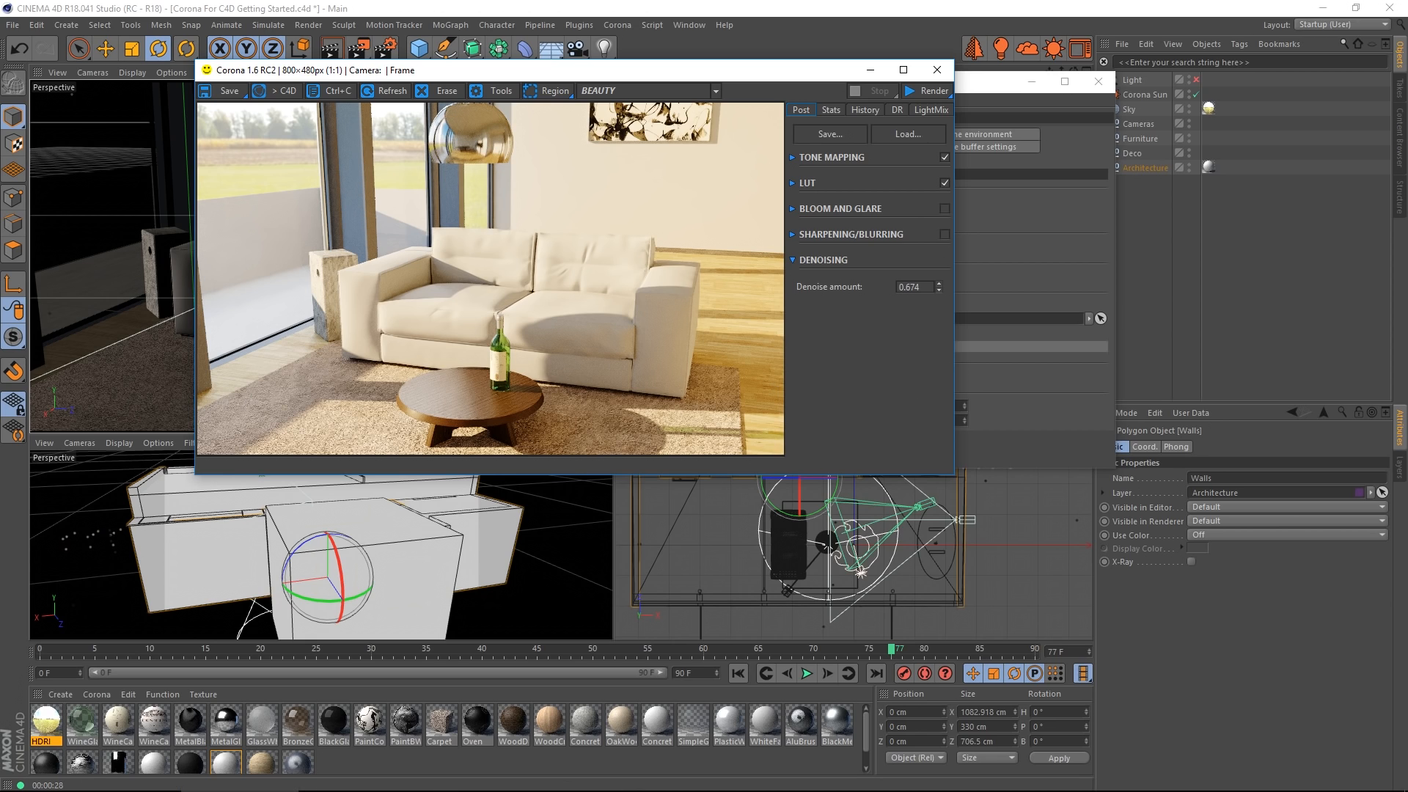
{"action": "mouse_move", "coordinate": [851, 402]}
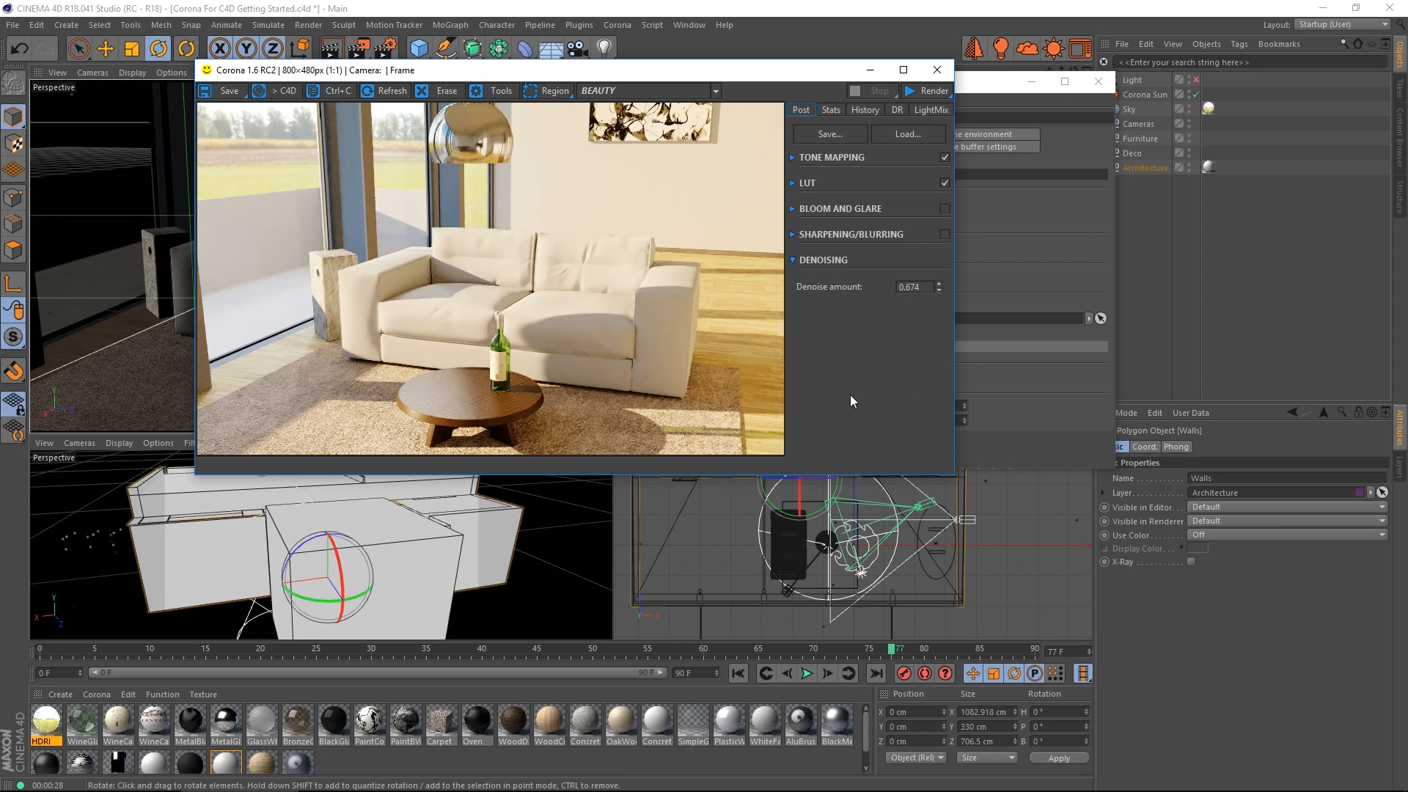
{"action": "mouse_move", "coordinate": [883, 428]}
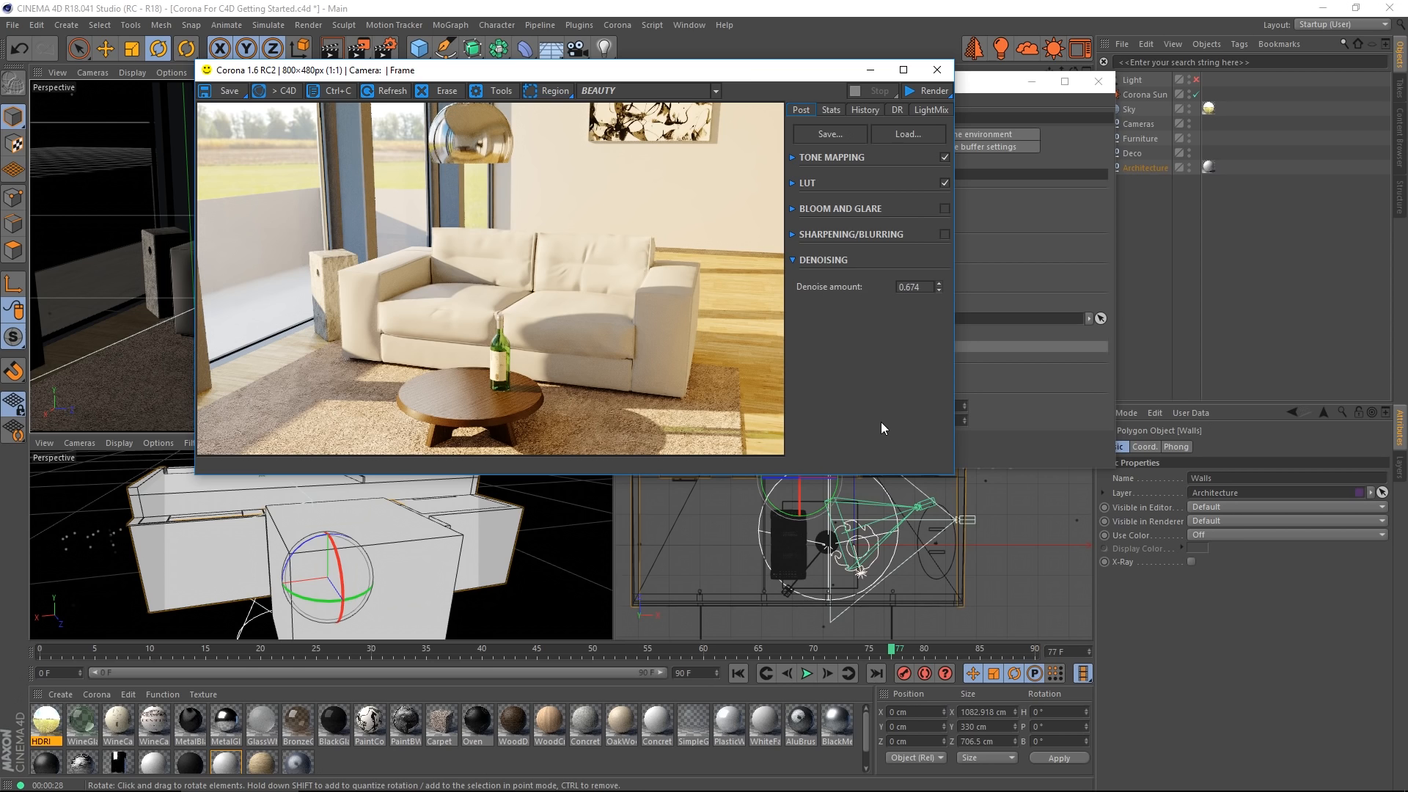
{"action": "mouse_move", "coordinate": [757, 351]}
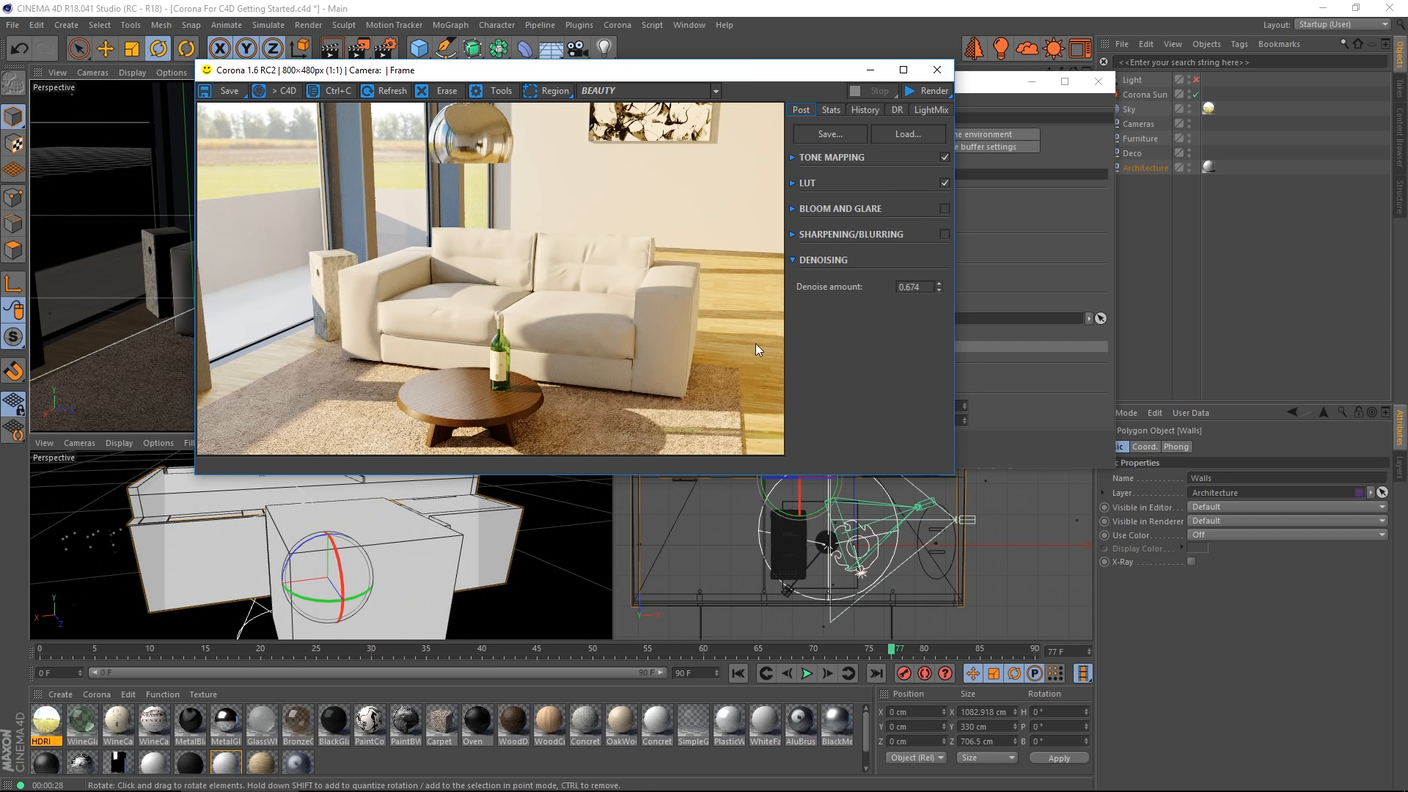
{"action": "mouse_move", "coordinate": [826, 321]}
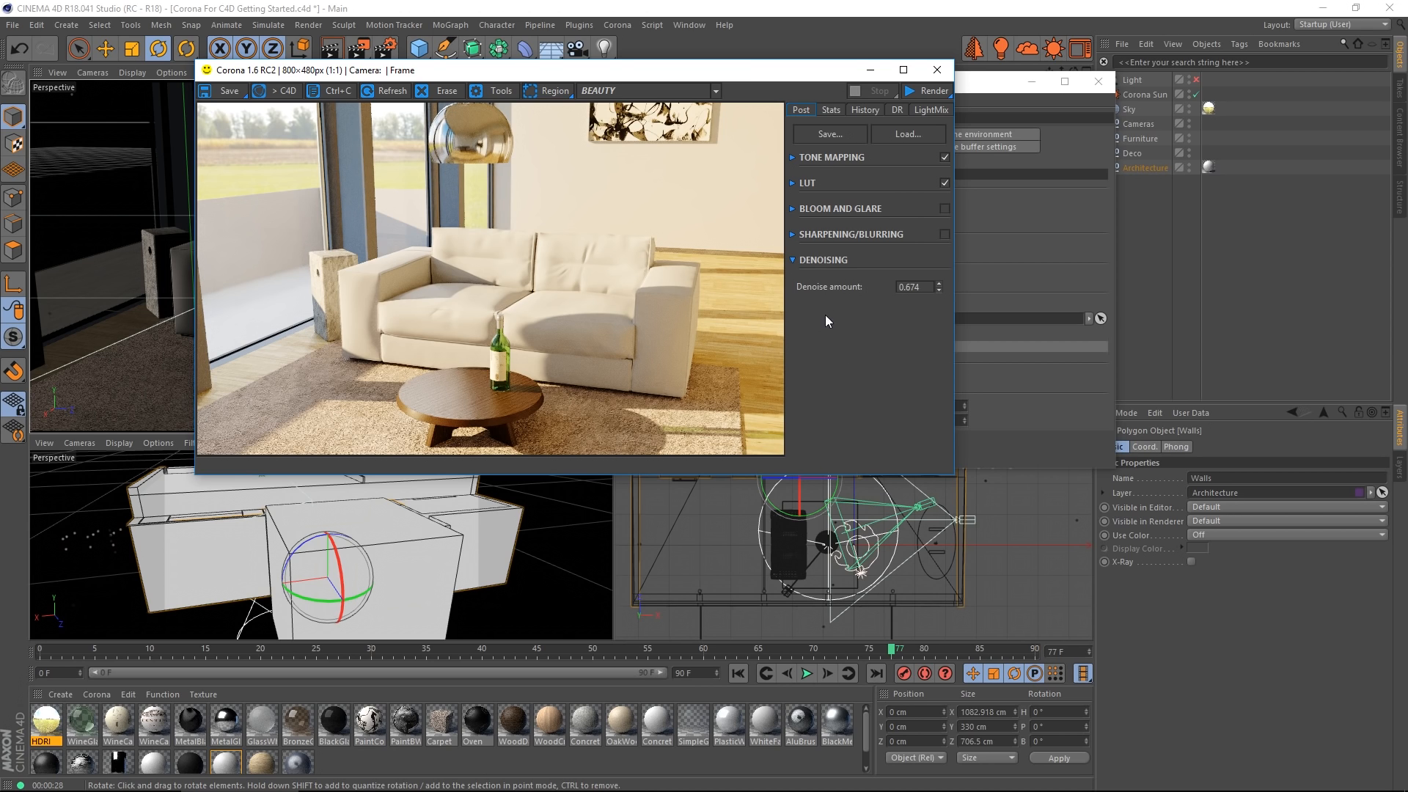
{"action": "mouse_move", "coordinate": [882, 387]}
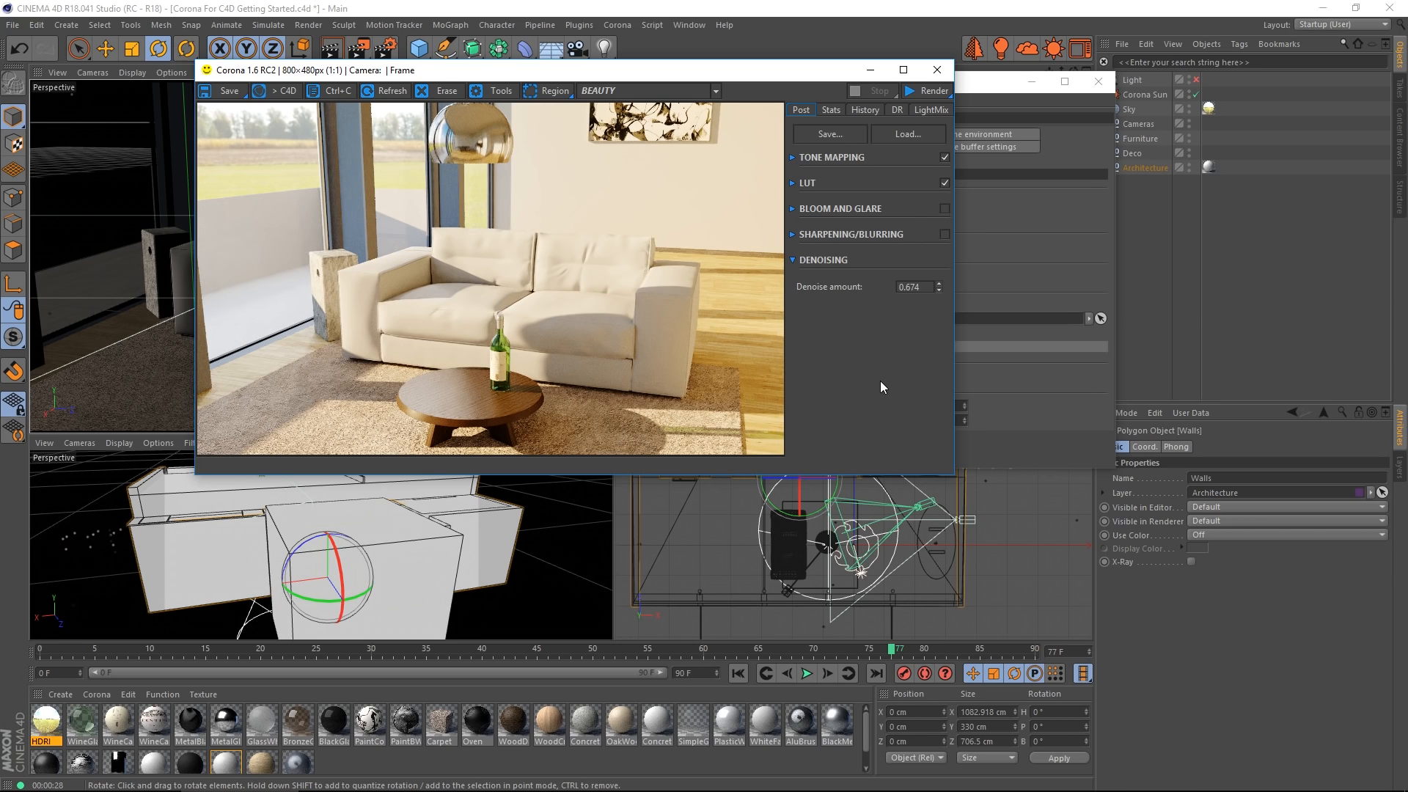
{"action": "mouse_move", "coordinate": [879, 380]}
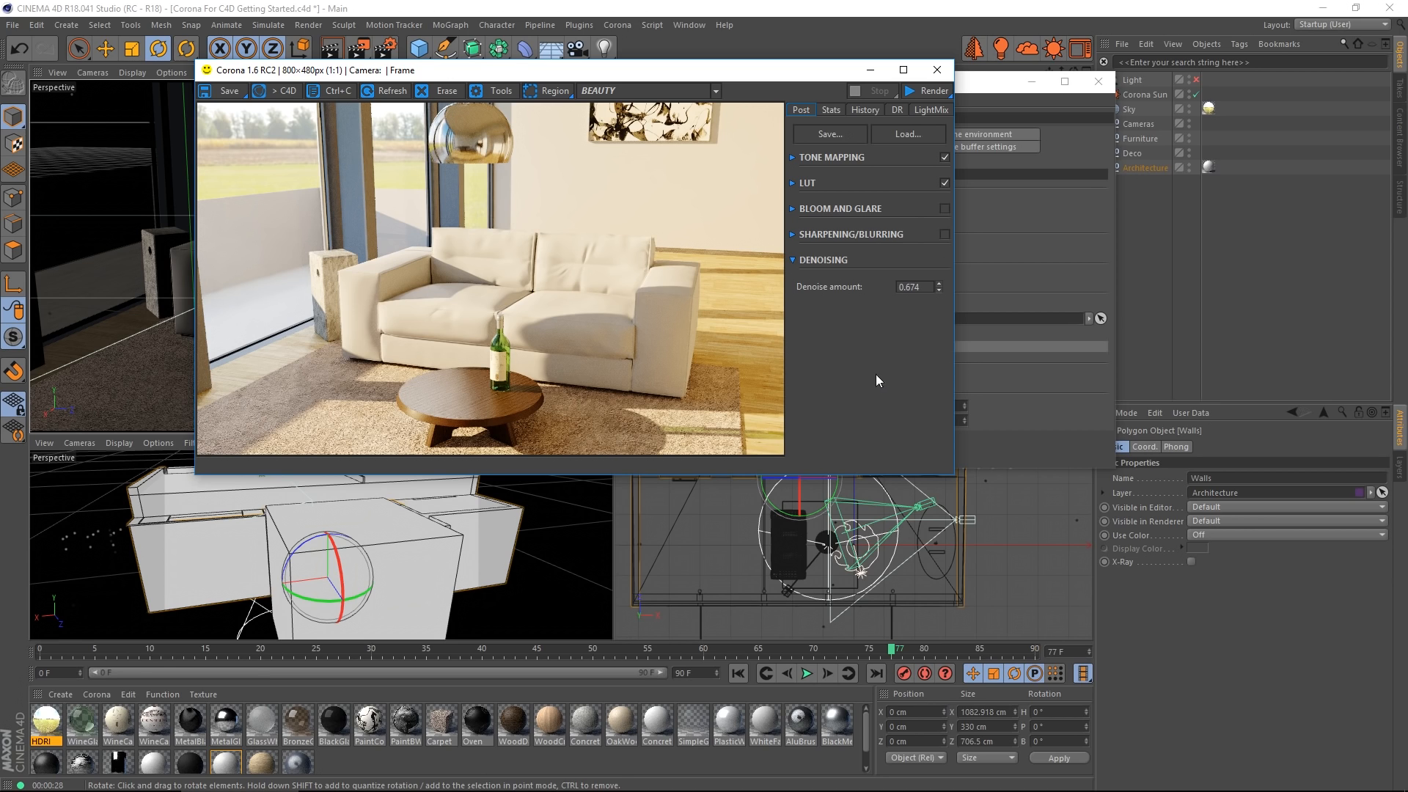
{"action": "mouse_move", "coordinate": [849, 415]}
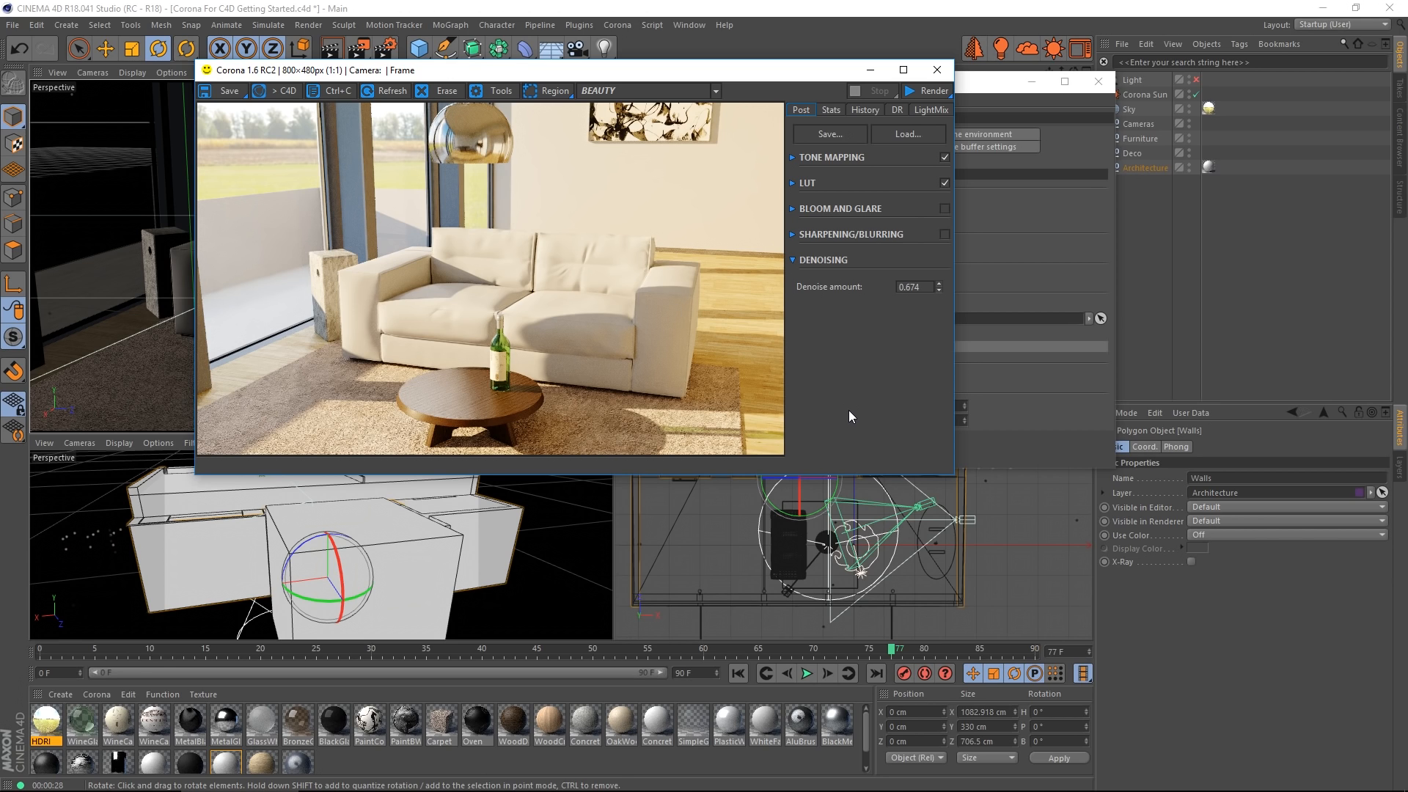